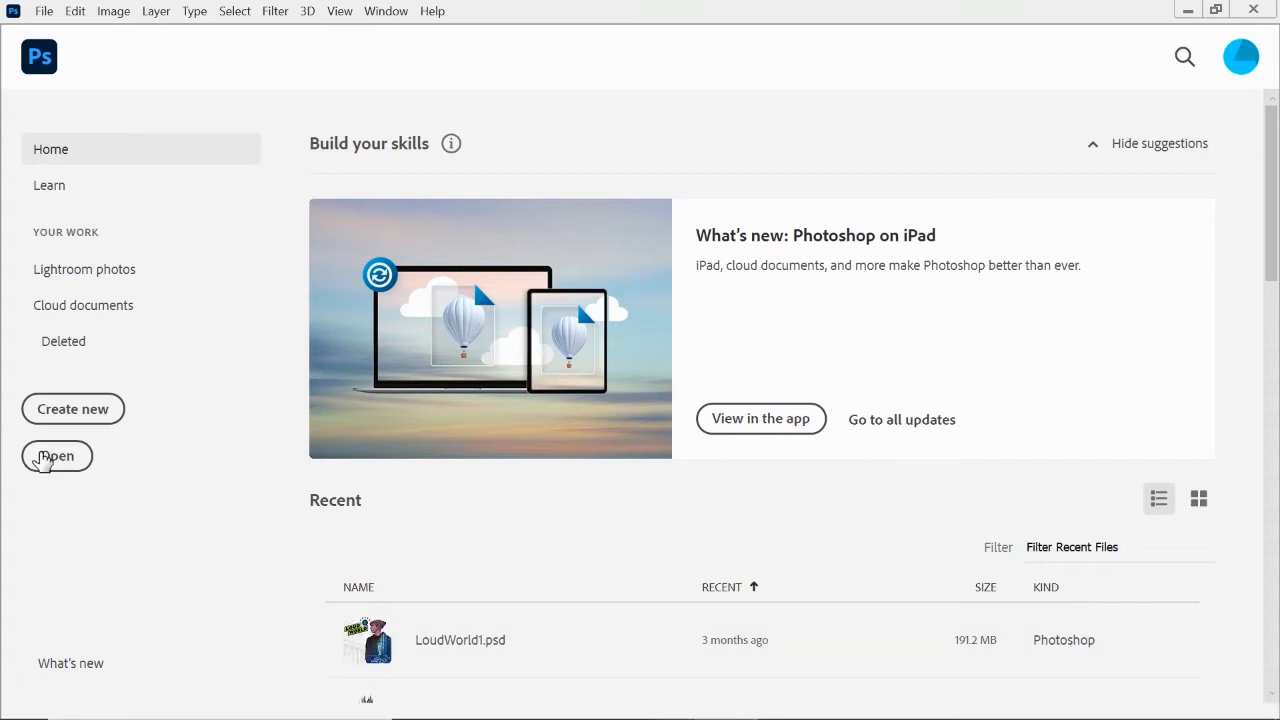
- Open the cullan-smith unsplash flame photo from the Downloads folder
click(57, 455)
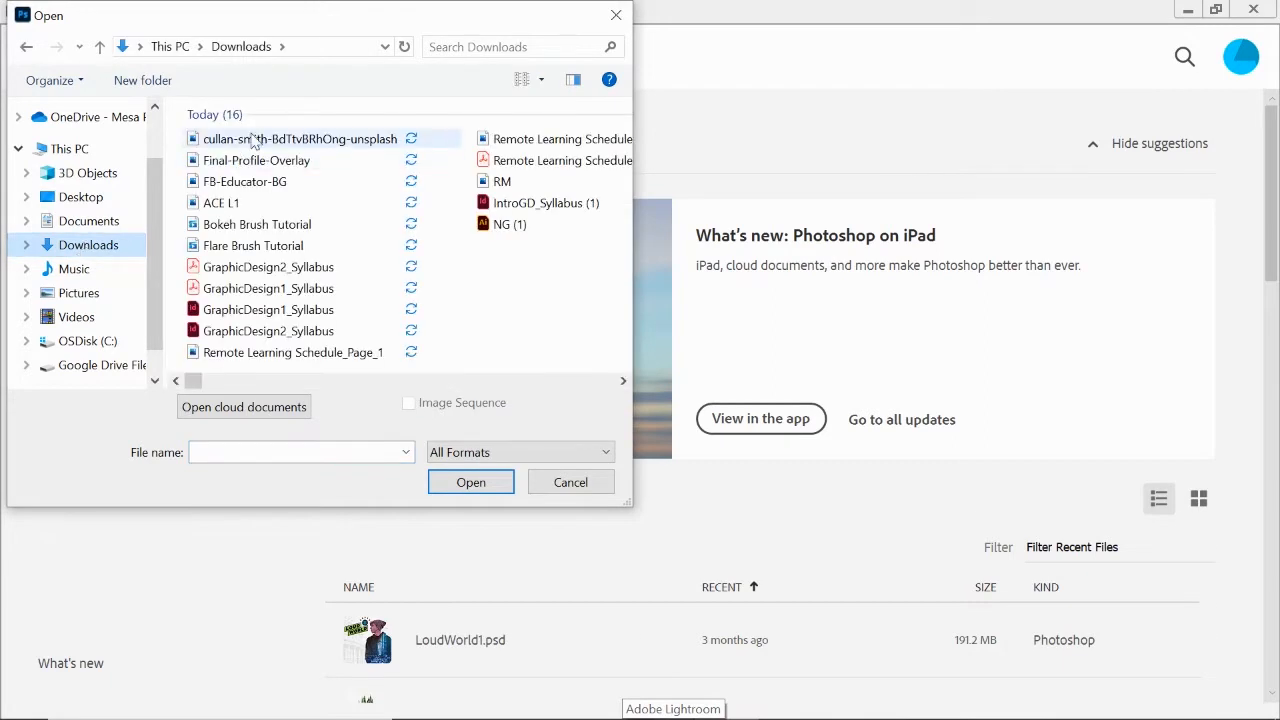
click(300, 138)
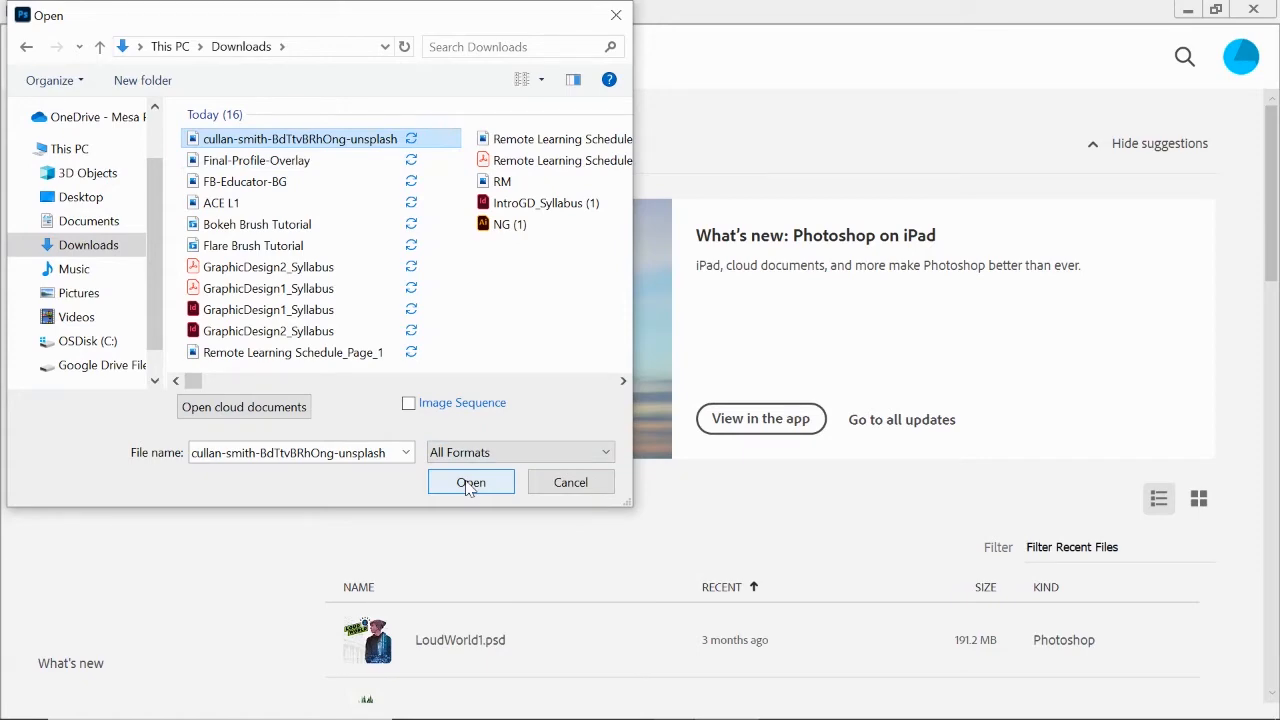
click(471, 482)
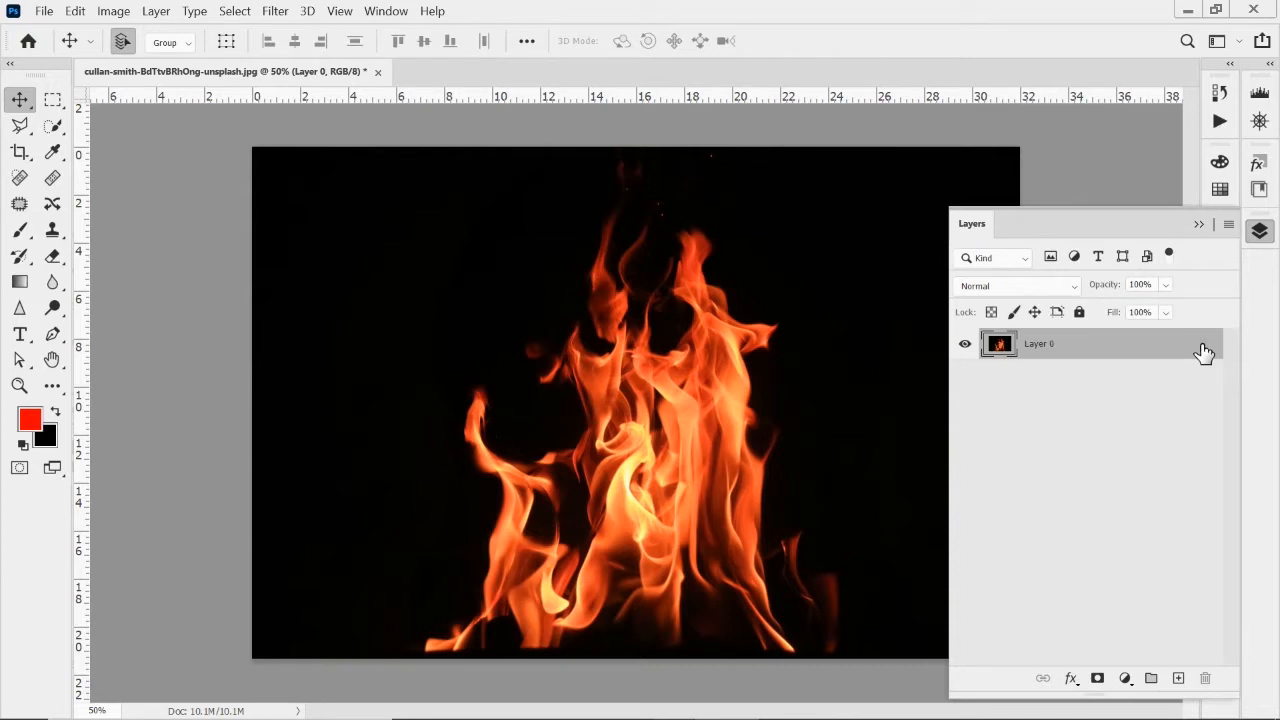
mouse_move(1097, 354)
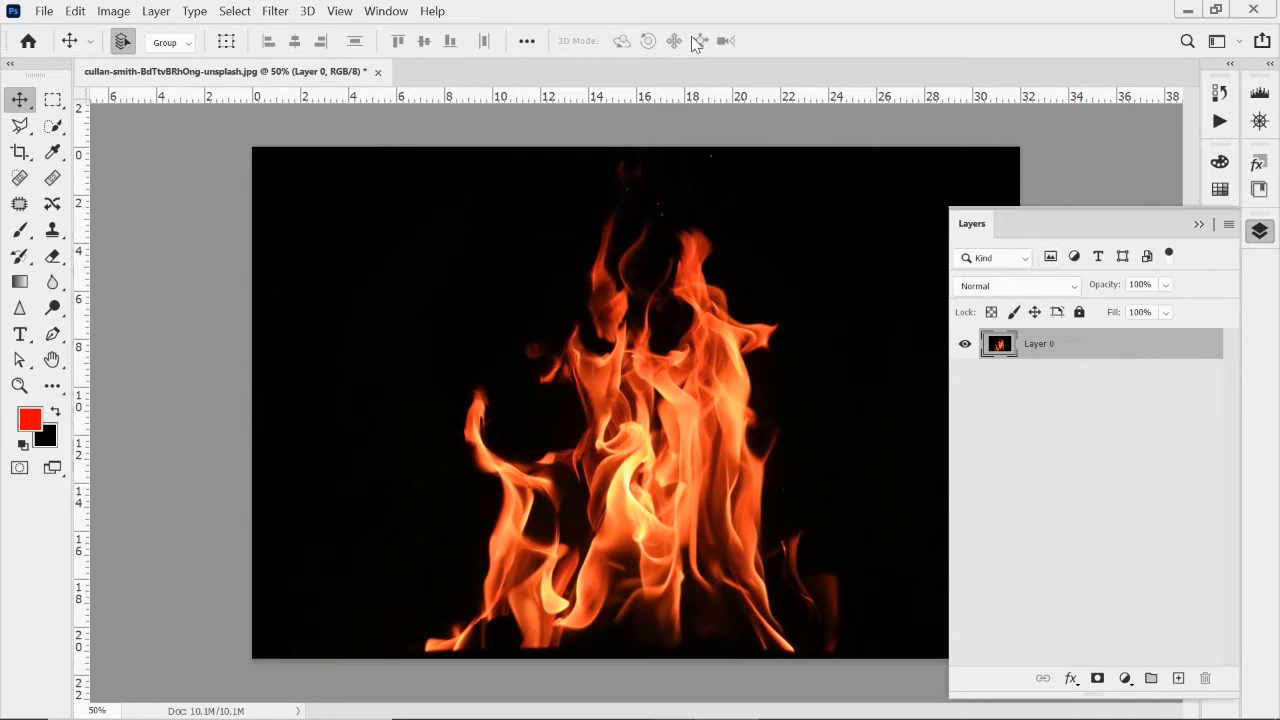
- Show the Channels panel and compare Blue, Green and Red channels, ending on Red alone
click(386, 11)
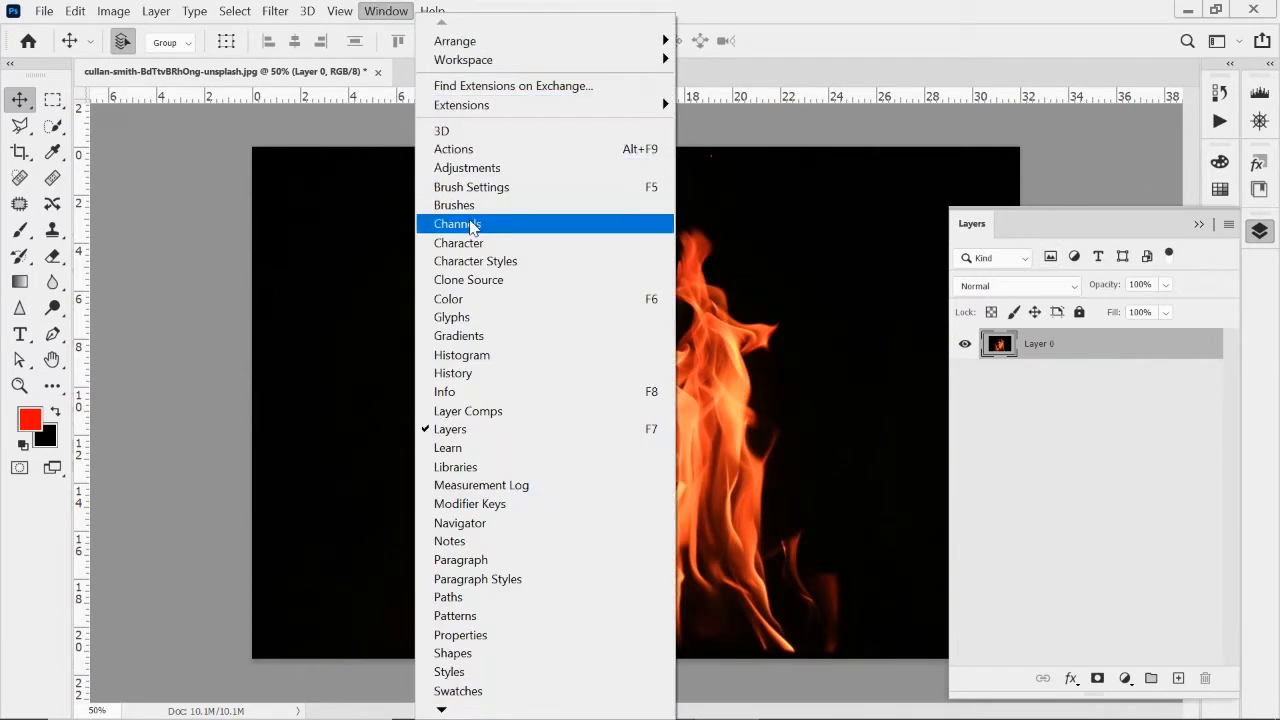
click(458, 223)
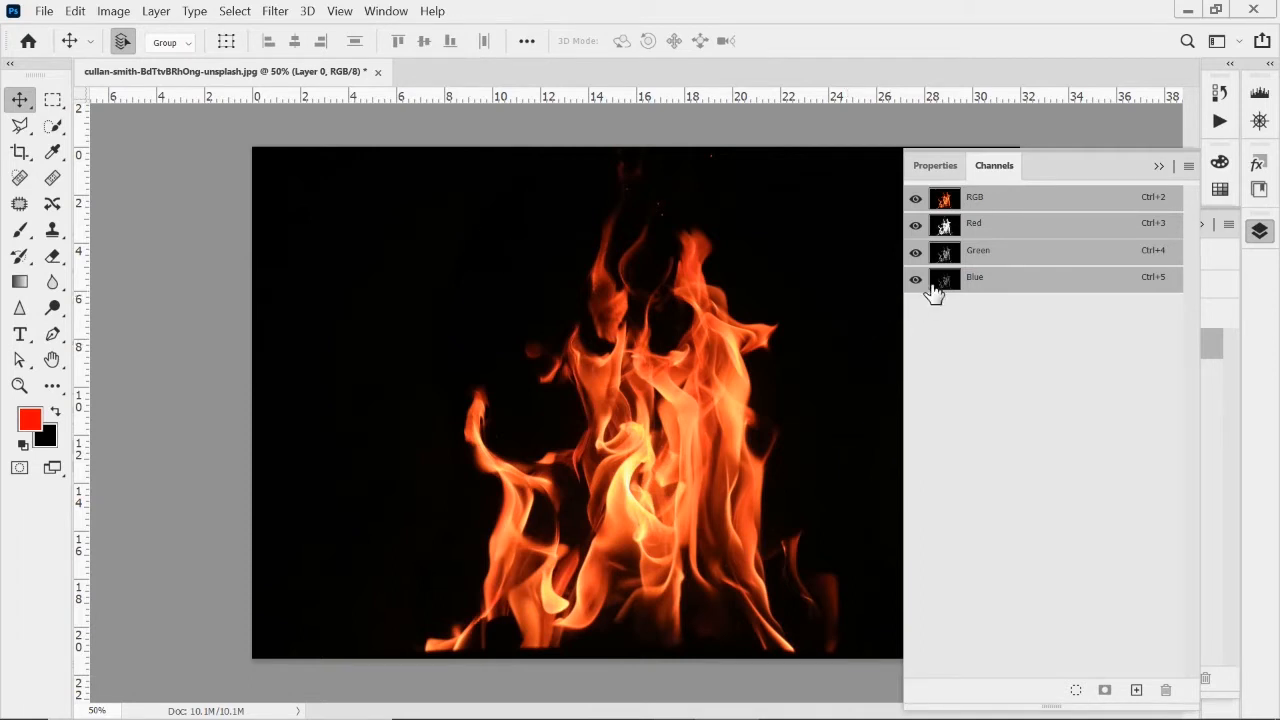
mouse_move(944, 279)
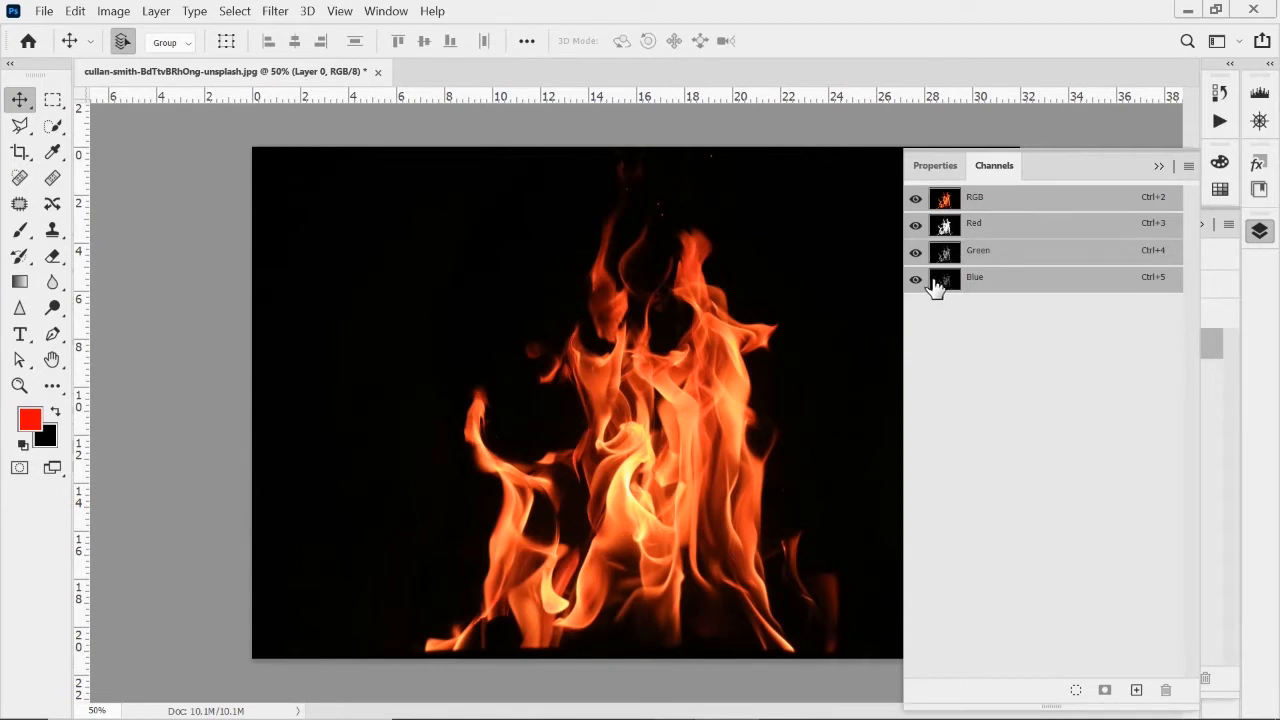
click(975, 277)
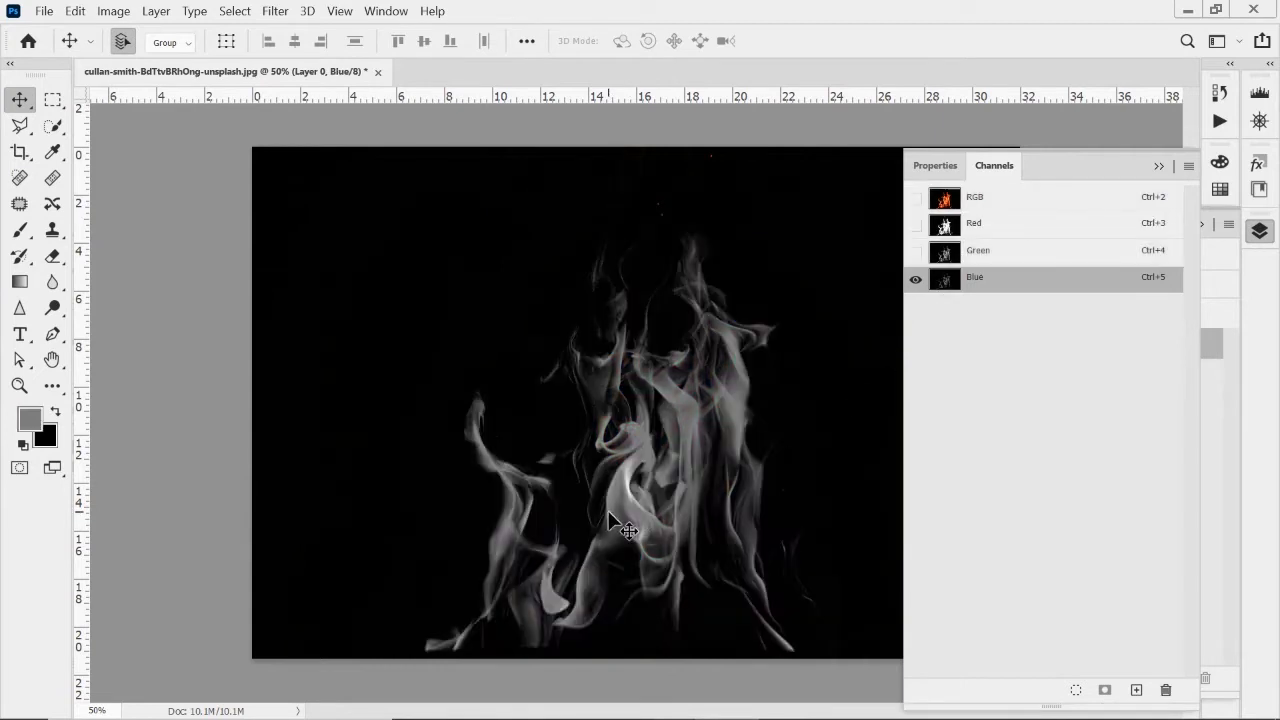
mouse_move(648, 527)
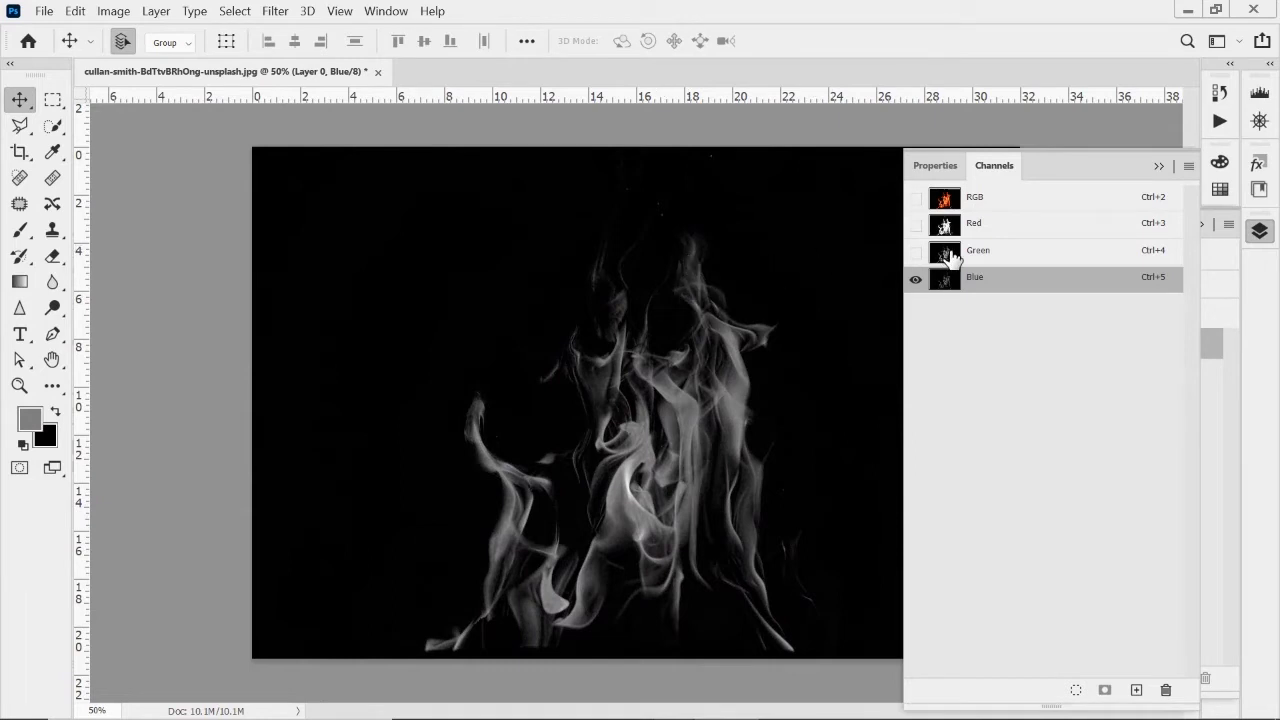
click(978, 250)
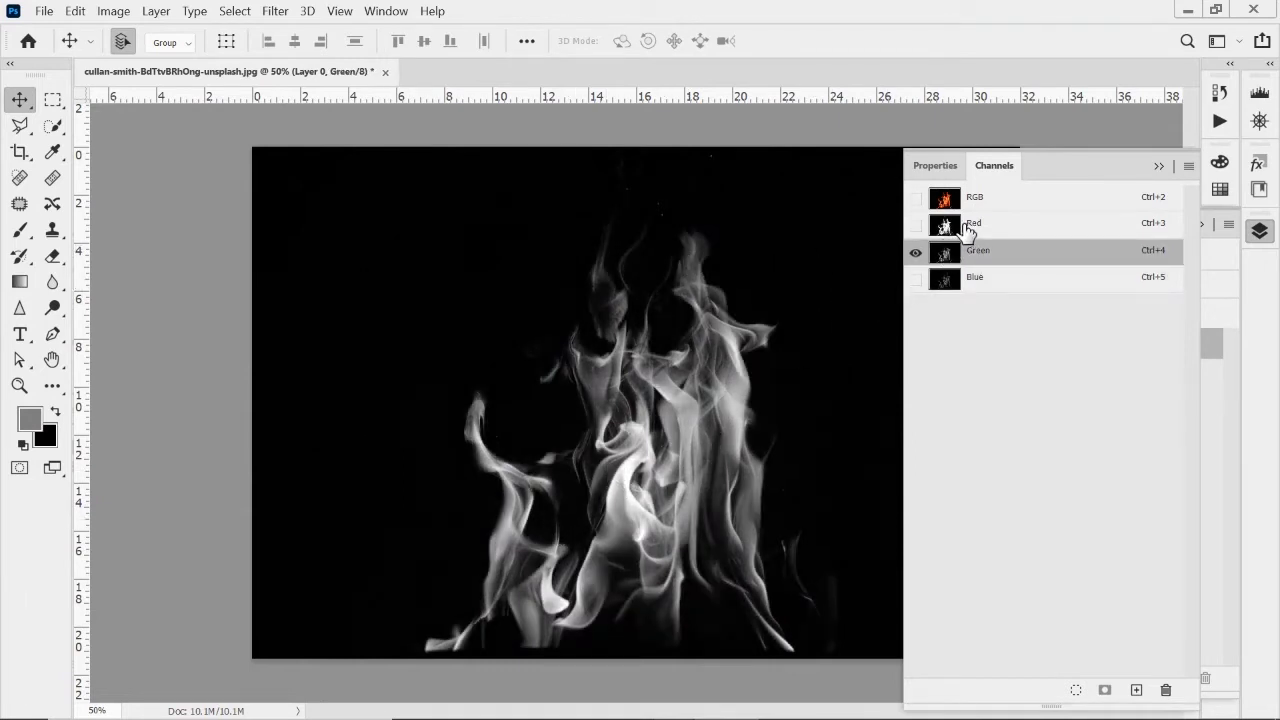
click(973, 223)
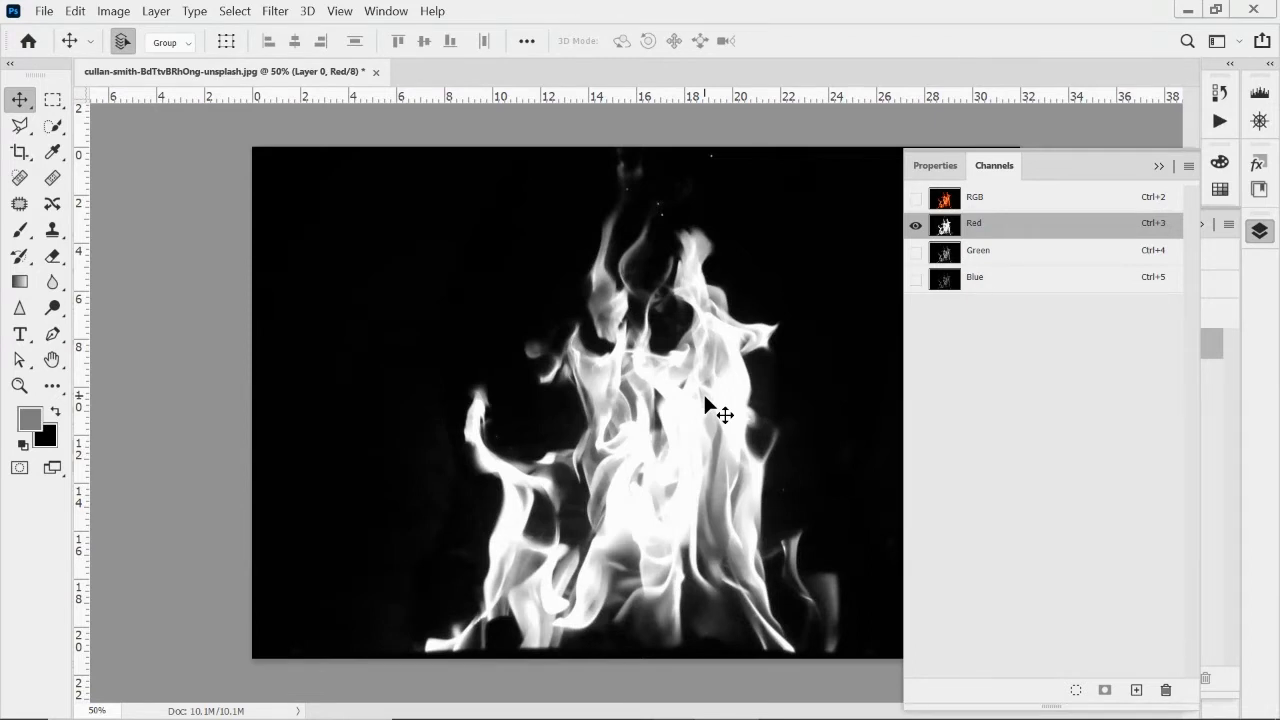
mouse_move(905, 278)
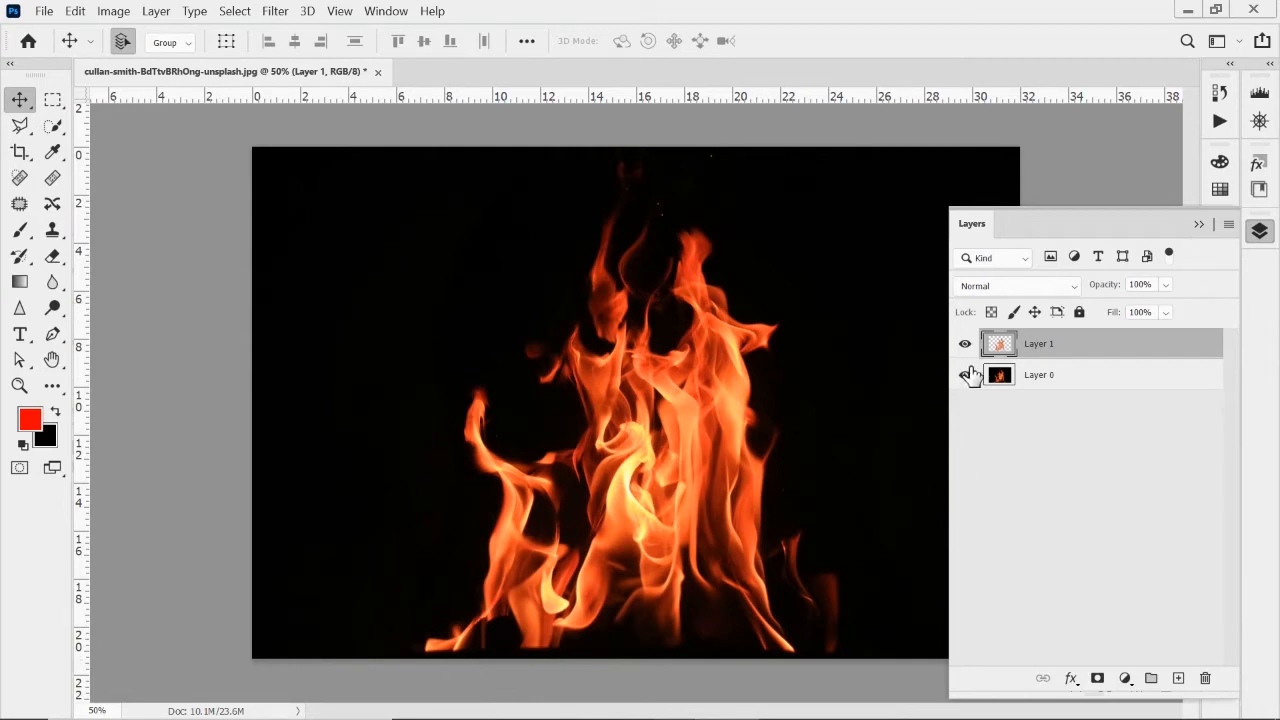
- Hide Layer 0 and remove the black matte from the flame edges in Layer 1
click(965, 374)
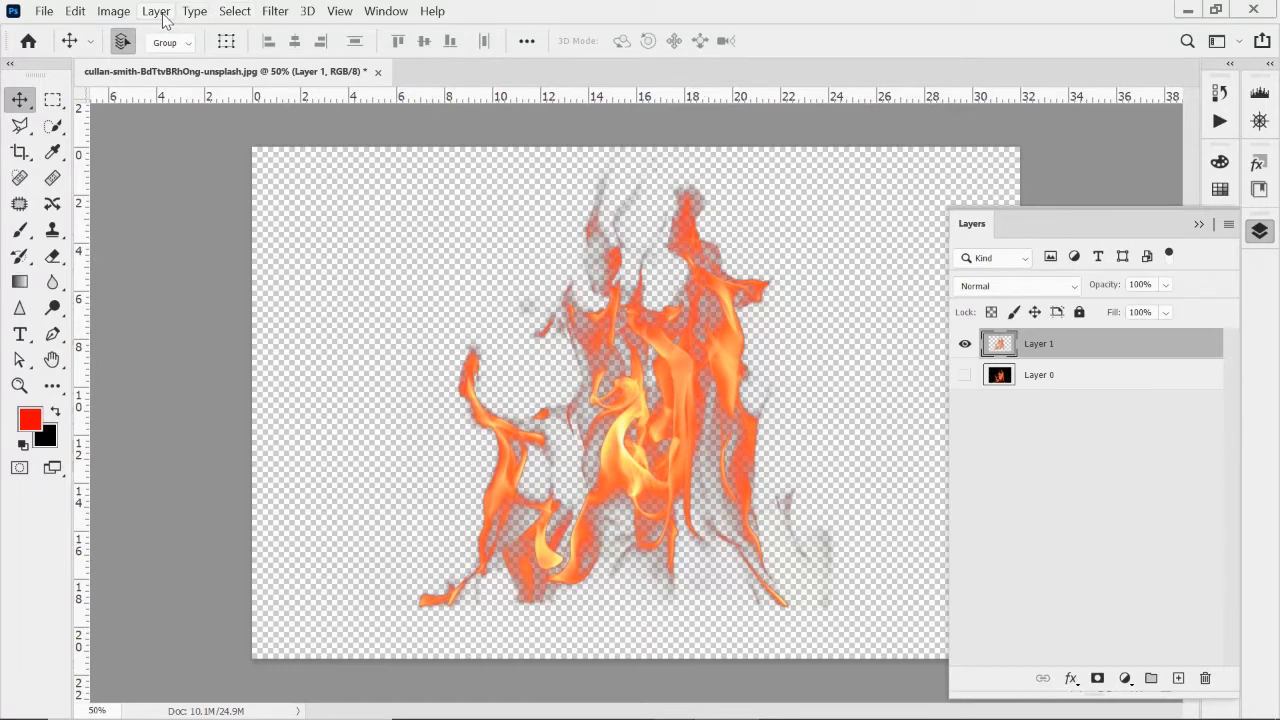
click(156, 11)
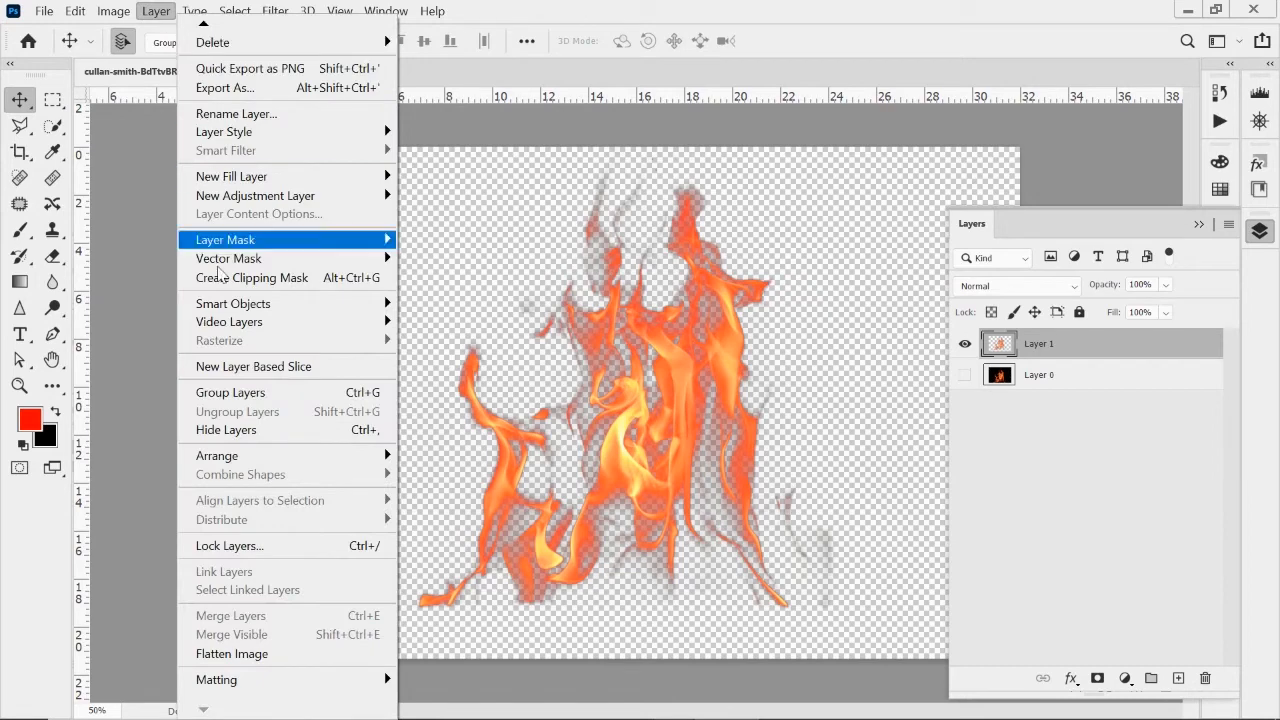
mouse_move(216, 679)
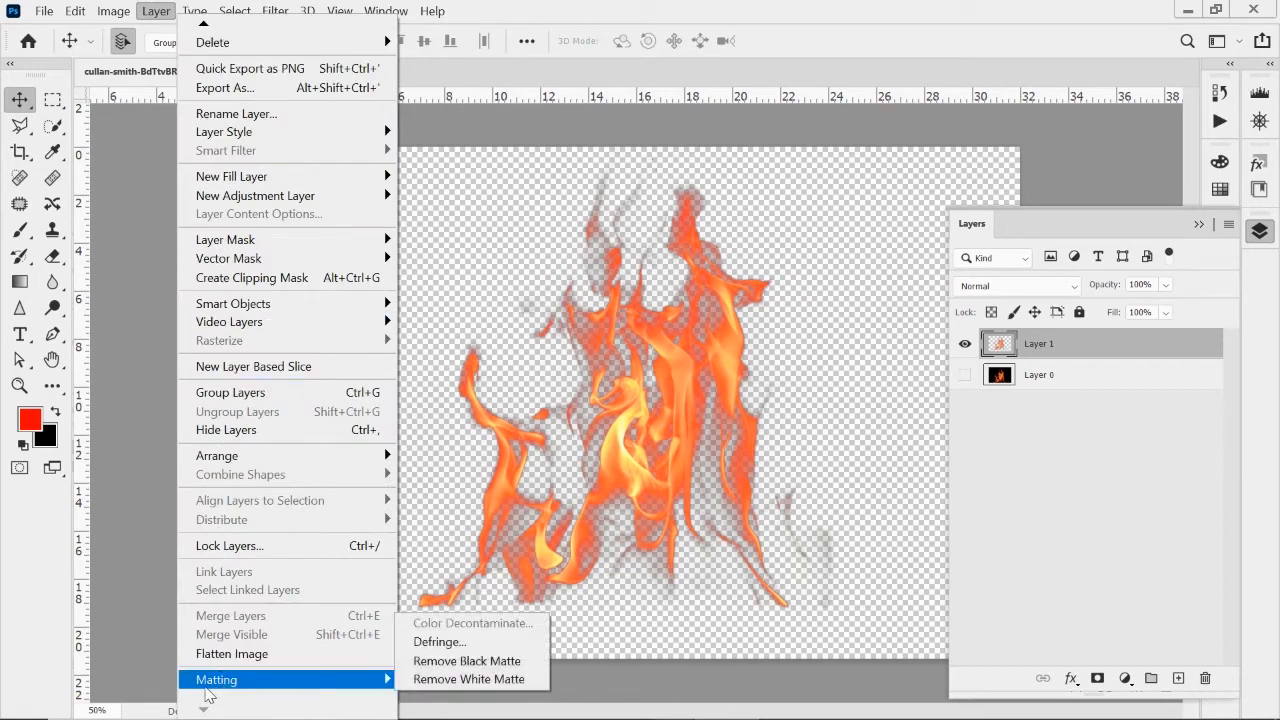
mouse_move(467, 661)
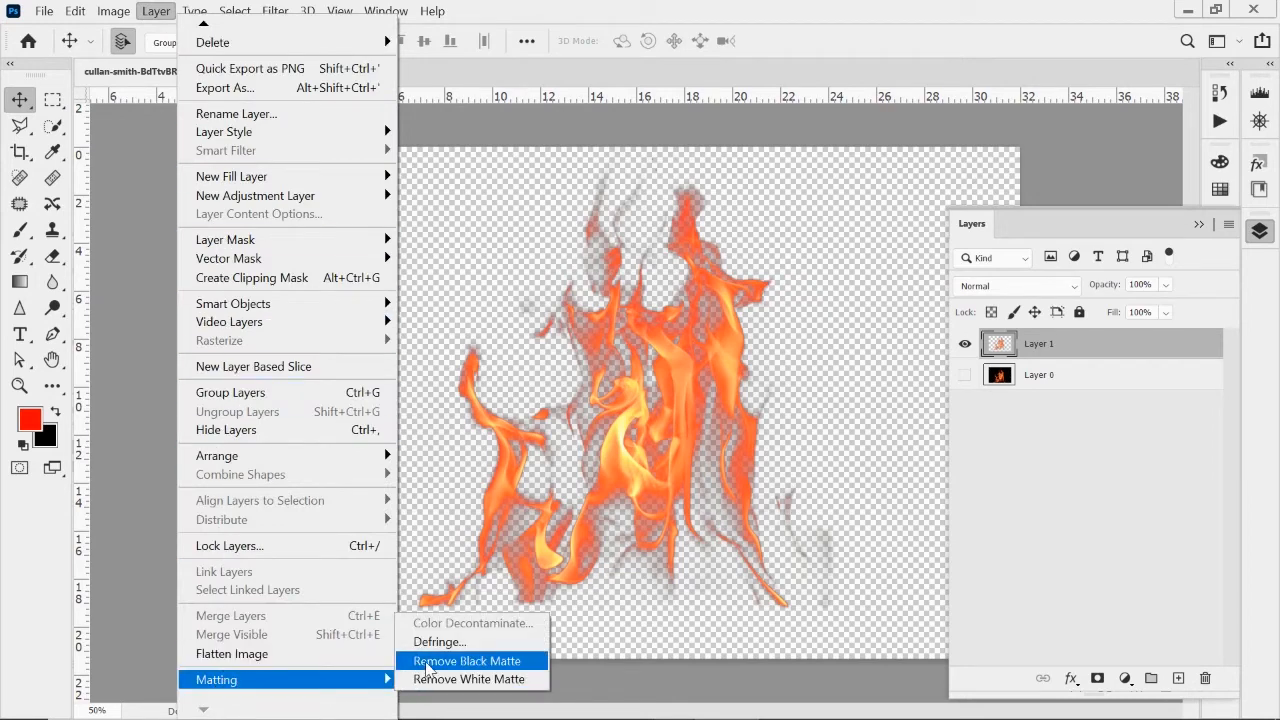
click(466, 661)
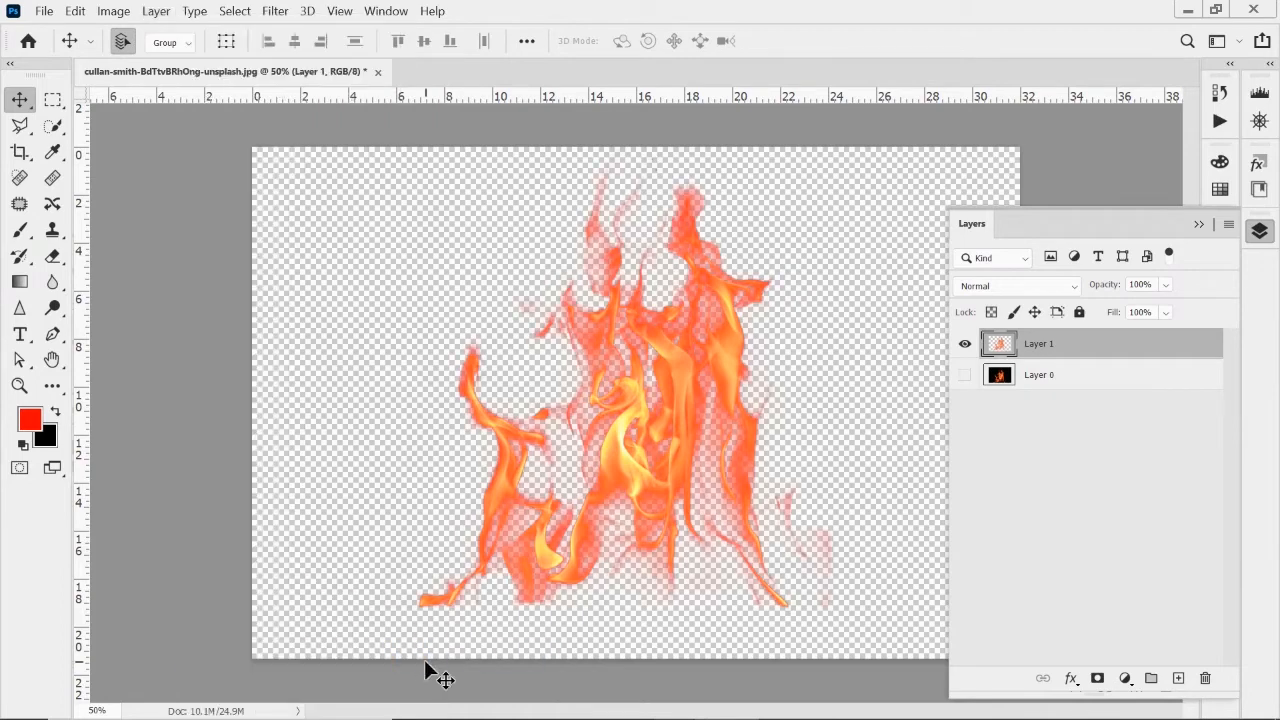
mouse_move(685, 527)
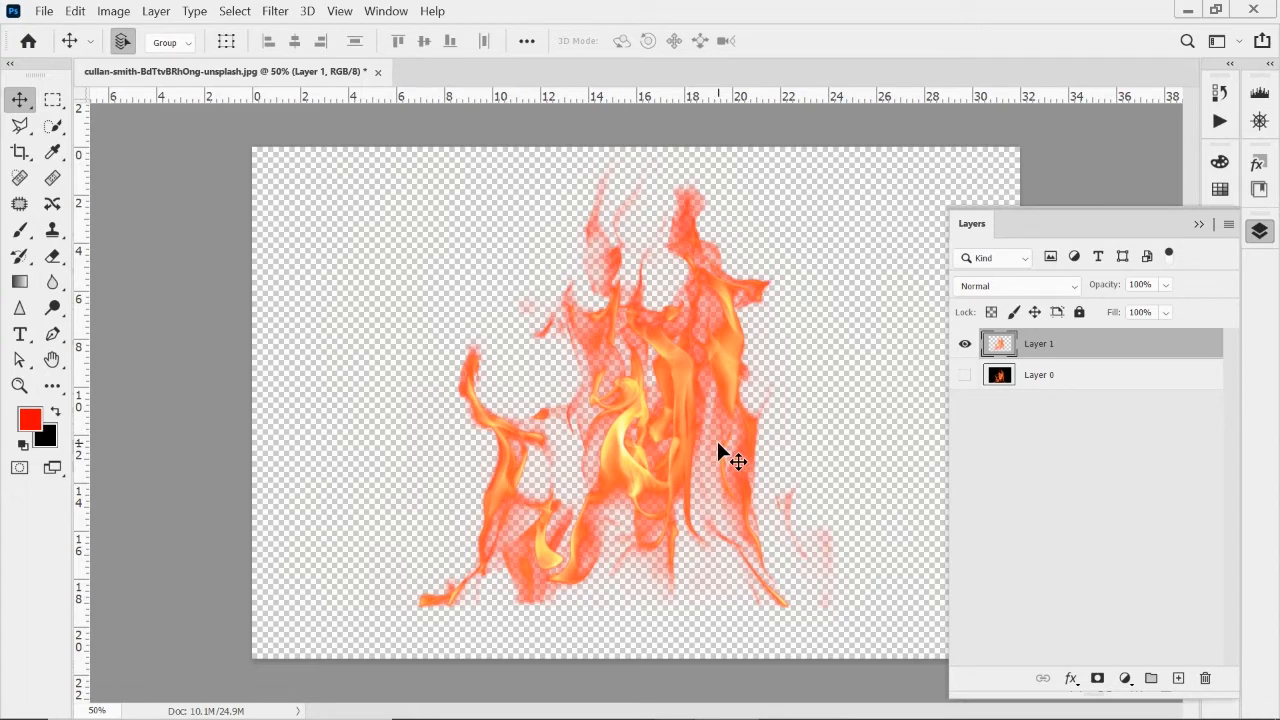
mouse_move(663, 433)
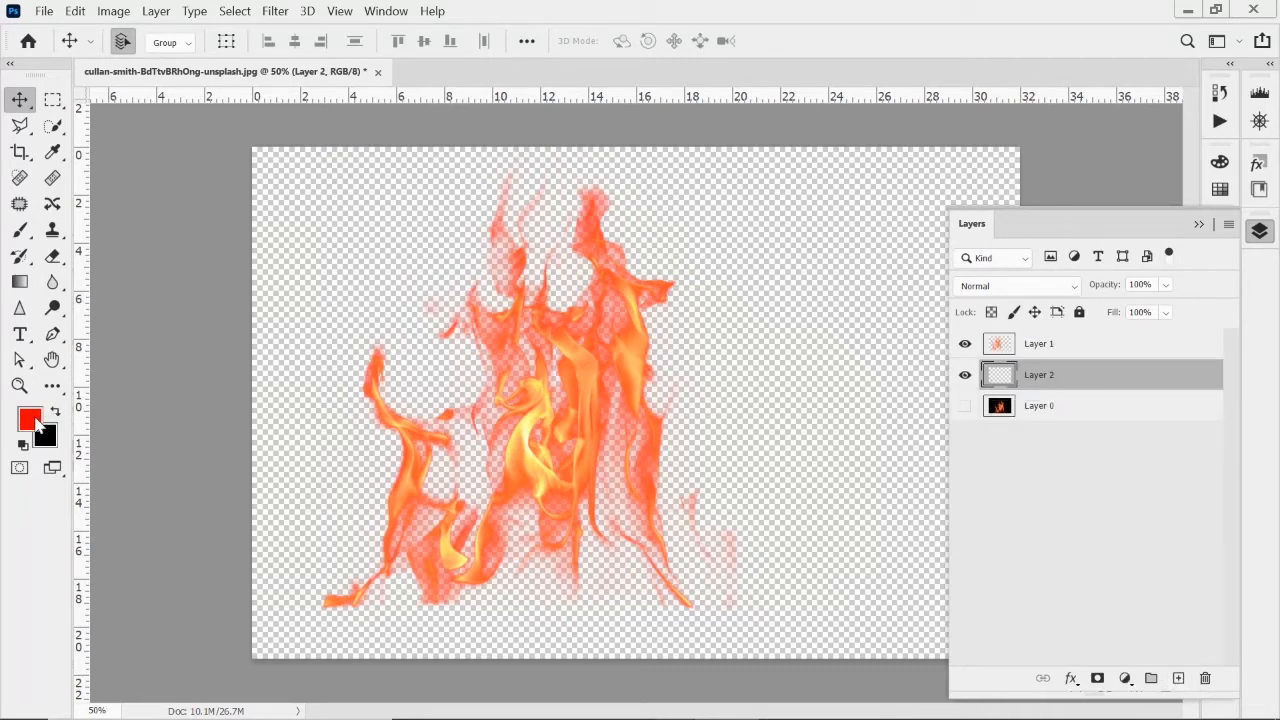
- Set the foreground colour to bright green for filling the backdrop Layer 2
click(30, 418)
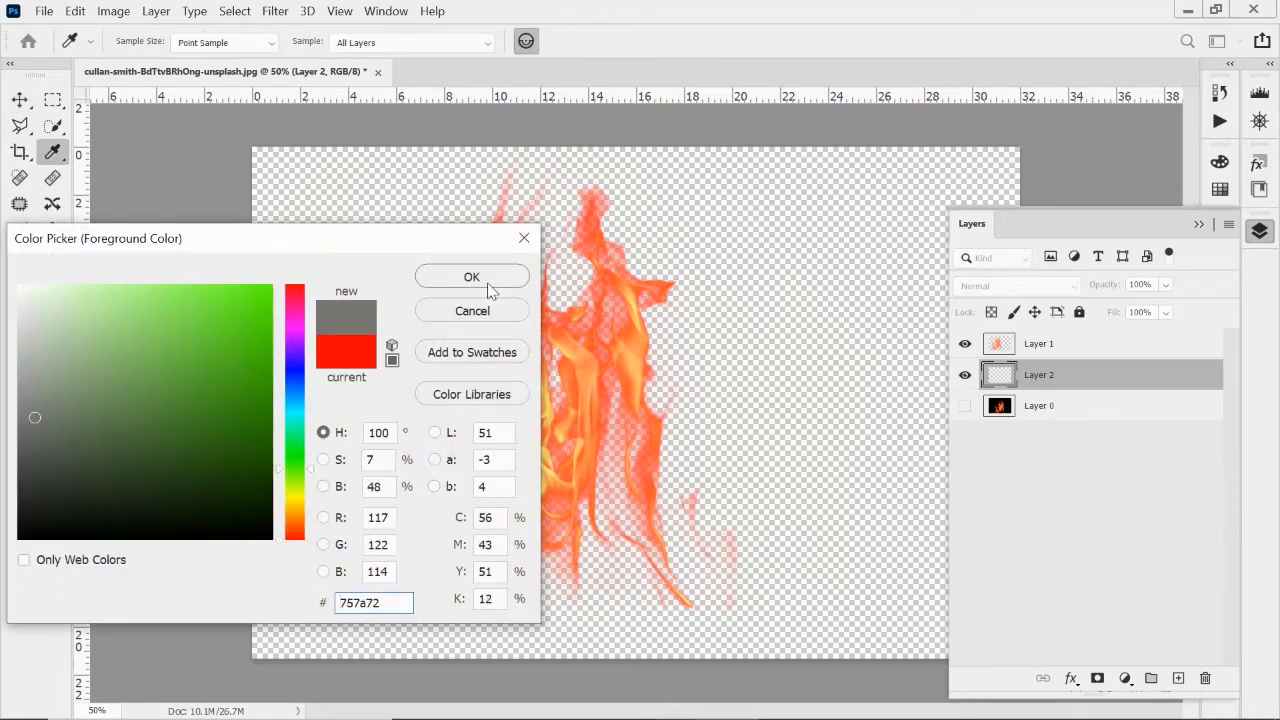
click(471, 277)
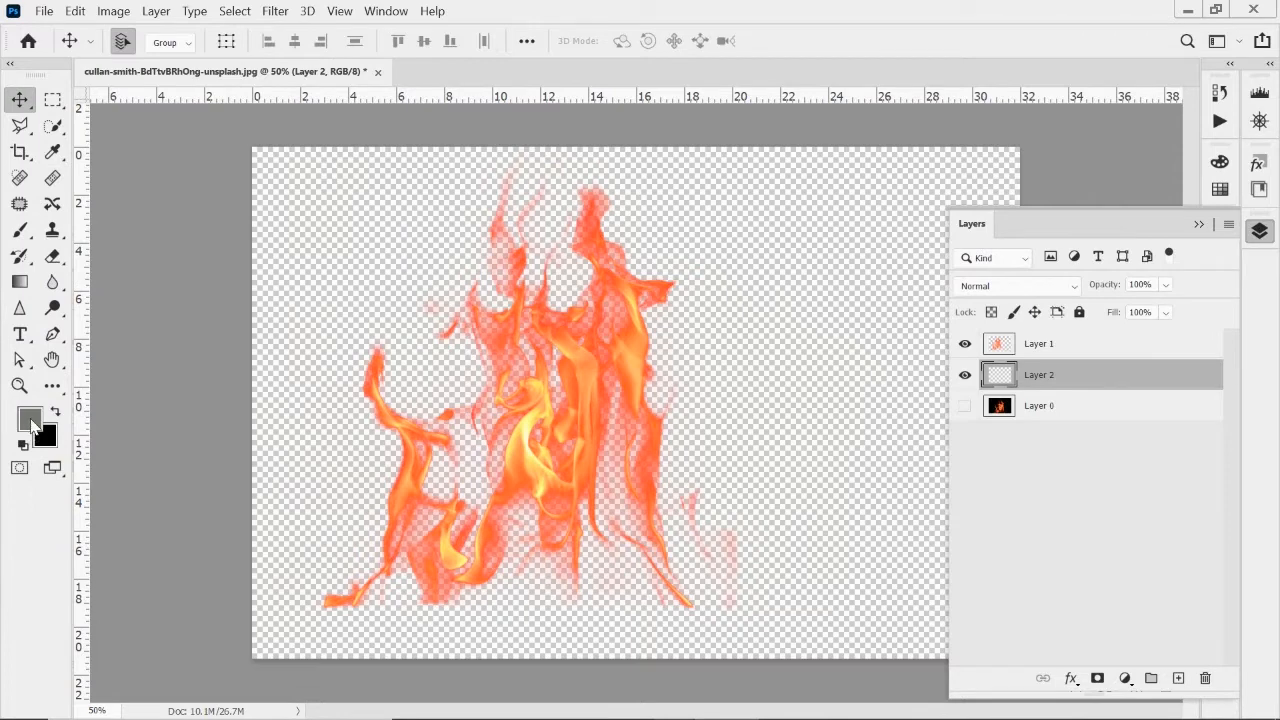
click(29, 420)
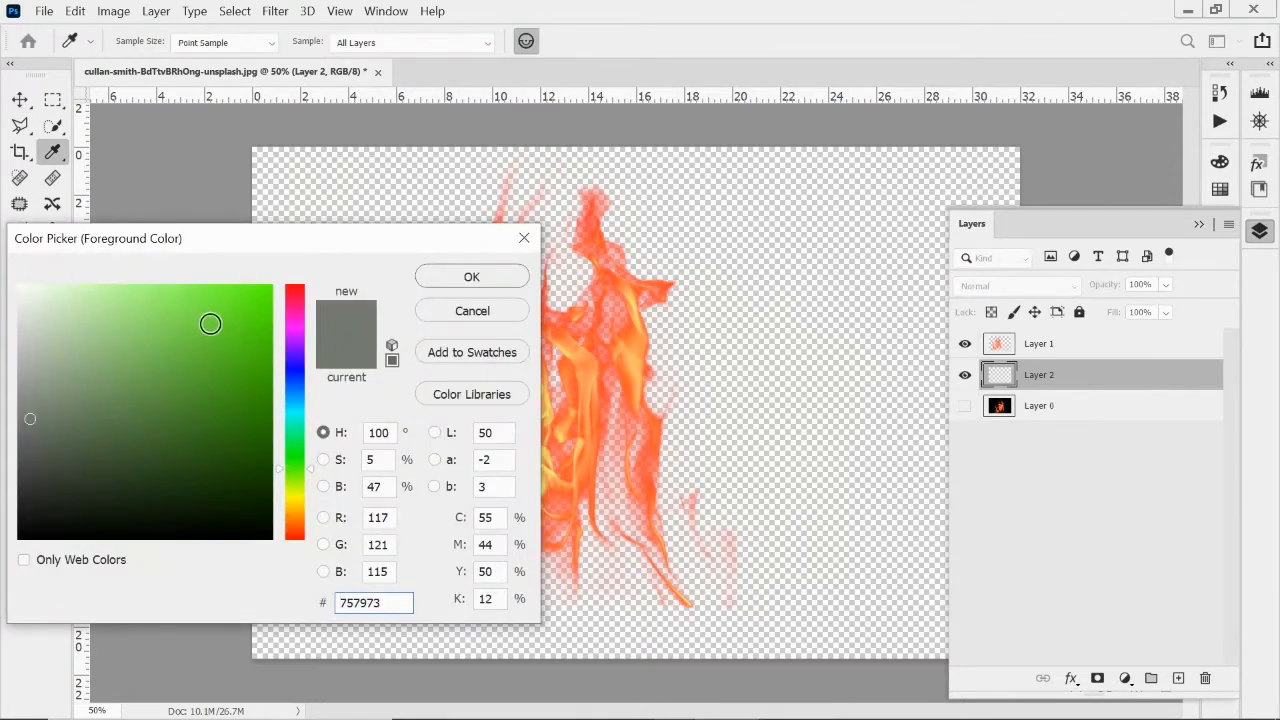
click(471, 276)
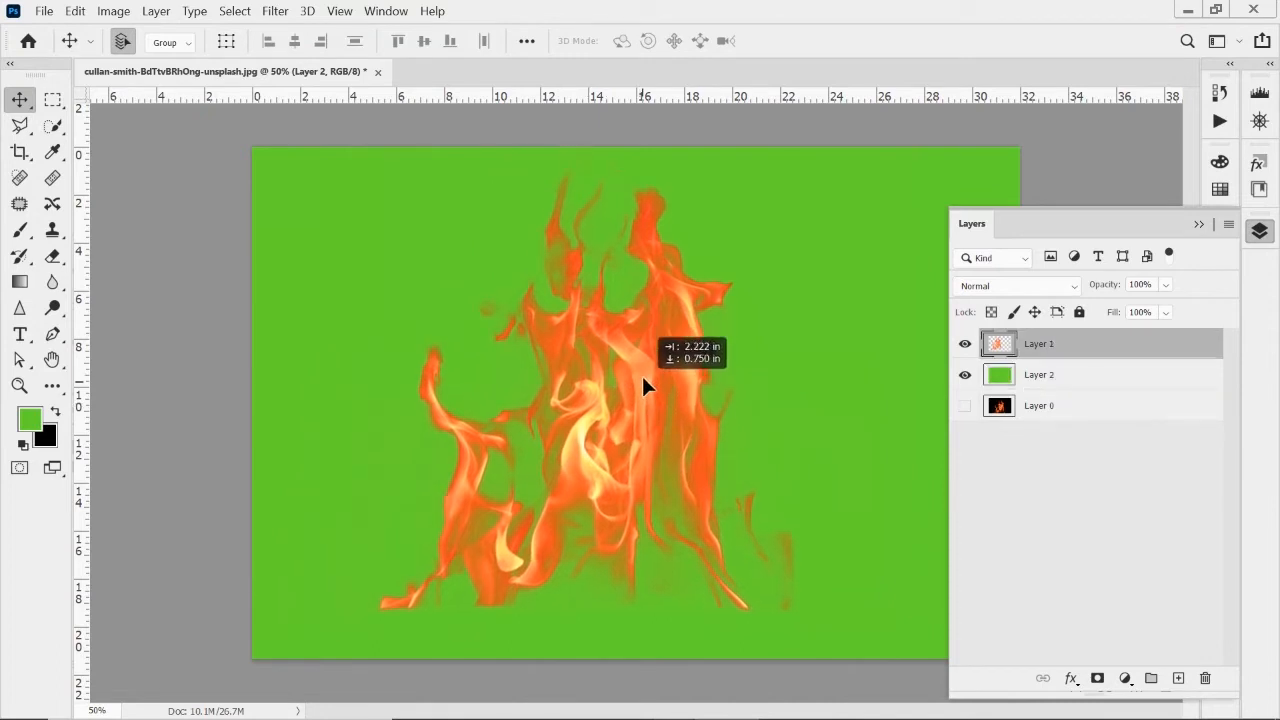
drag(645, 388, 650, 428)
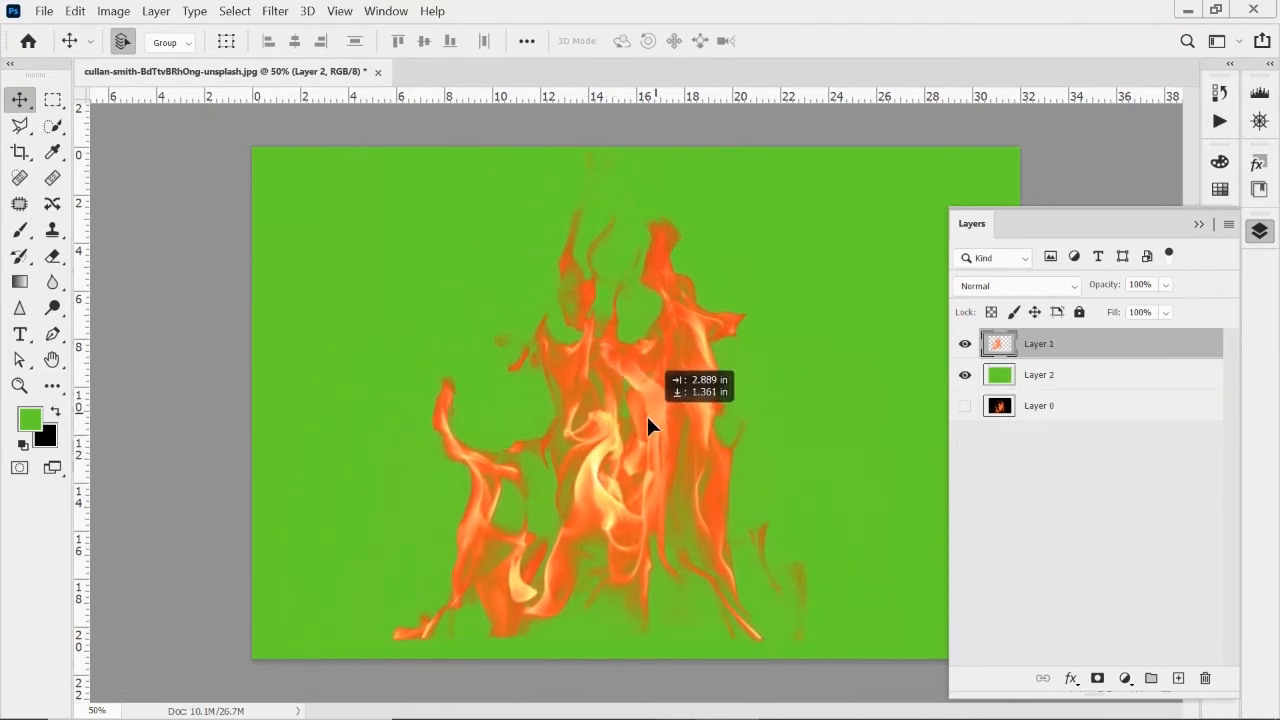
drag(650, 427, 655, 477)
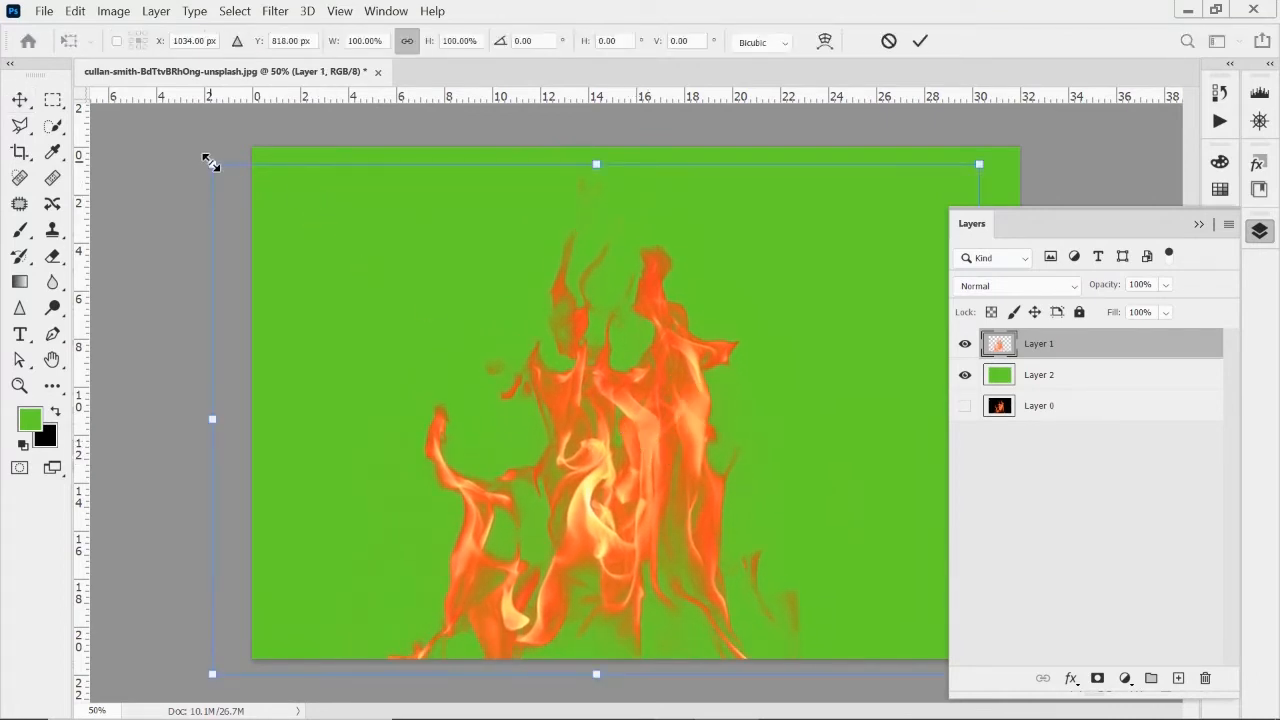
drag(212, 165, 430, 308)
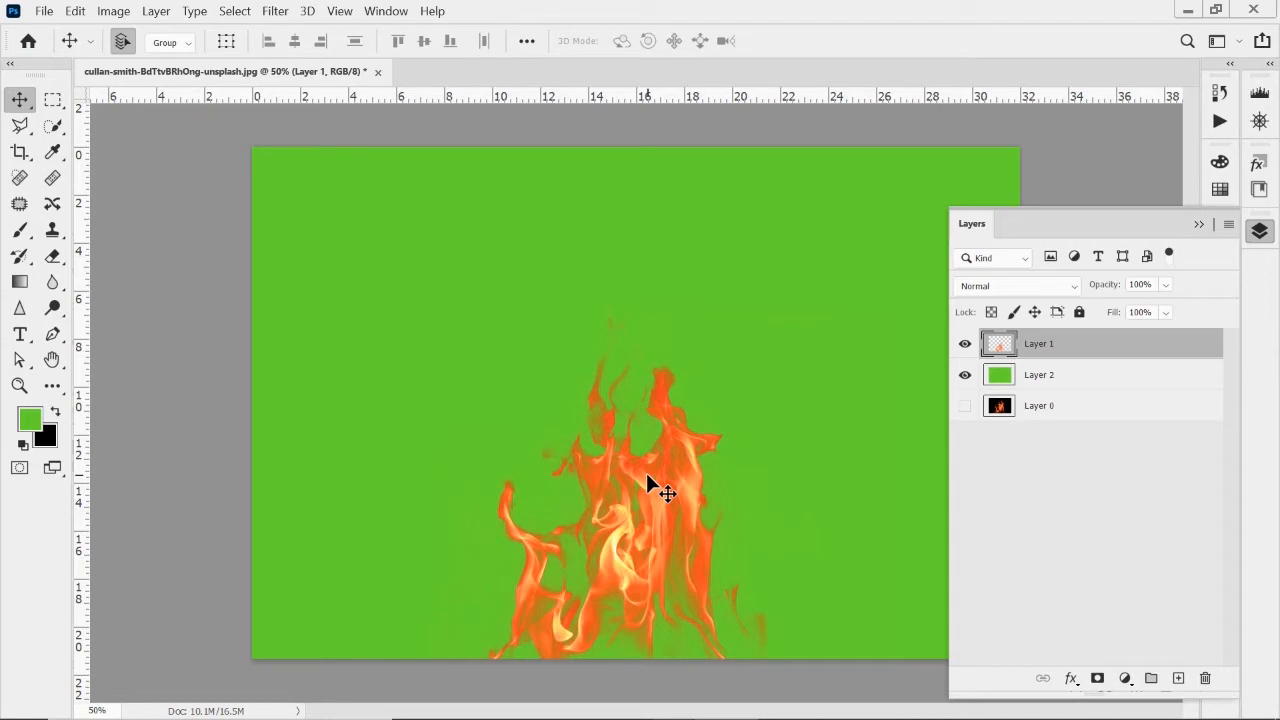
mouse_move(793, 525)
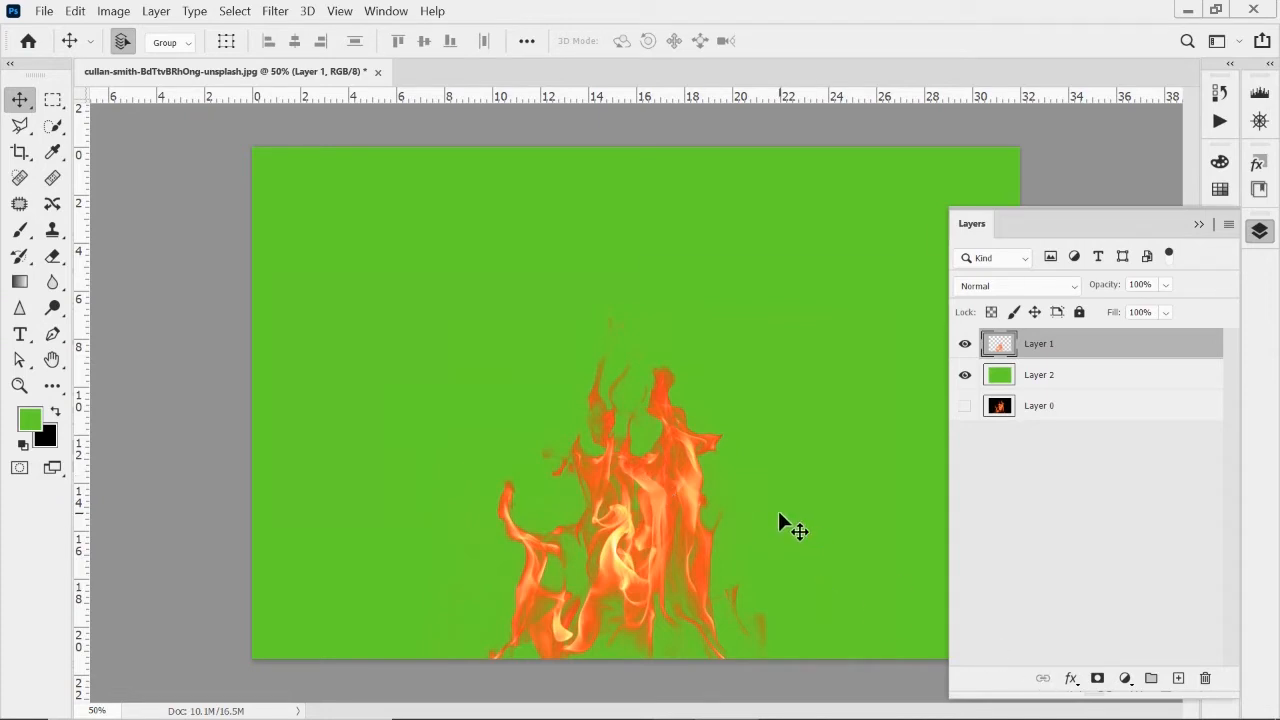
mouse_move(1063, 653)
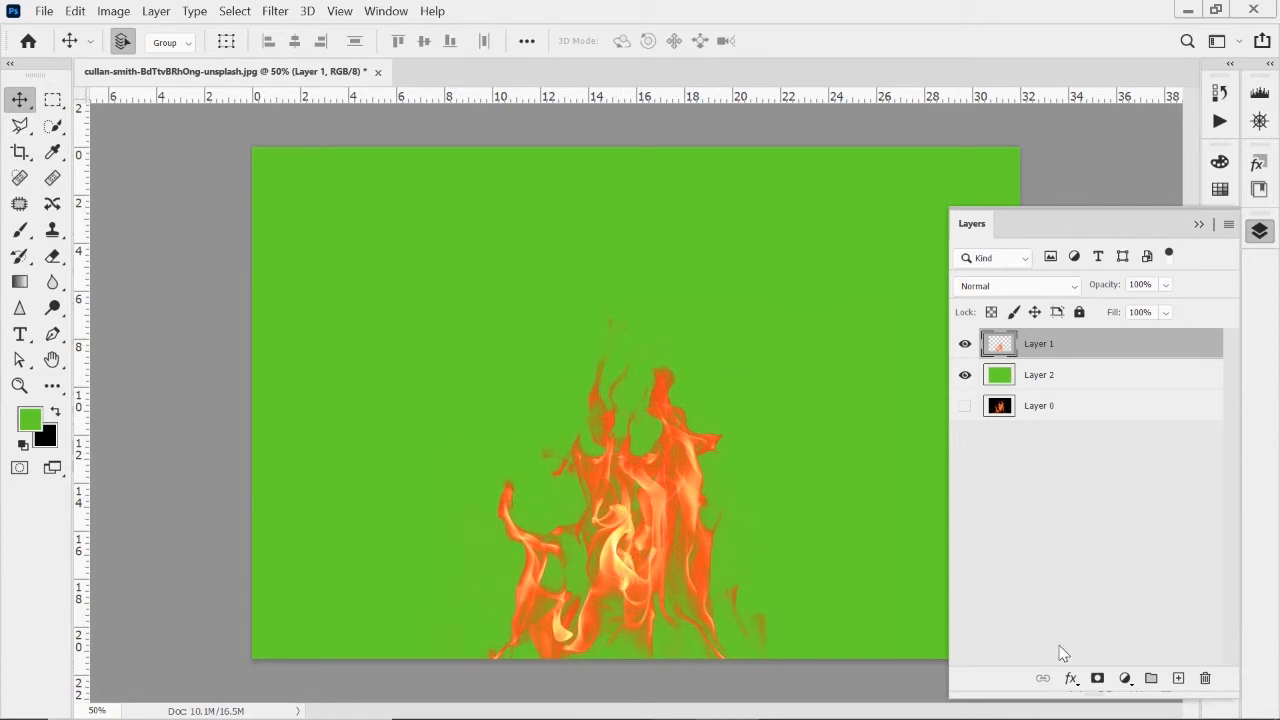
- Add an Outer Glow to Layer 1 in Multiply mode with an orange sampled from the flame
click(1071, 678)
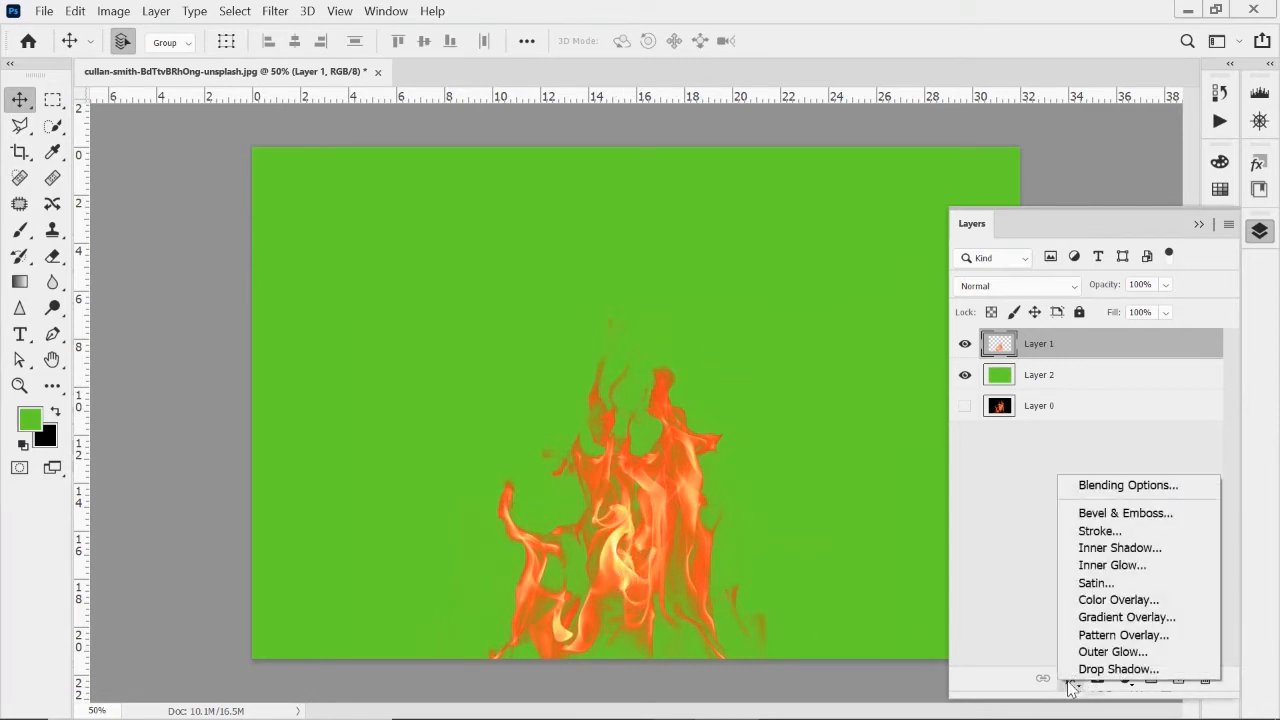
mouse_move(1112, 652)
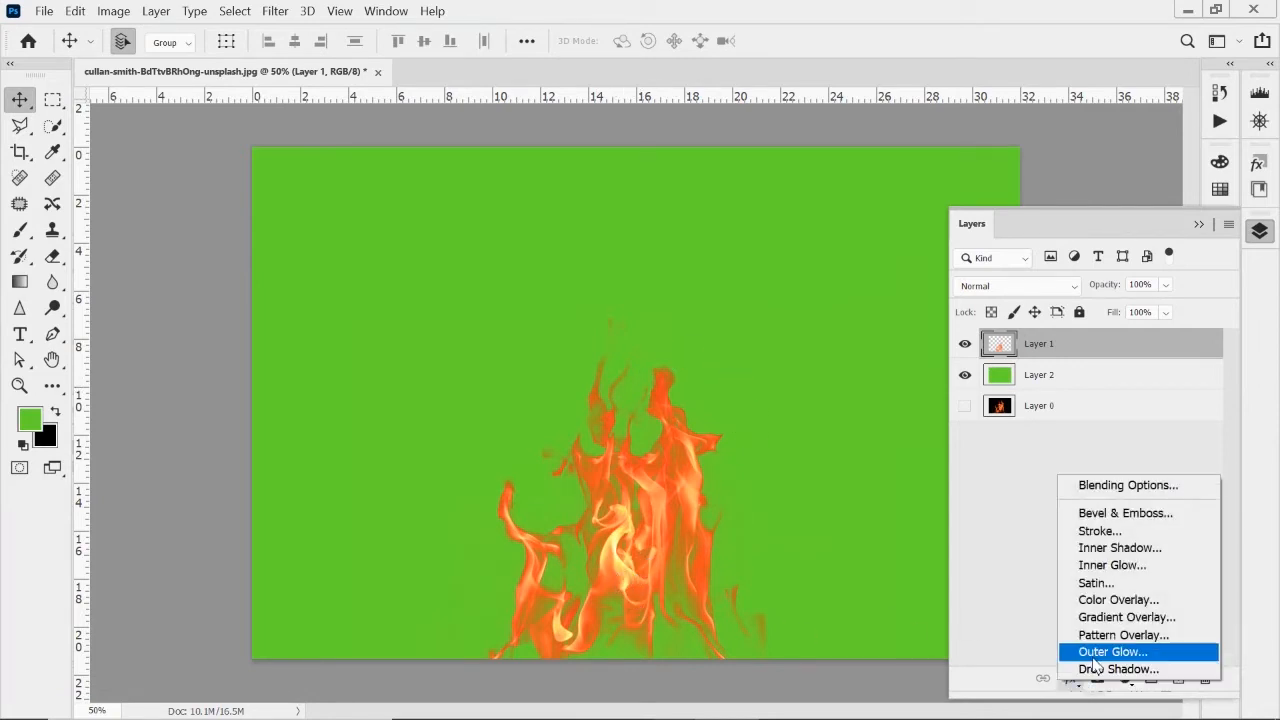
click(1111, 652)
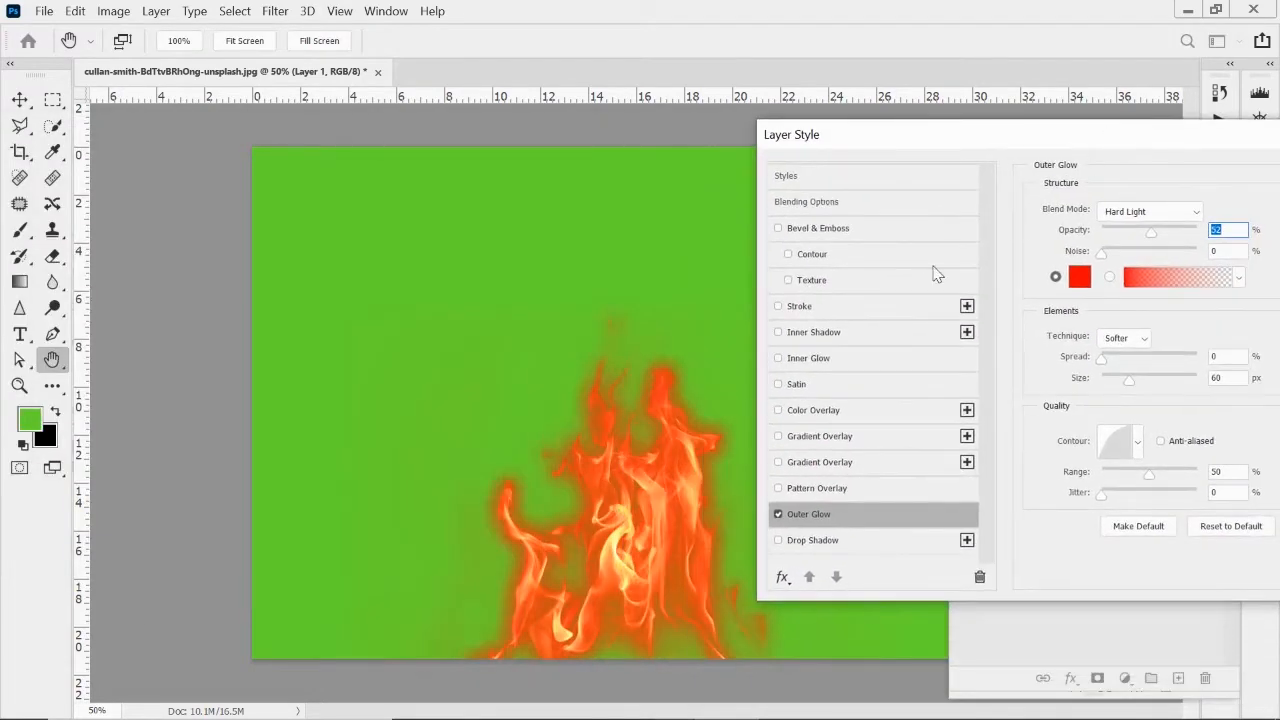
click(1150, 211)
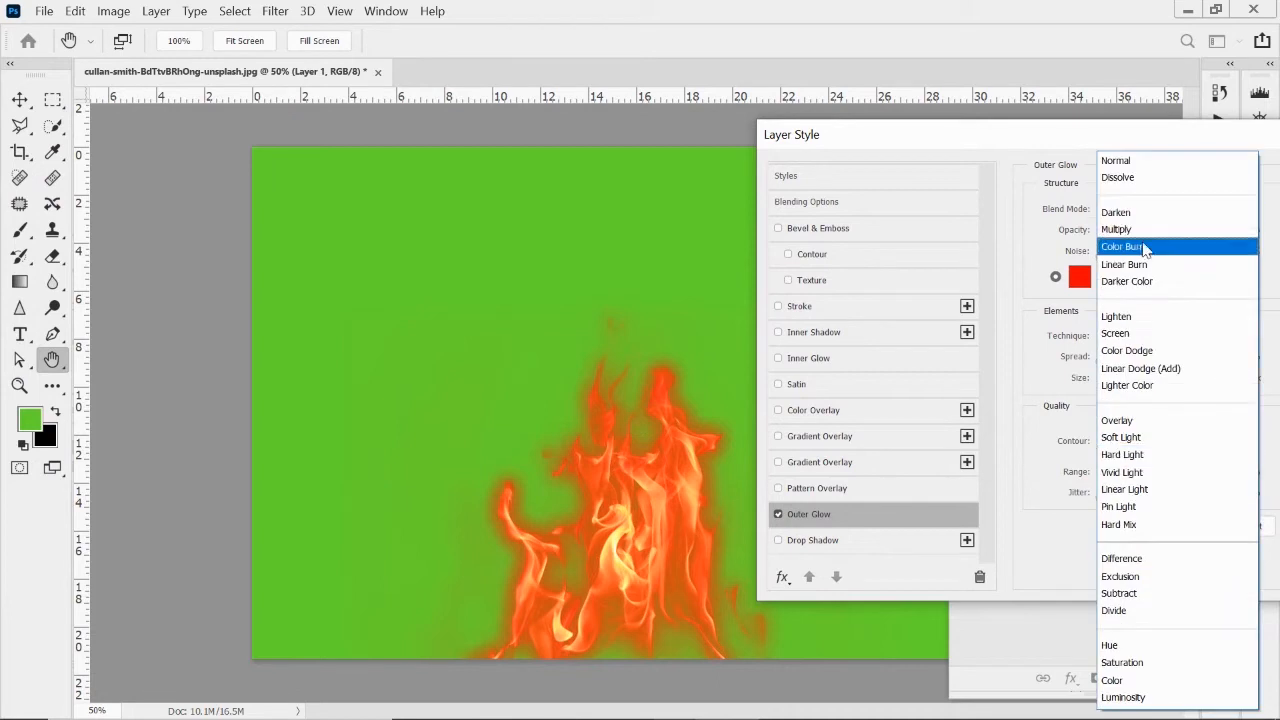
click(1115, 229)
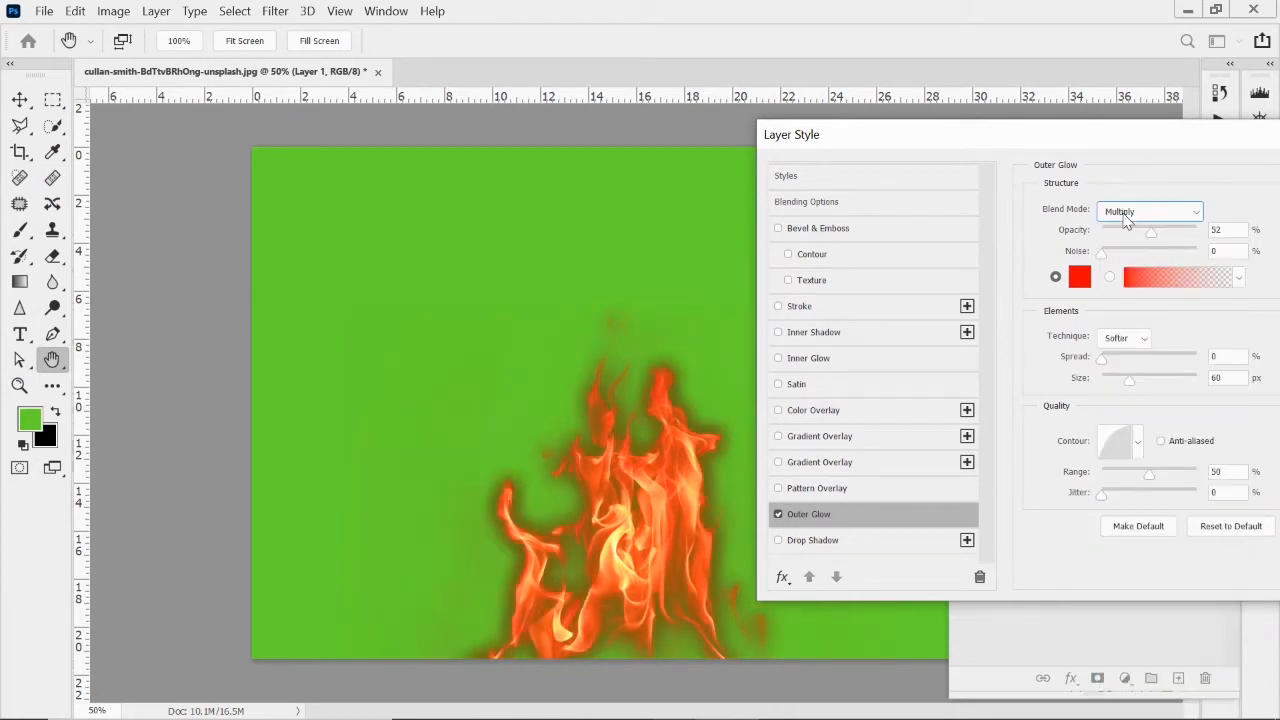
click(1080, 277)
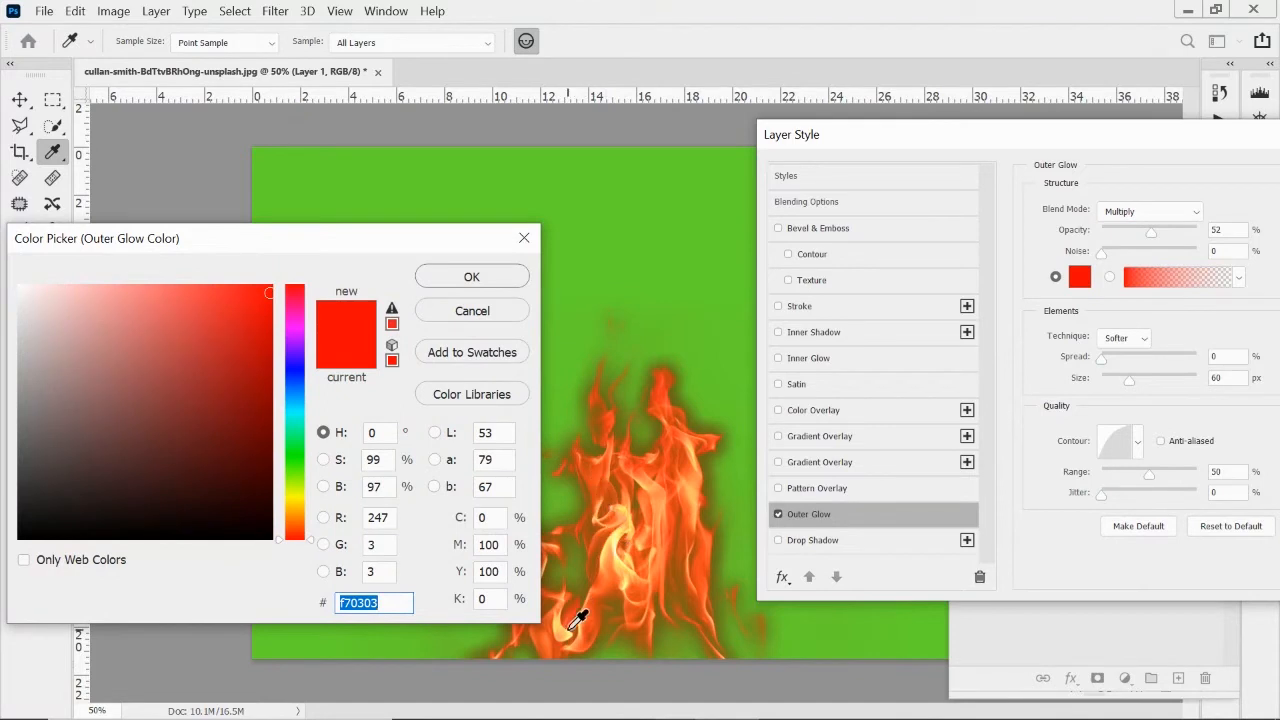
mouse_move(617, 578)
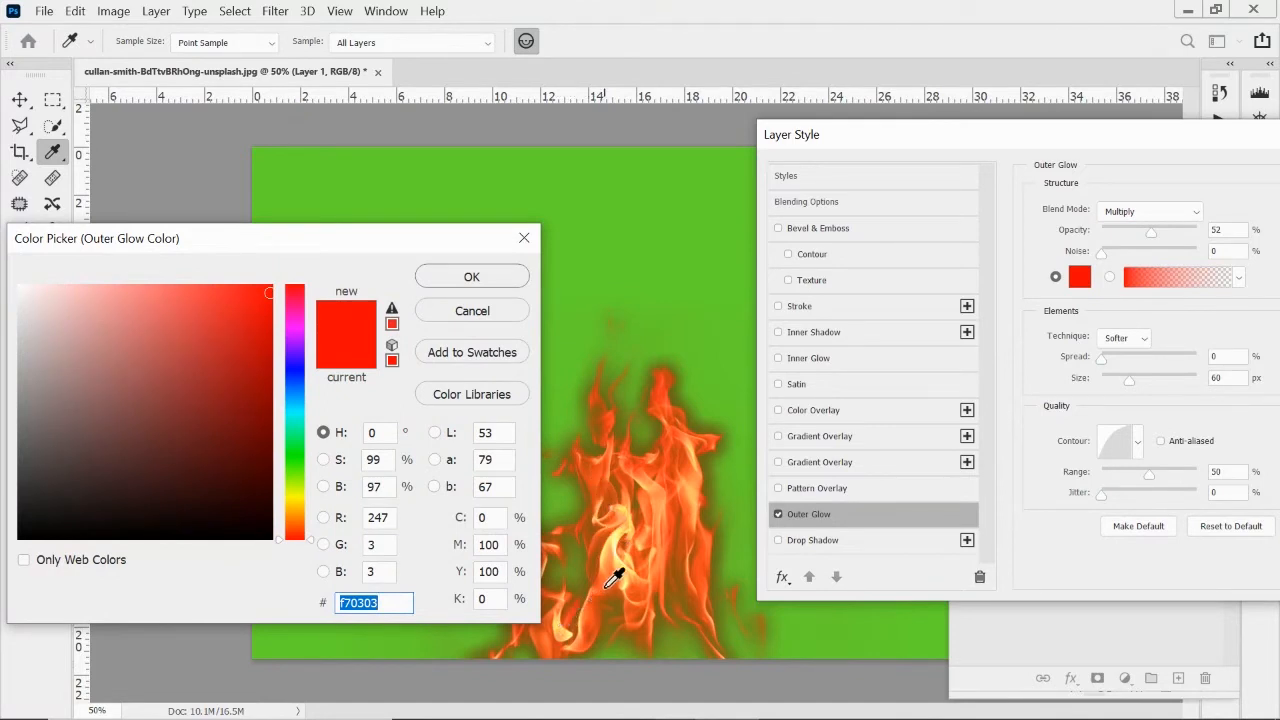
click(471, 276)
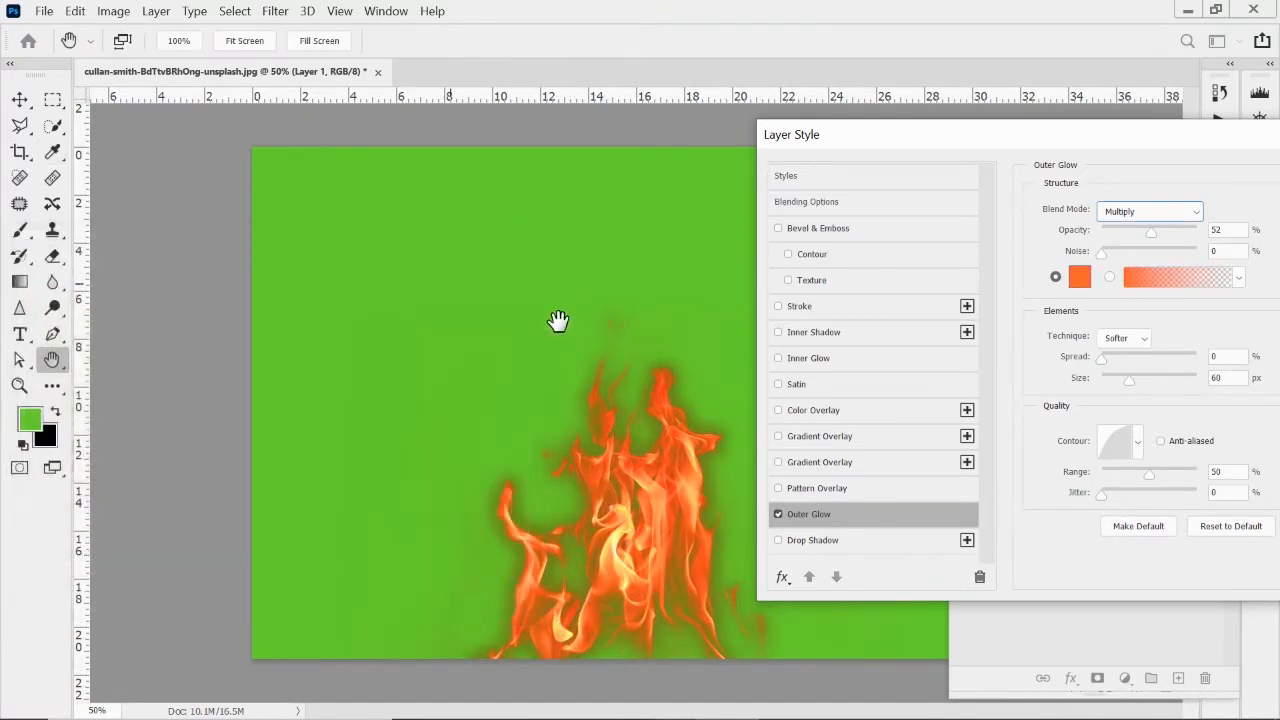
- Lower the glow opacity to 39 percent and set its blending to Darker Color
drag(1152, 231, 1100, 231)
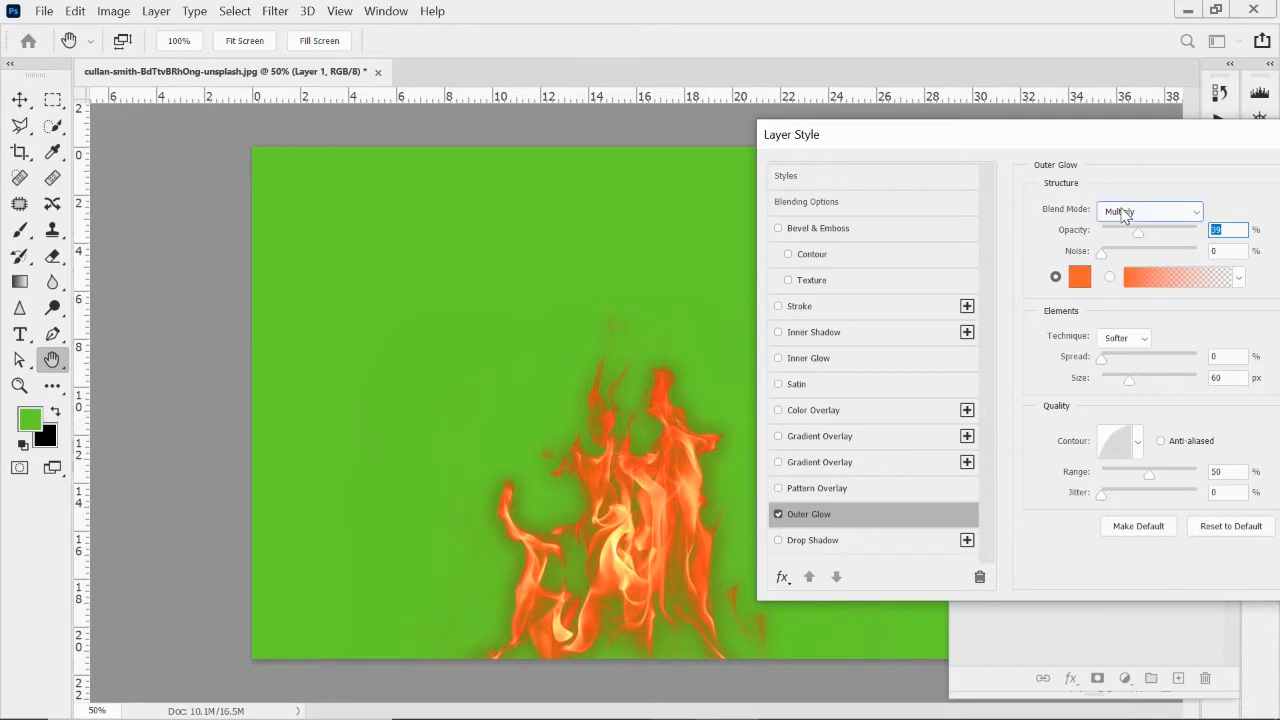
click(1150, 211)
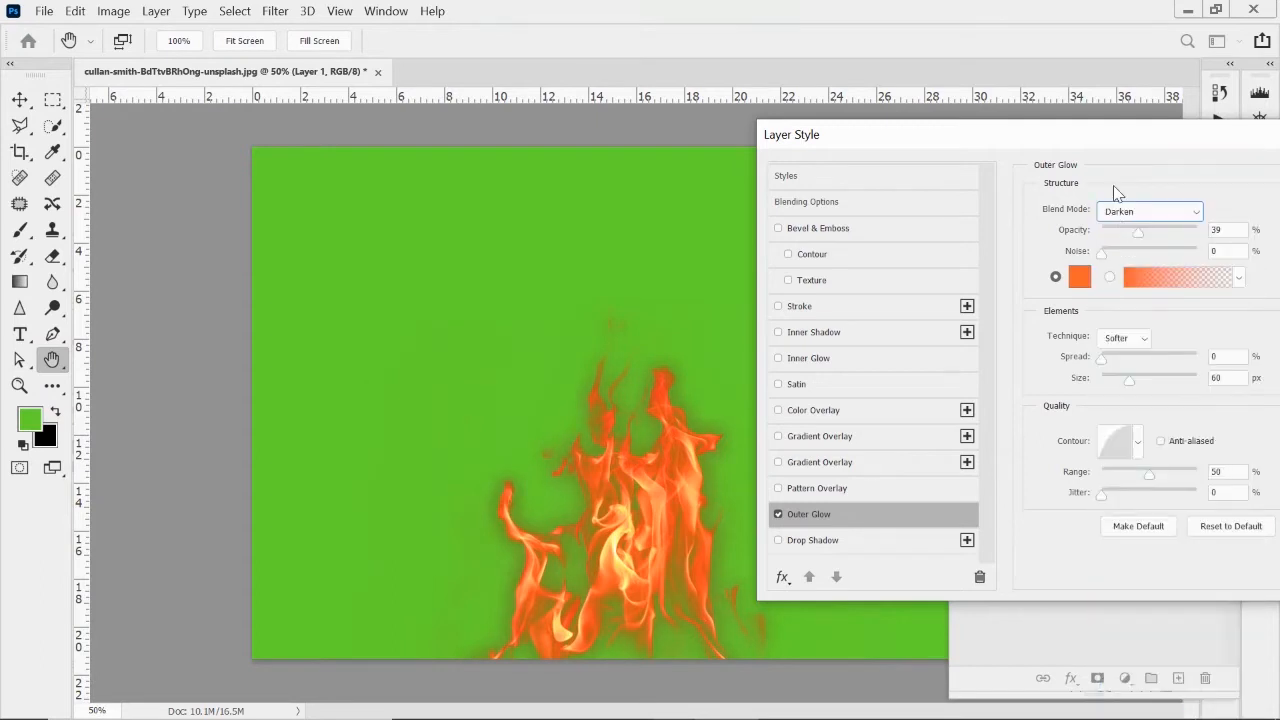
click(1150, 211)
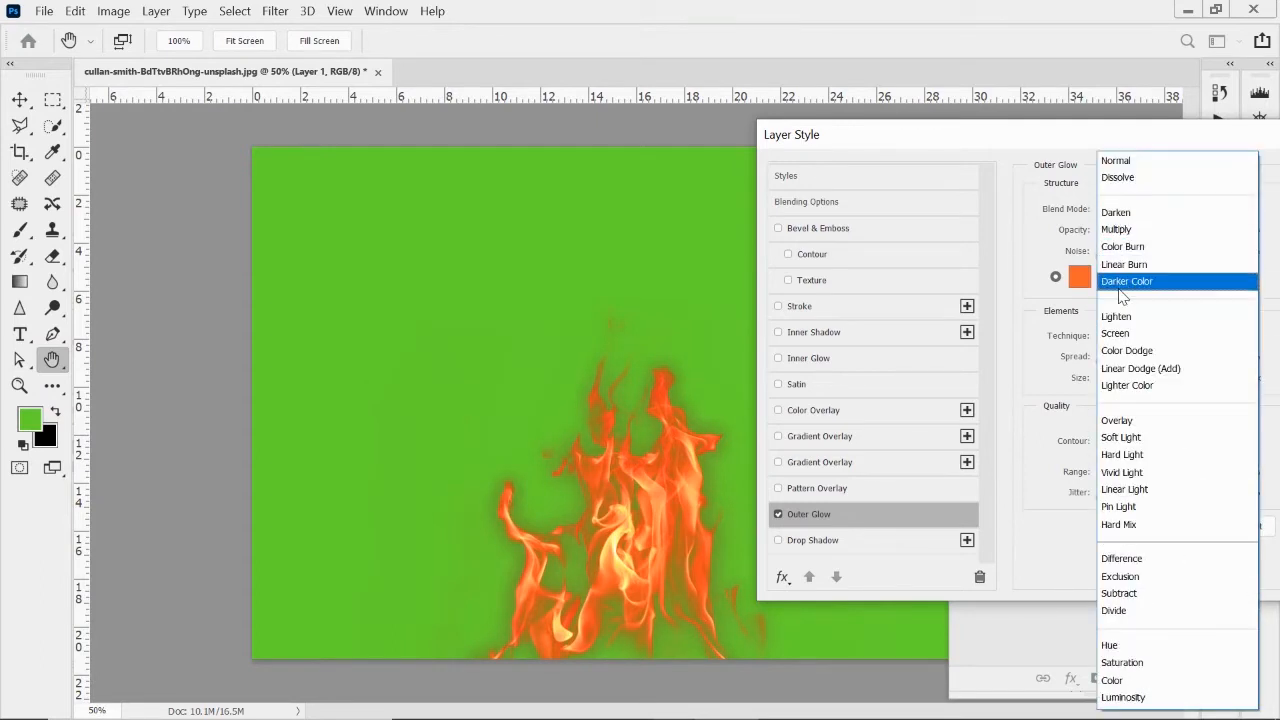
click(1116, 316)
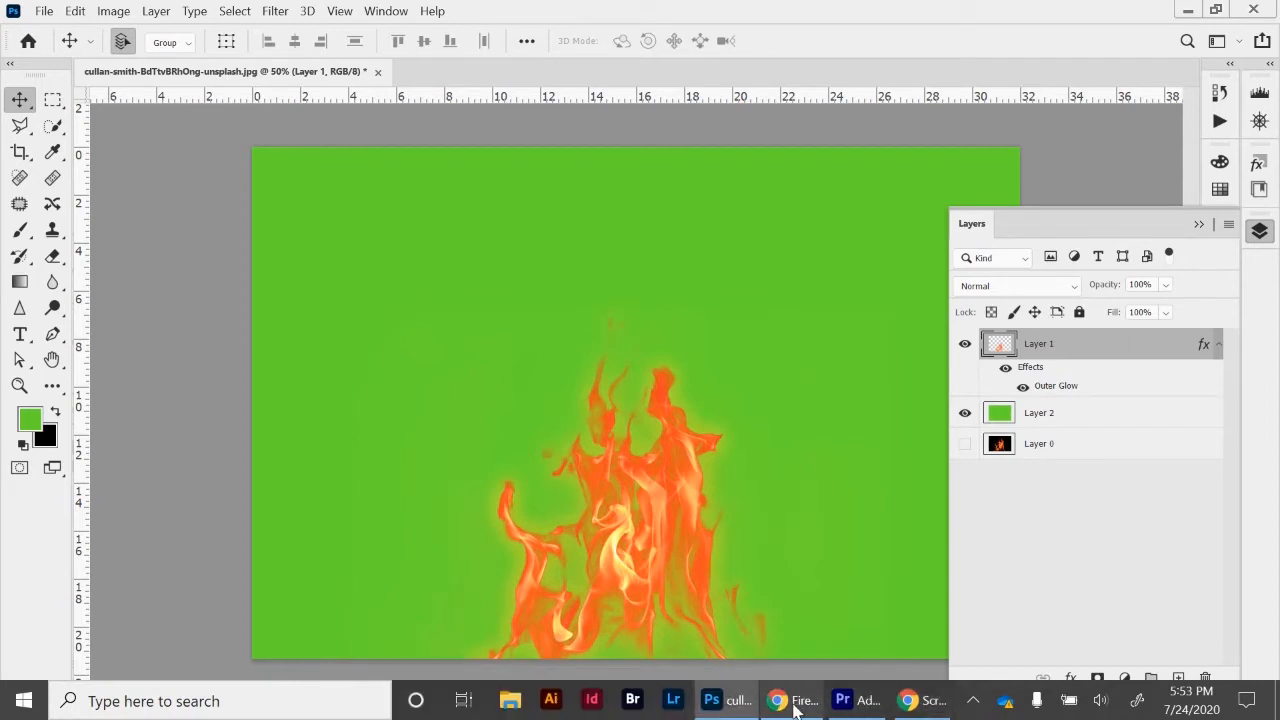
- Browse the Unsplash fire search results in Chrome for spark and ember photos
click(777, 700)
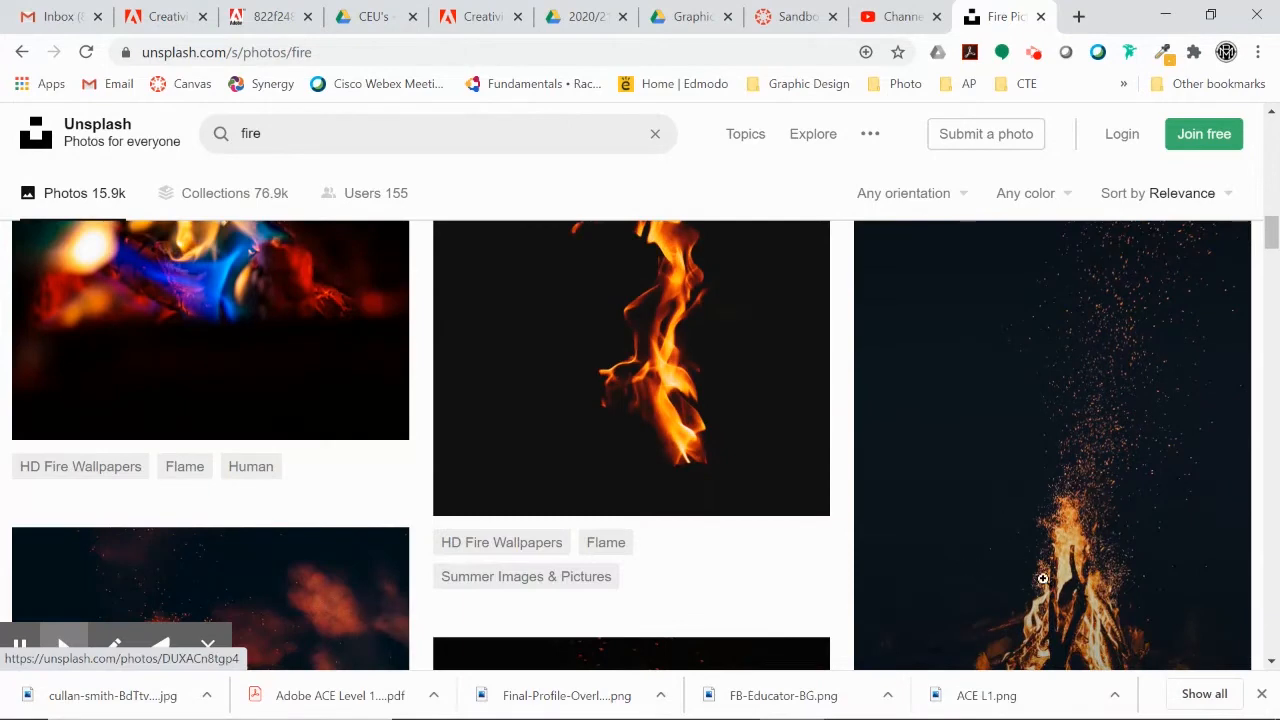
scroll(down, 3)
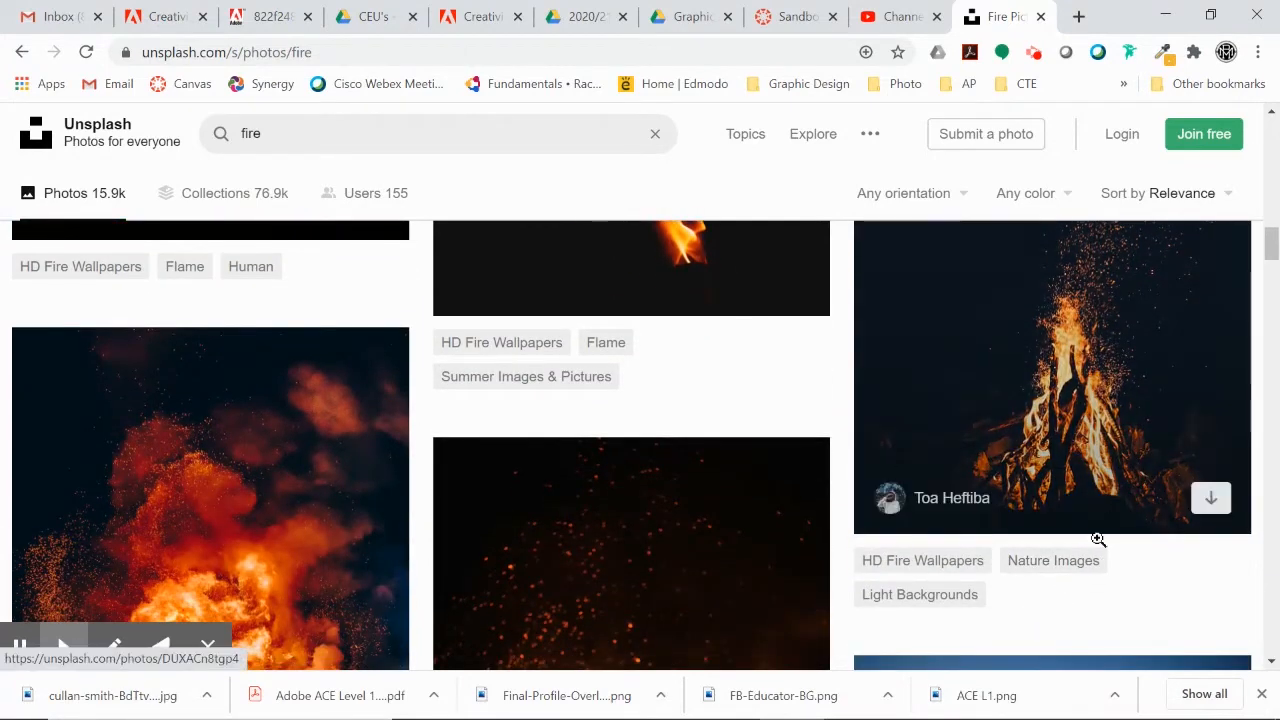
scroll(down, 3)
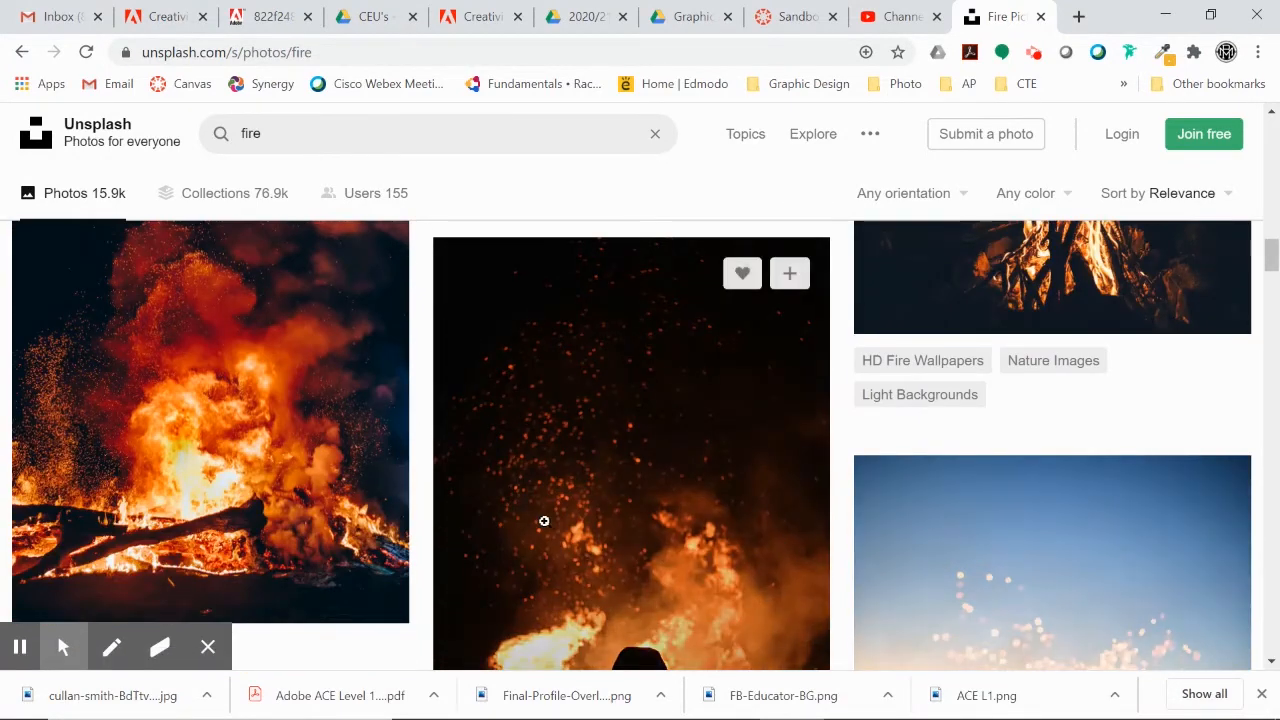
scroll(down, 3)
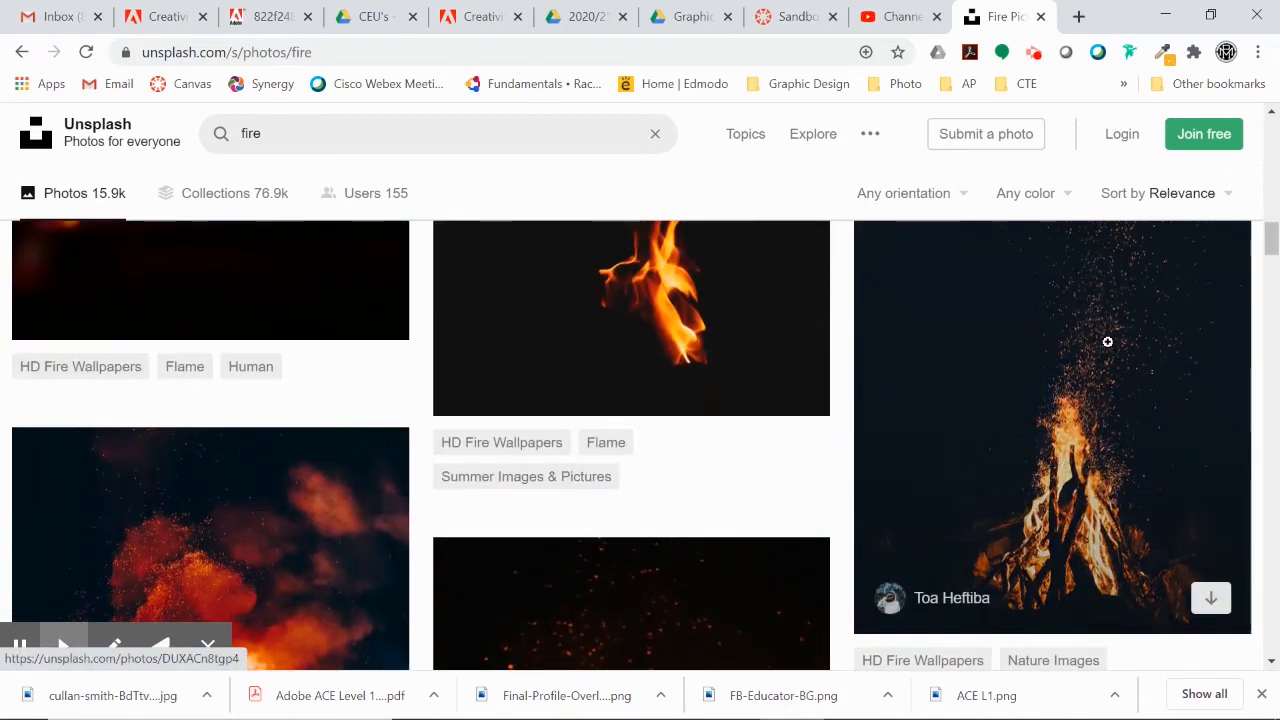
scroll(down, 3)
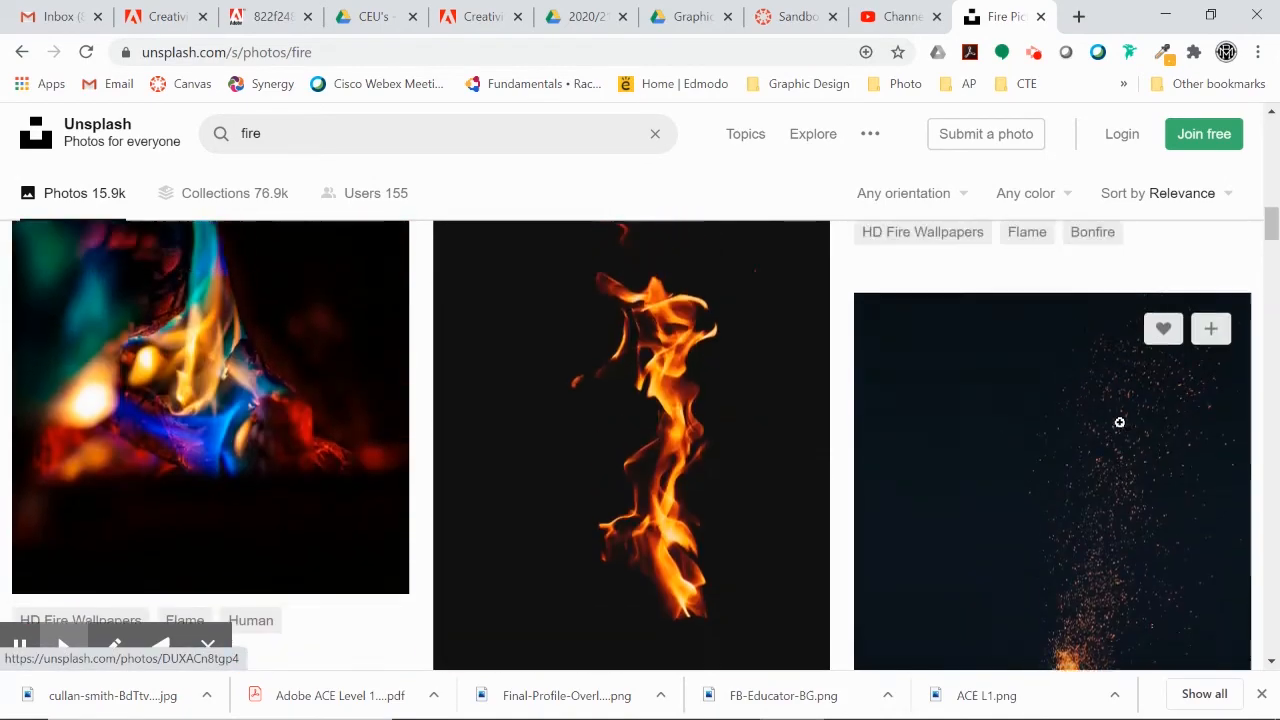
scroll(down, 3)
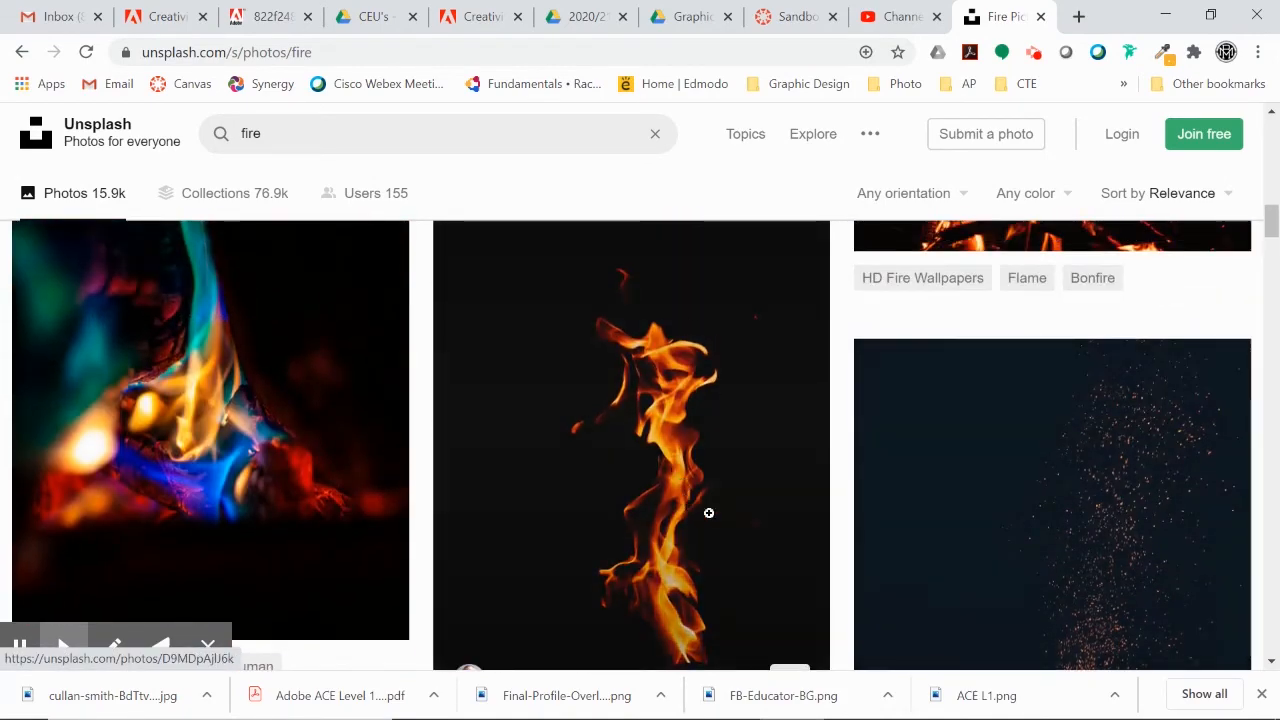
scroll(down, 3)
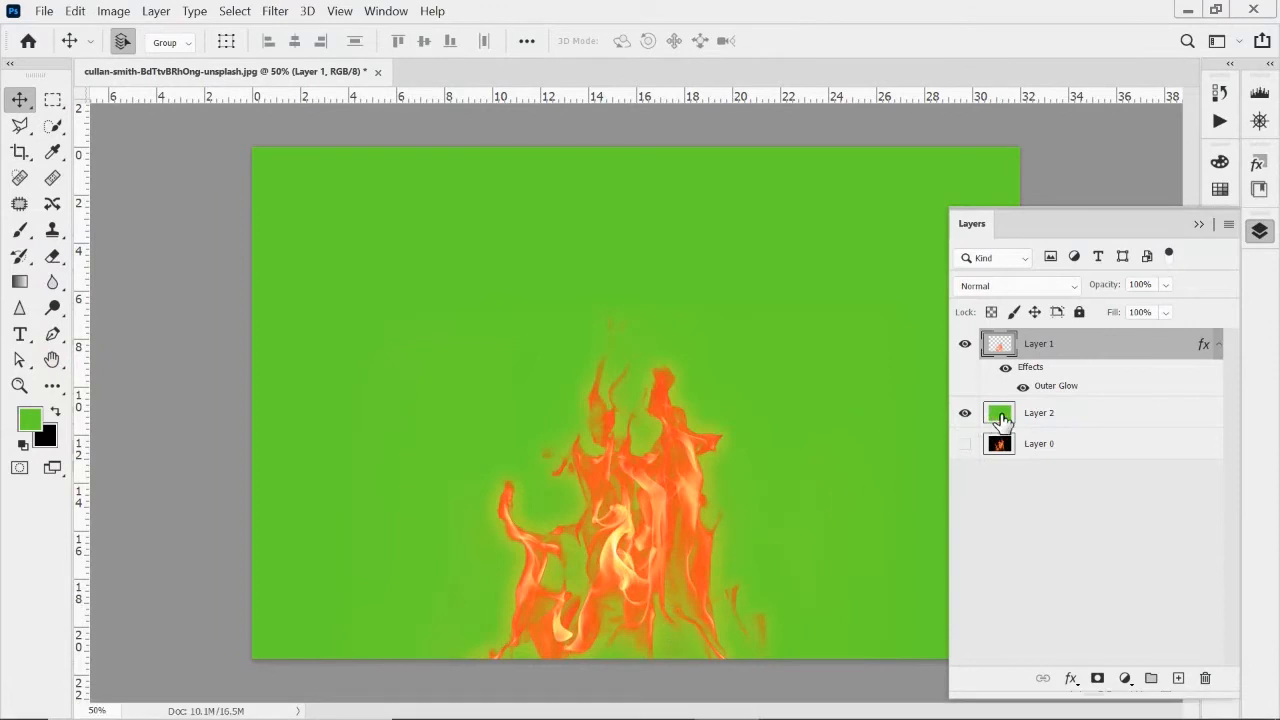
- Fill the backdrop Layer 2 with black, then reselect the flame layer
click(1060, 412)
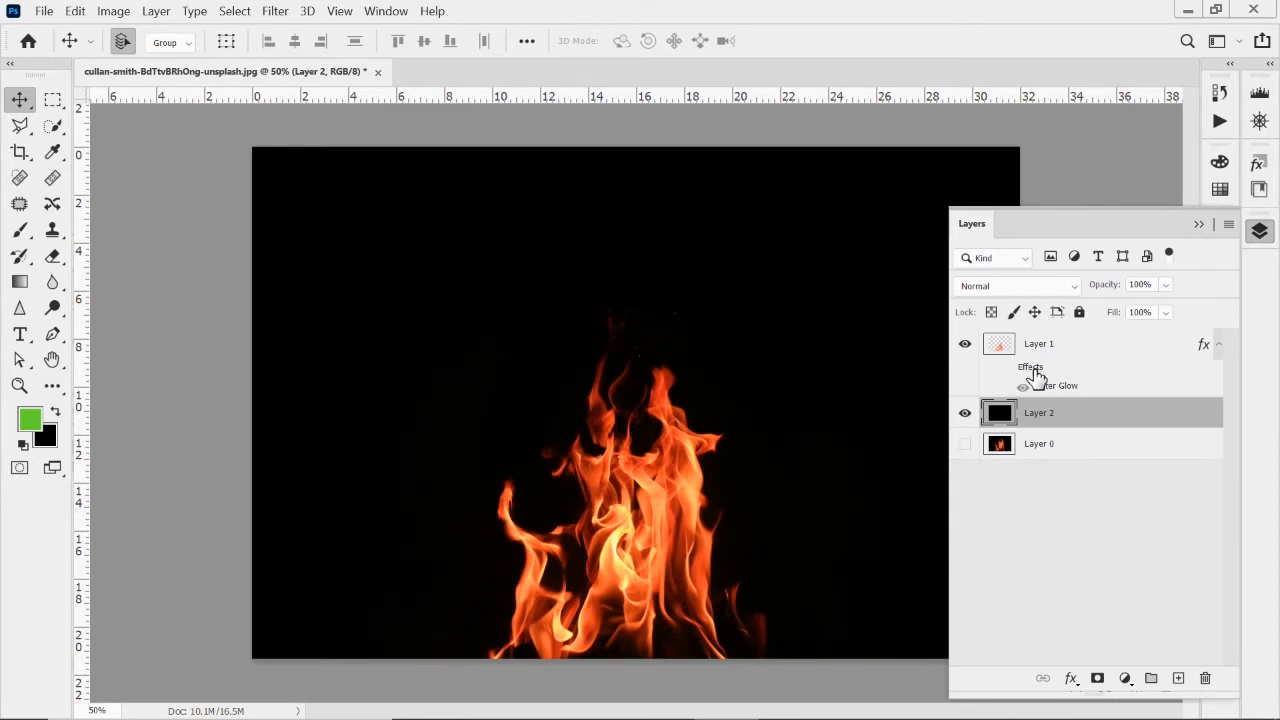
click(1038, 343)
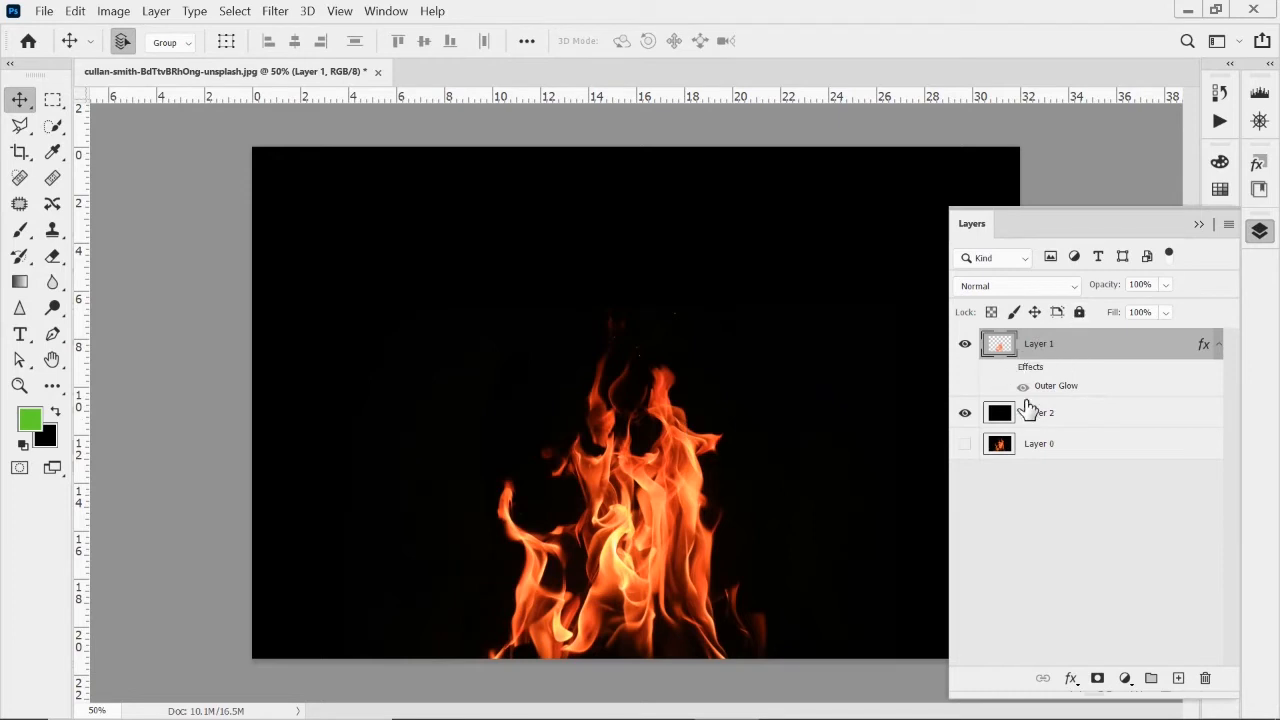
click(1069, 678)
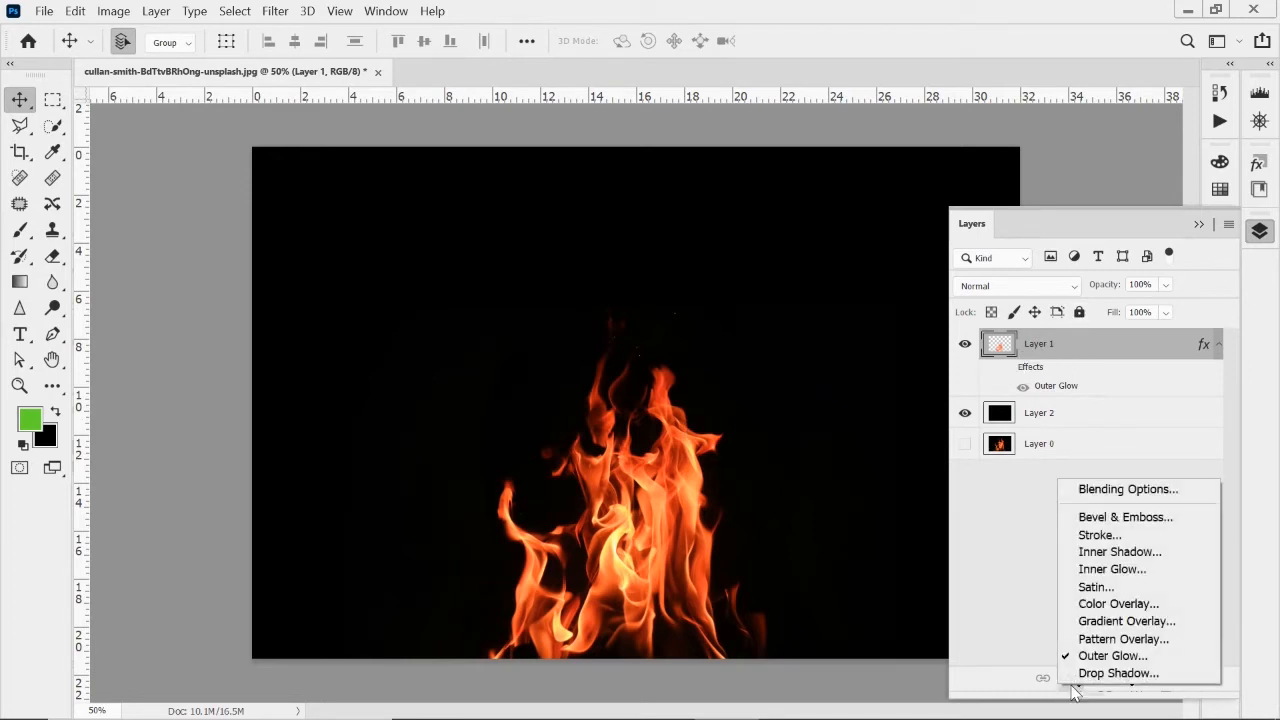
mouse_move(1118, 672)
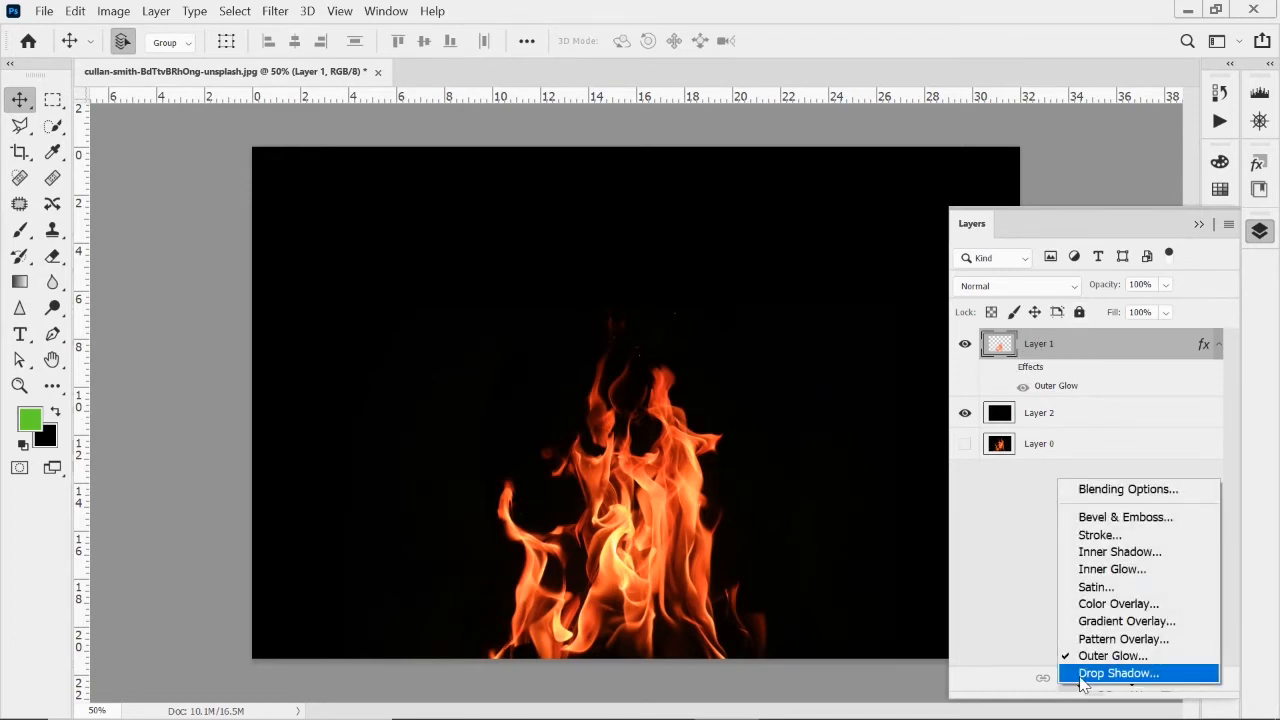
- Add a Drop Shadow in a pale yellow sampled from the flame, blending Normal at 100 percent
click(1118, 672)
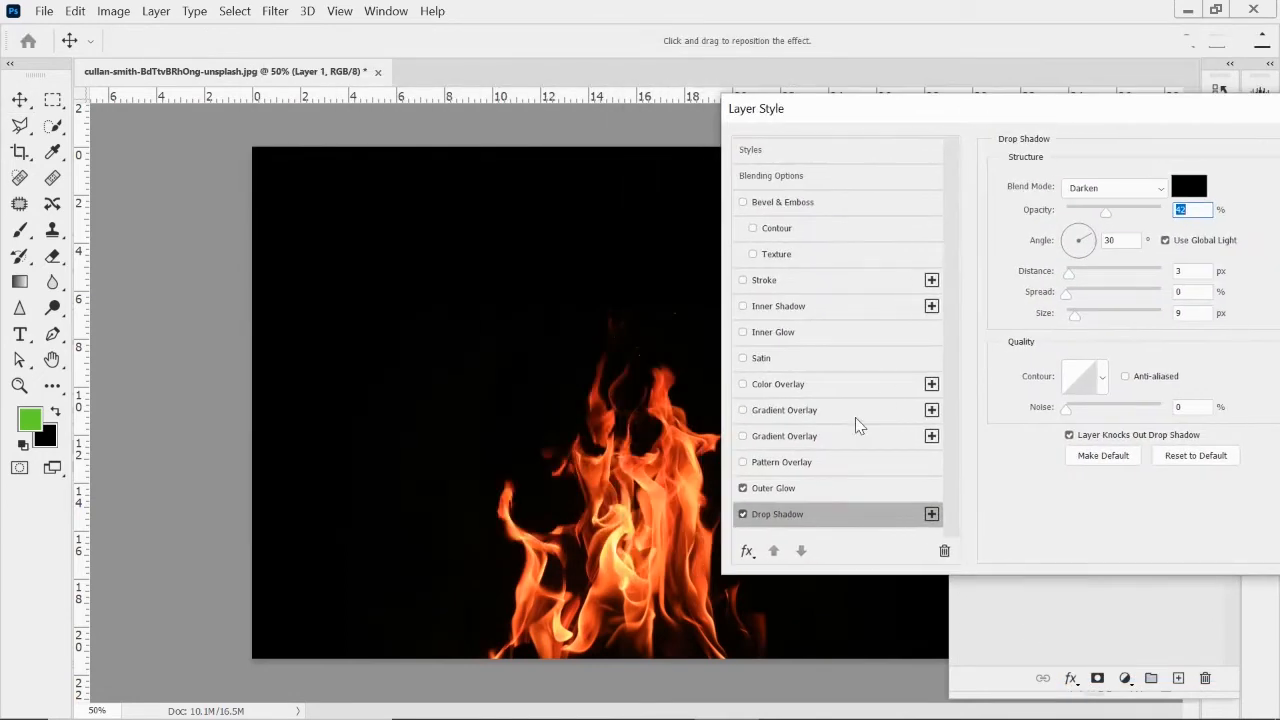
click(1189, 186)
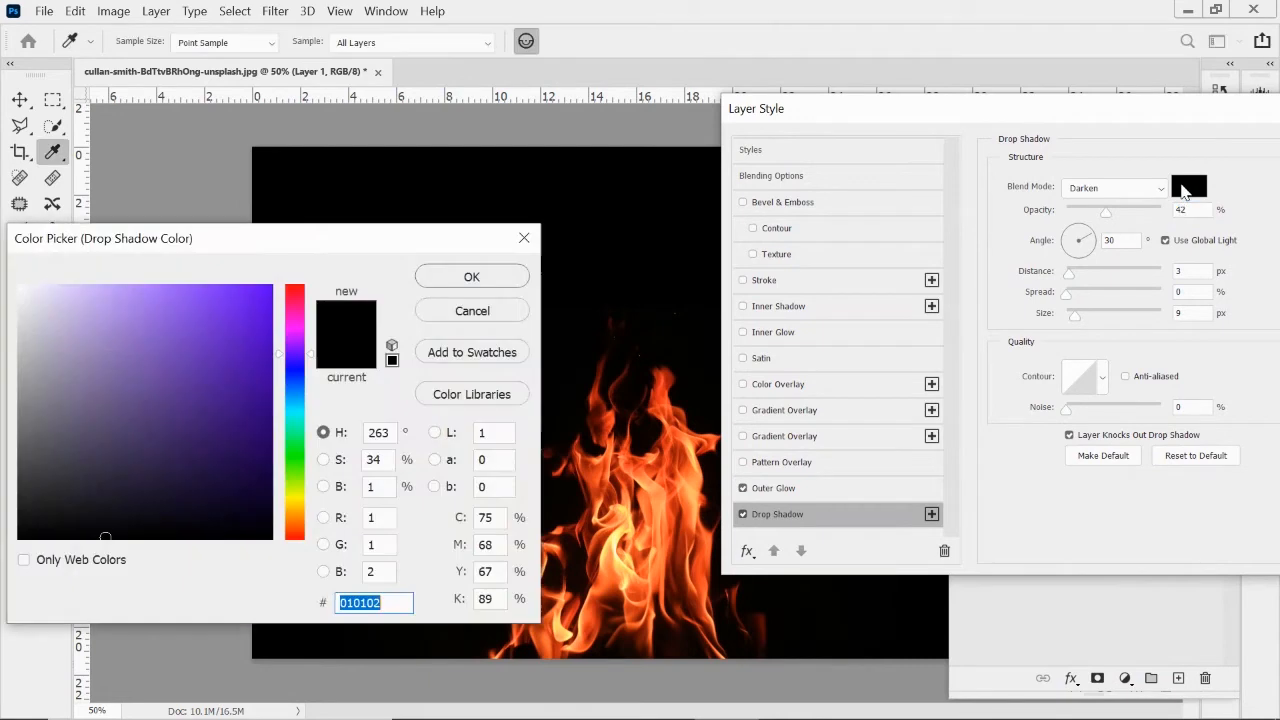
mouse_move(610, 595)
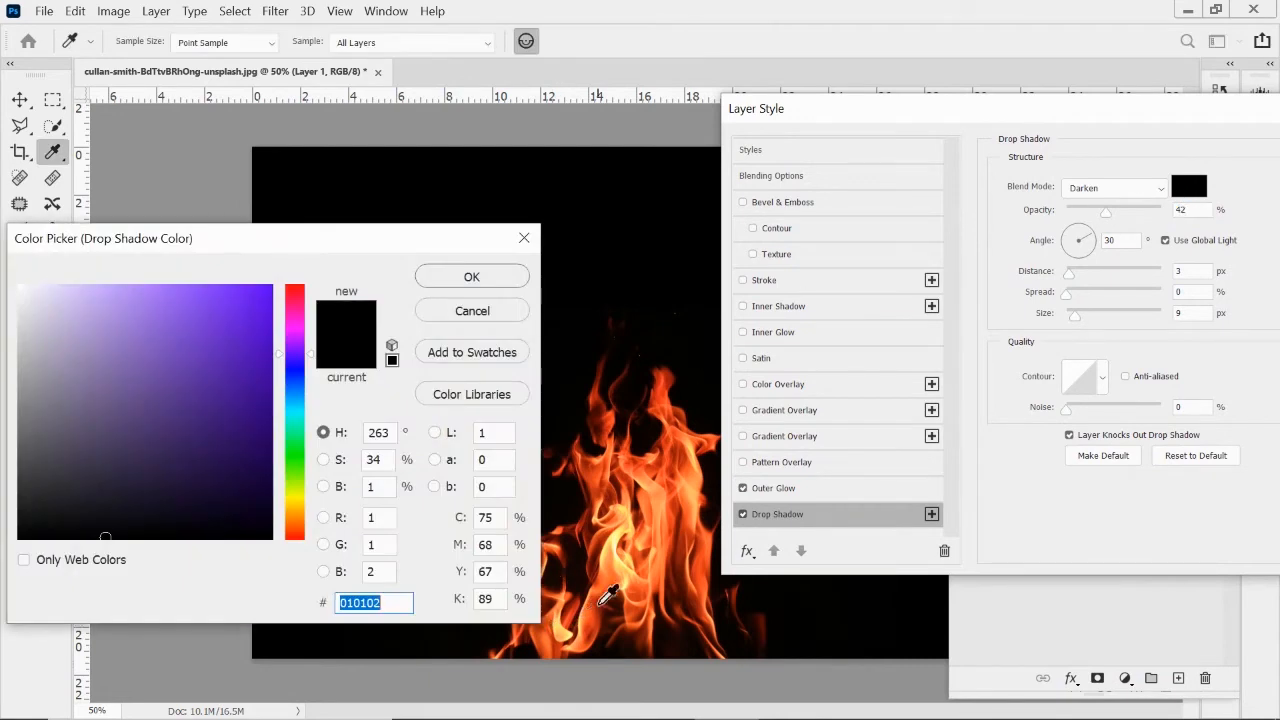
mouse_move(628, 530)
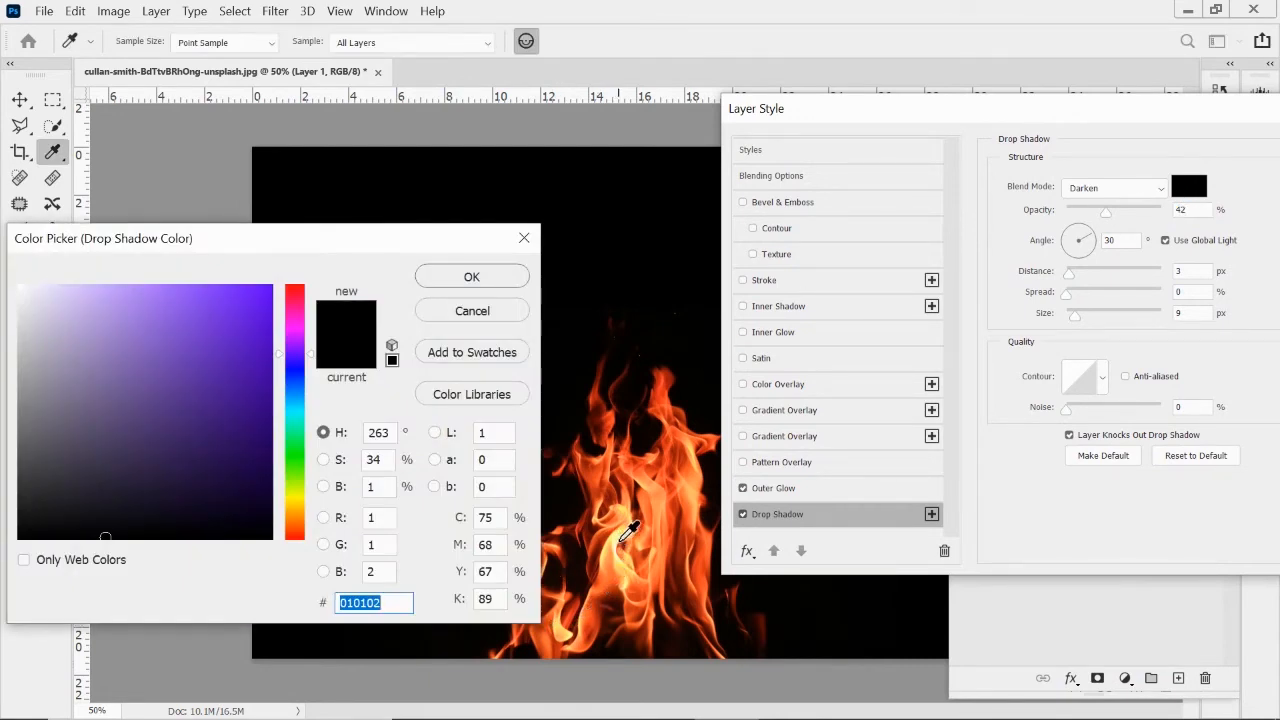
click(127, 287)
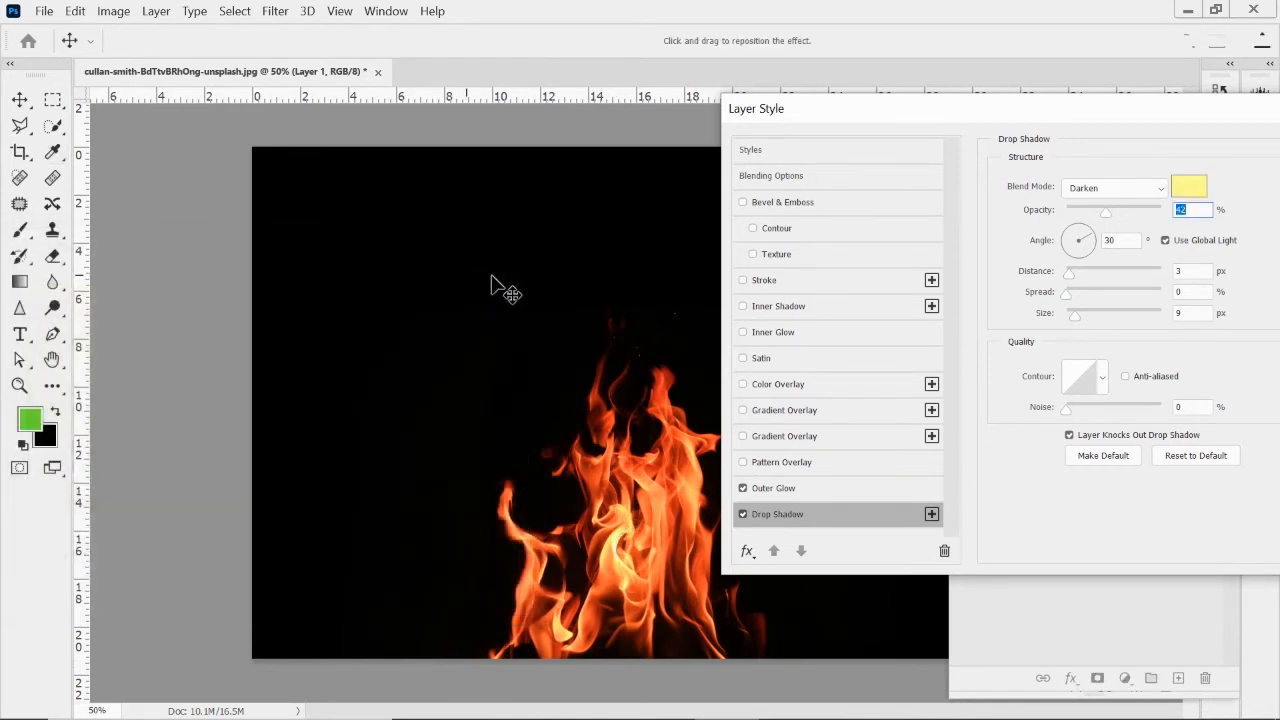
click(1113, 187)
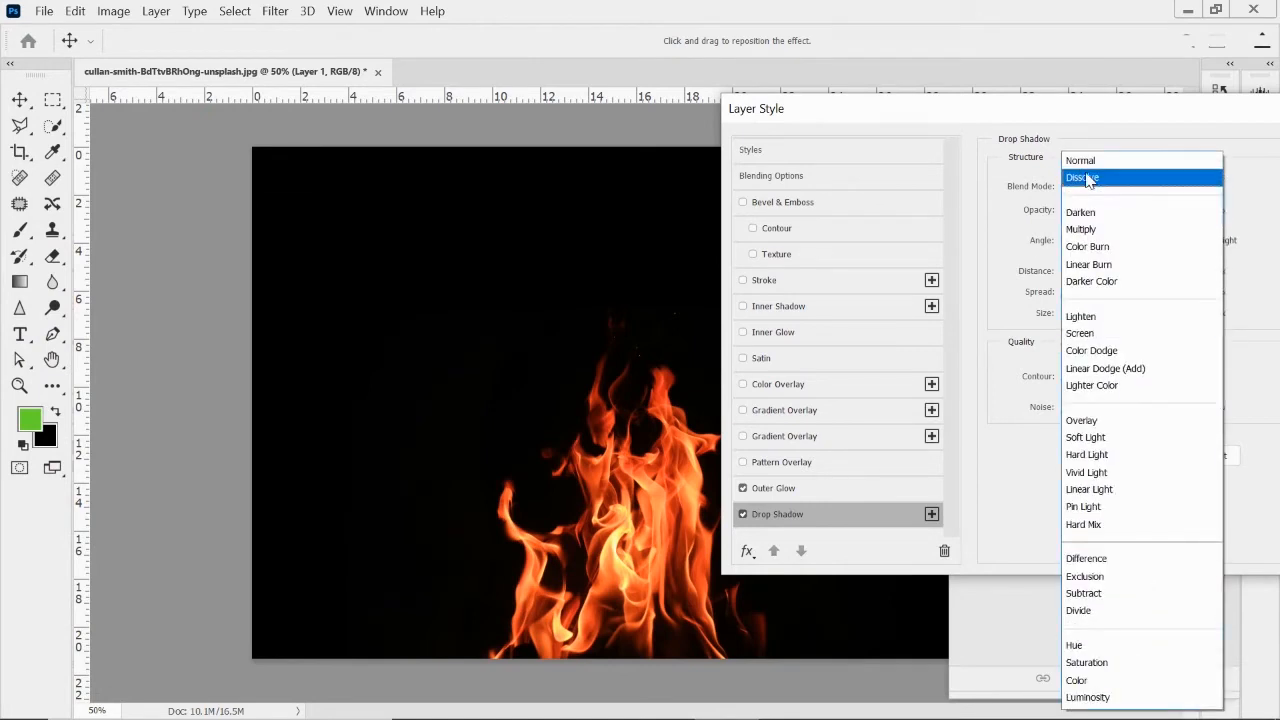
click(1080, 160)
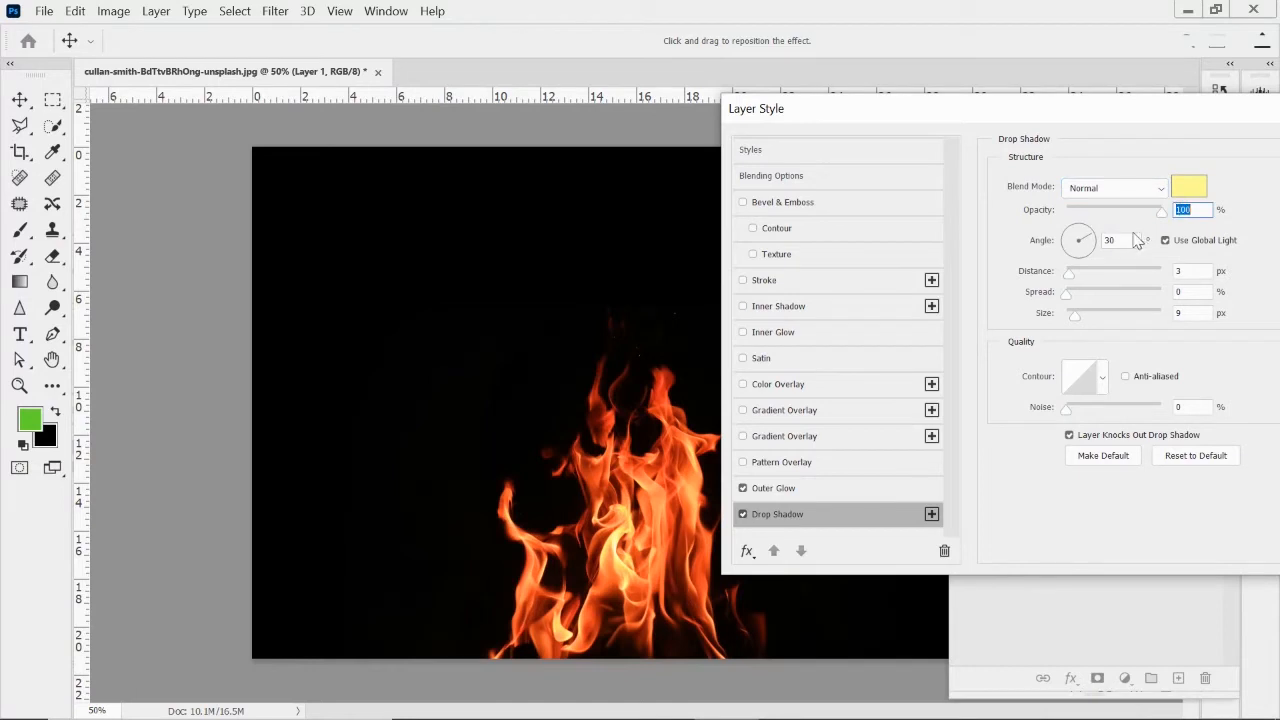
- Shift the shadow high above the flame and confirm the Layer Style settings
drag(1085, 240, 1078, 238)
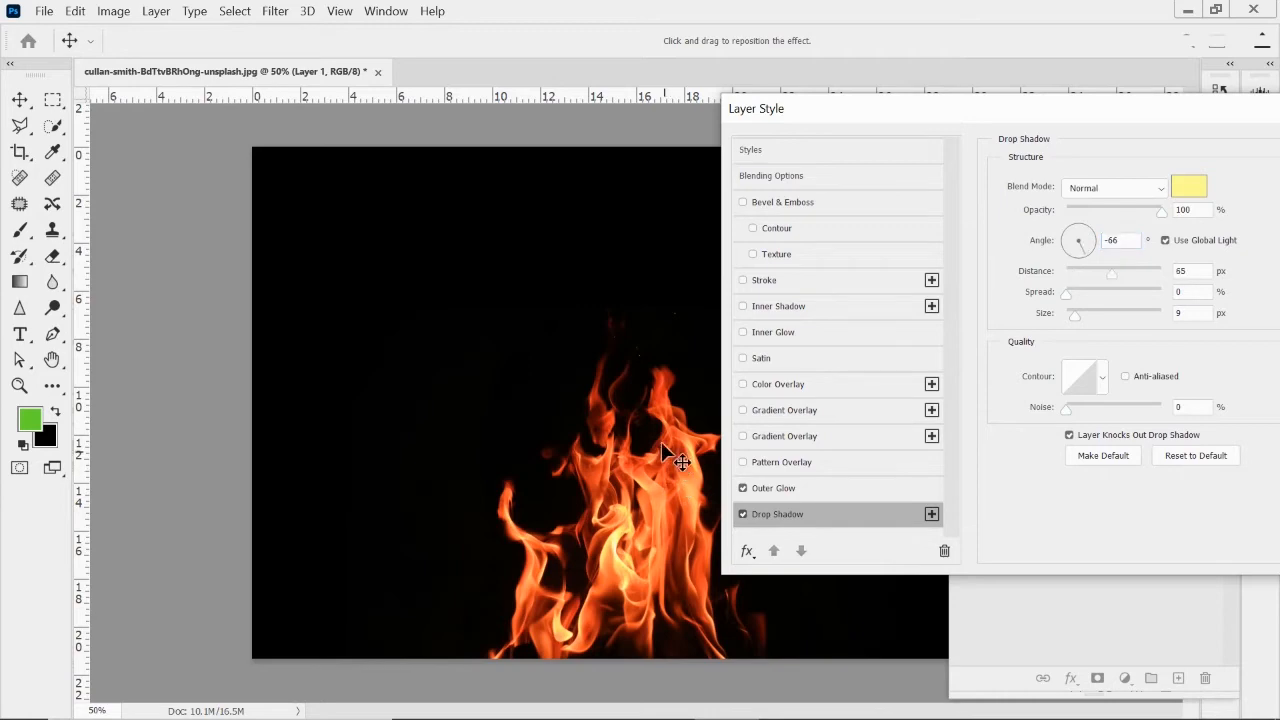
drag(680, 460, 675, 420)
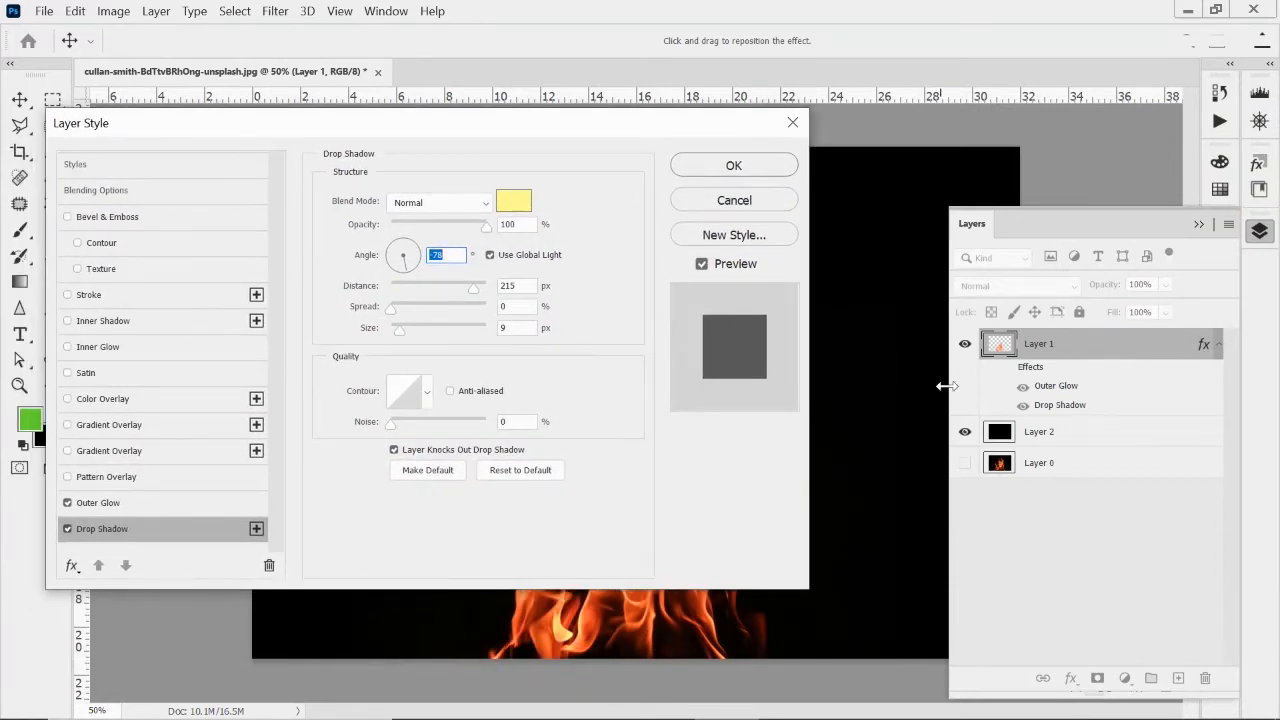
mouse_move(752, 212)
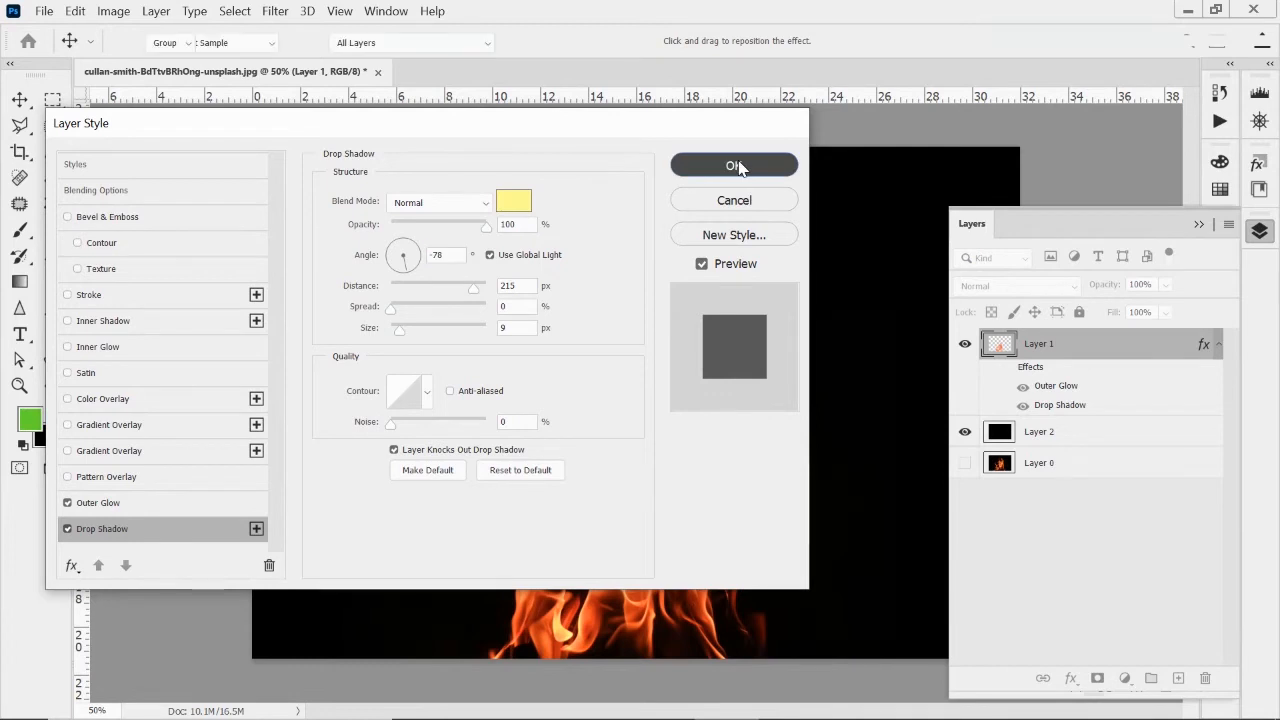
click(734, 165)
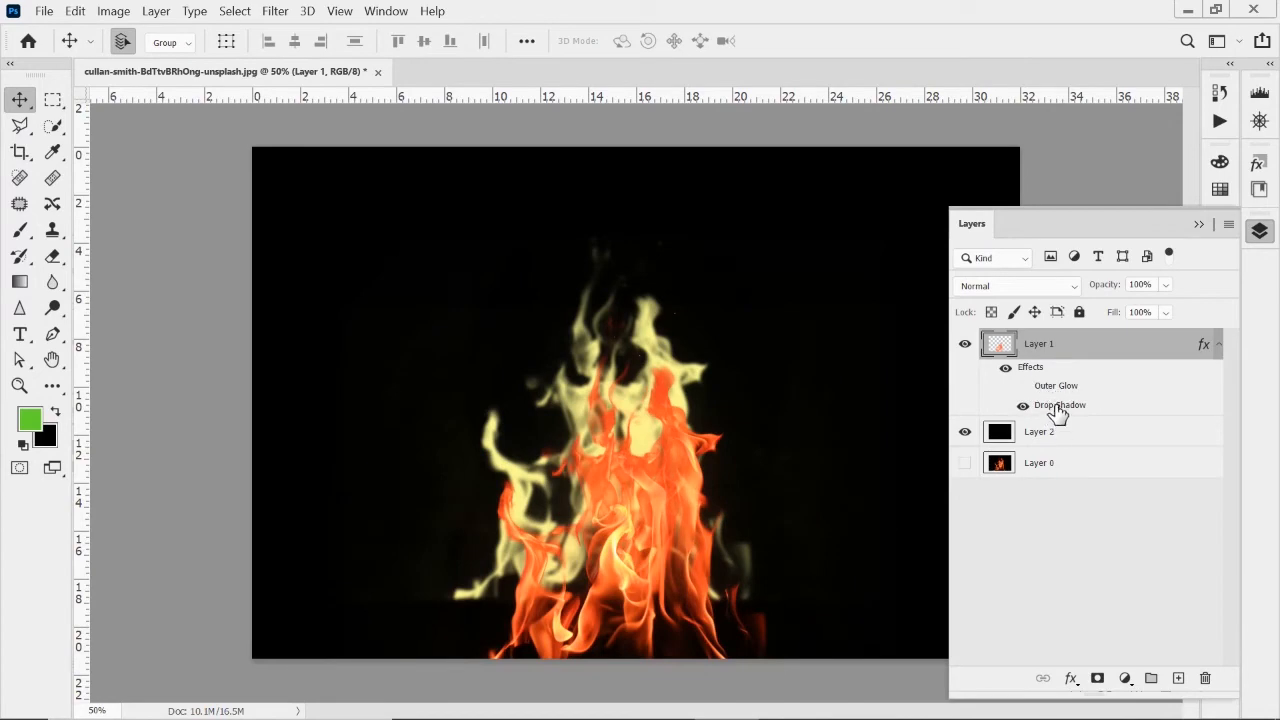
- Switch the drop shadow to Dissolve blending and lower its opacity to 1 percent
double_click(1059, 405)
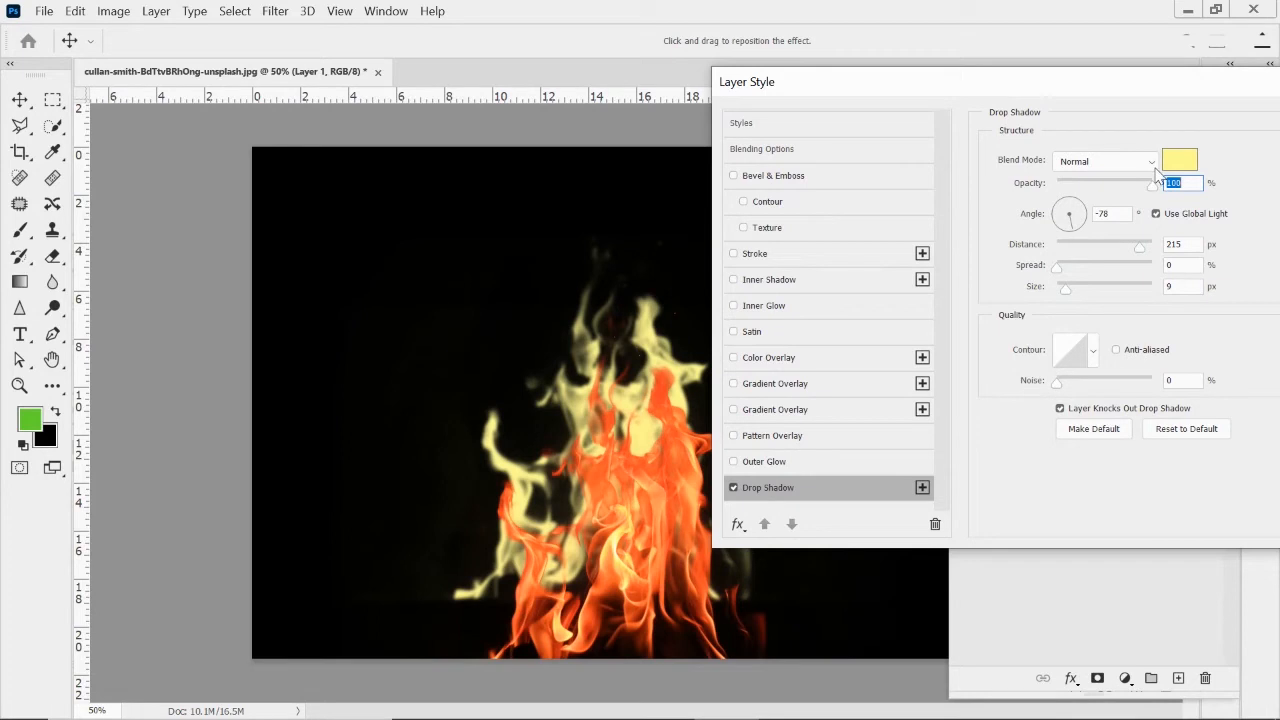
click(1103, 161)
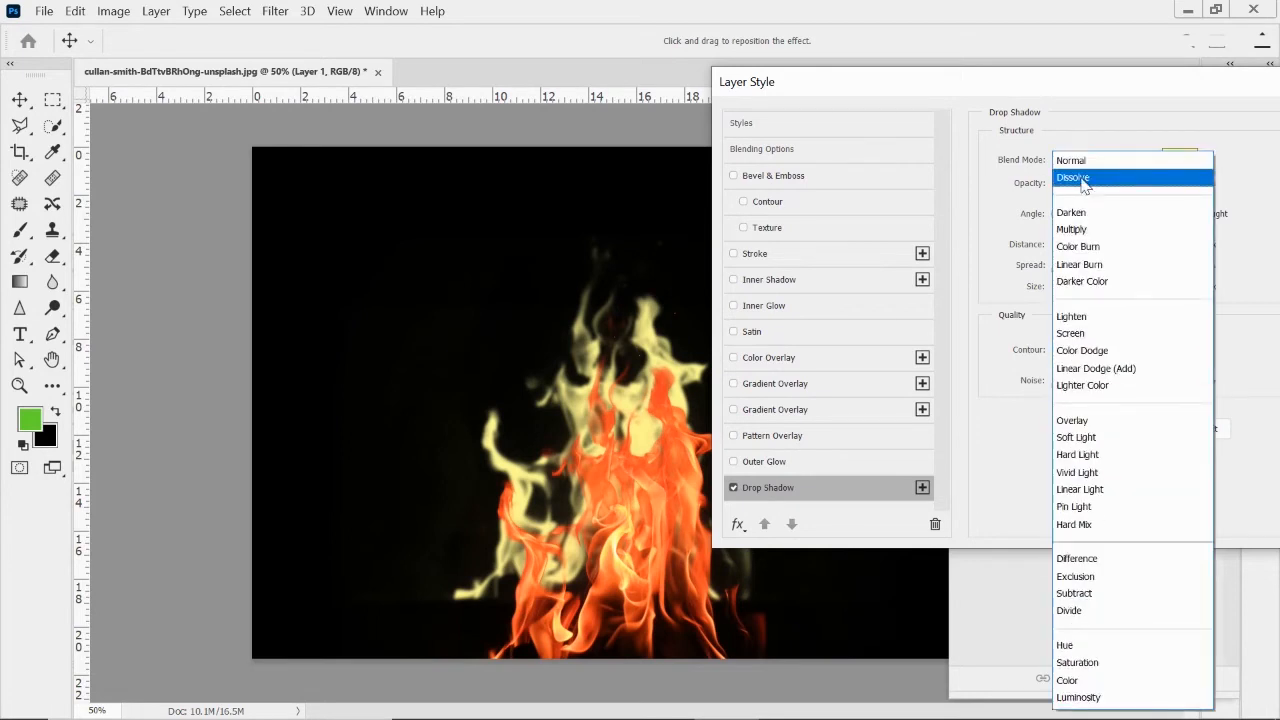
click(1072, 177)
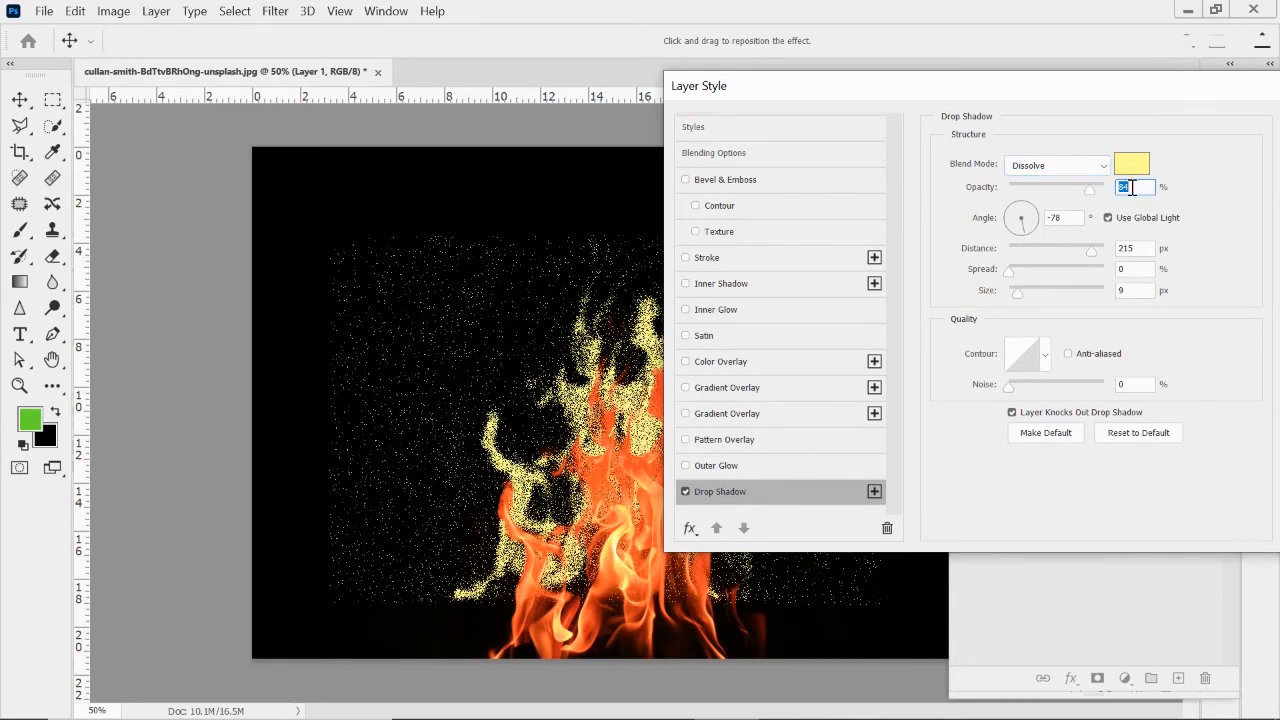
text(5)
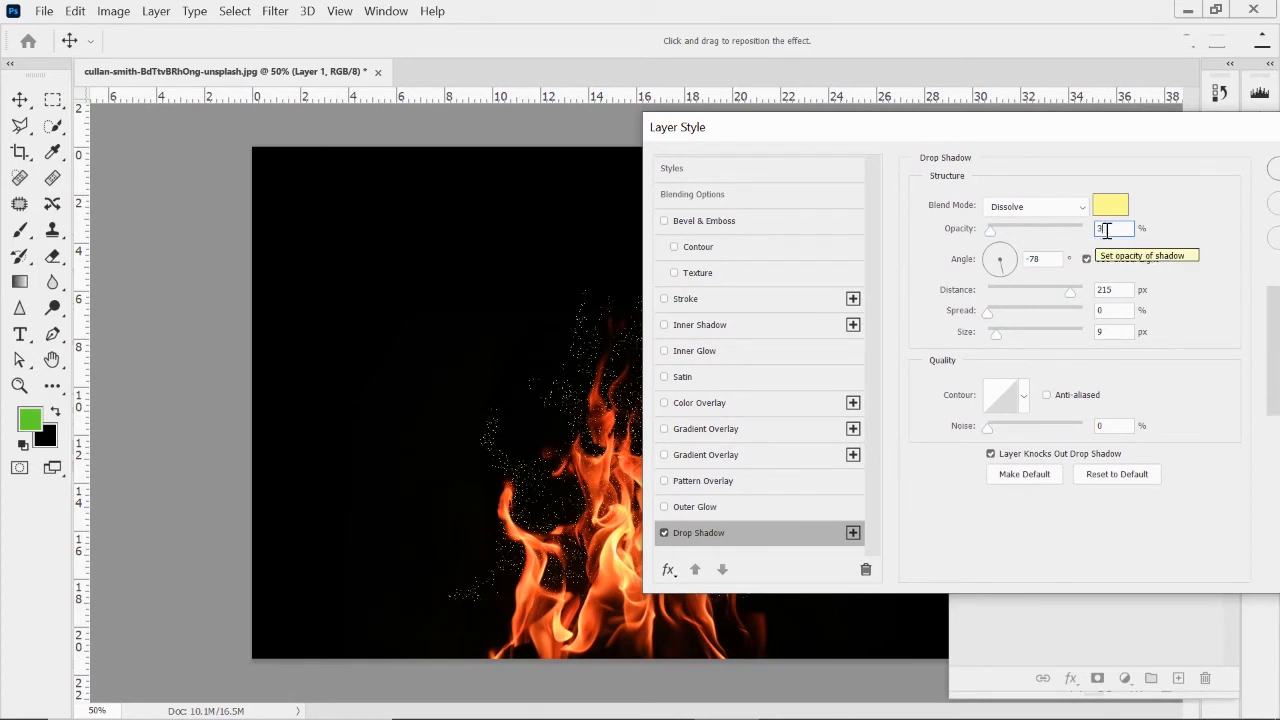
text(1)
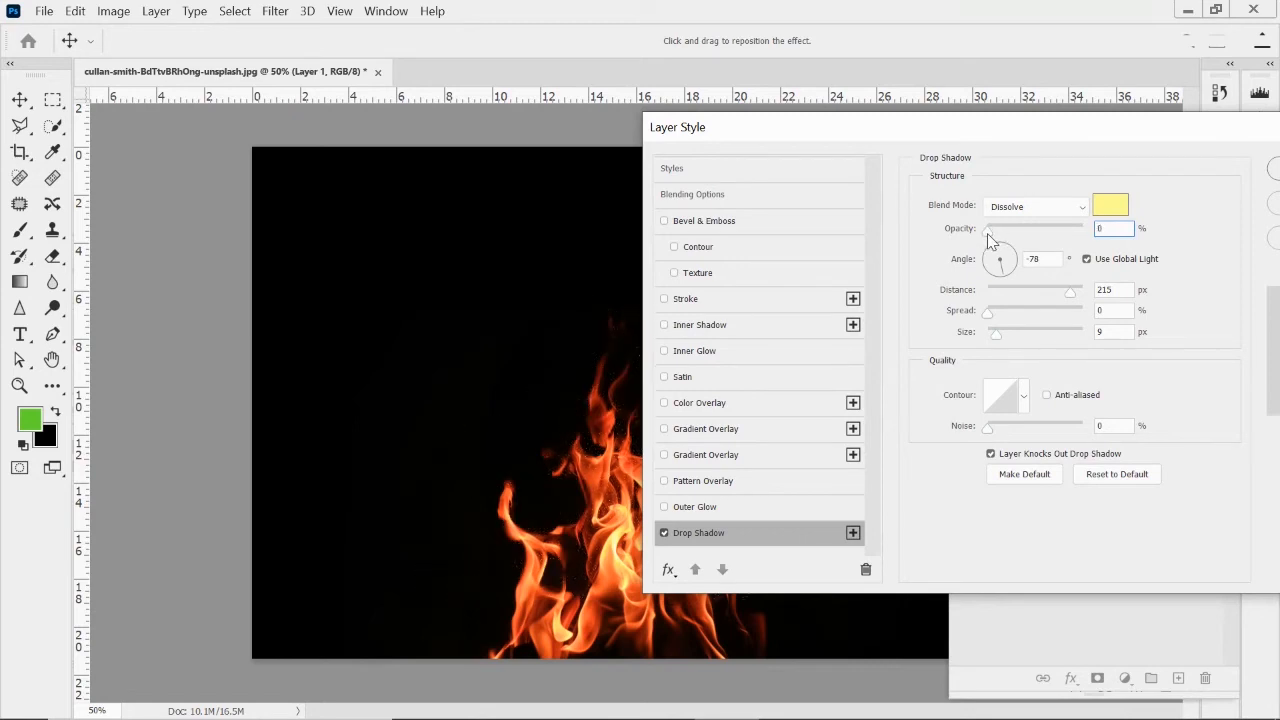
- Thin out the dissolve specks and move them higher above the flame
drag(985, 228, 998, 228)
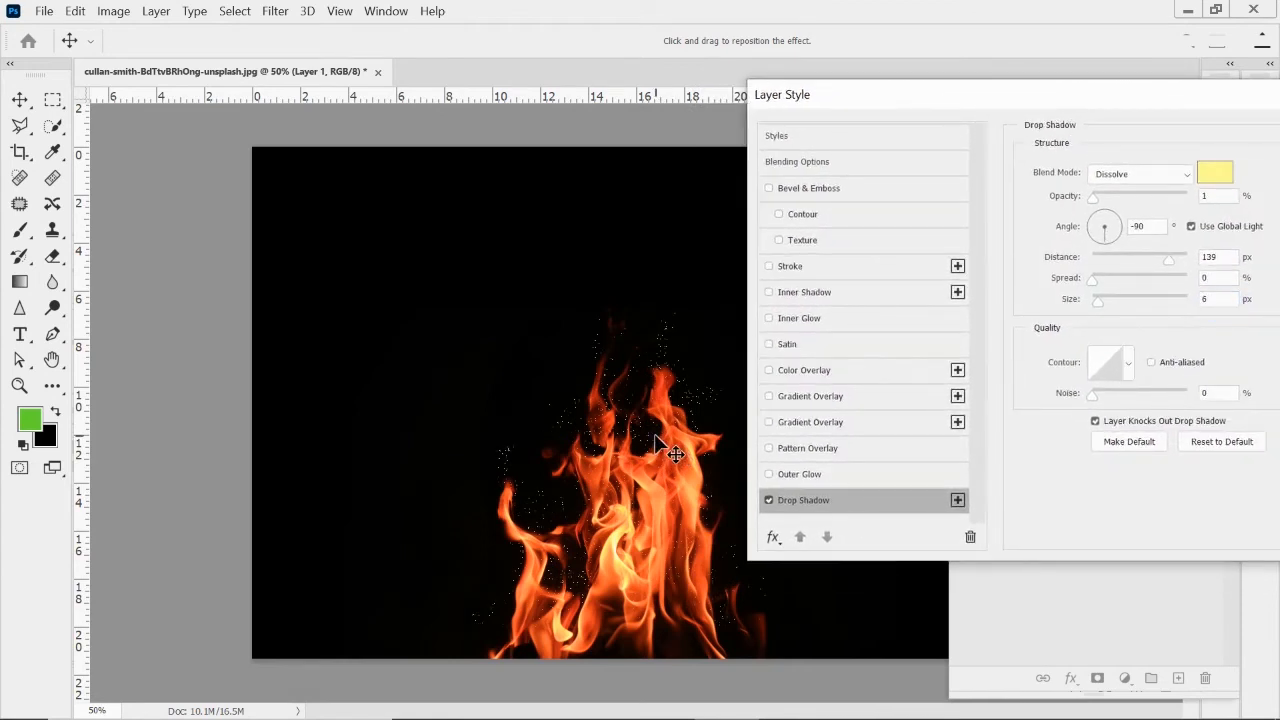
drag(675, 450, 693, 438)
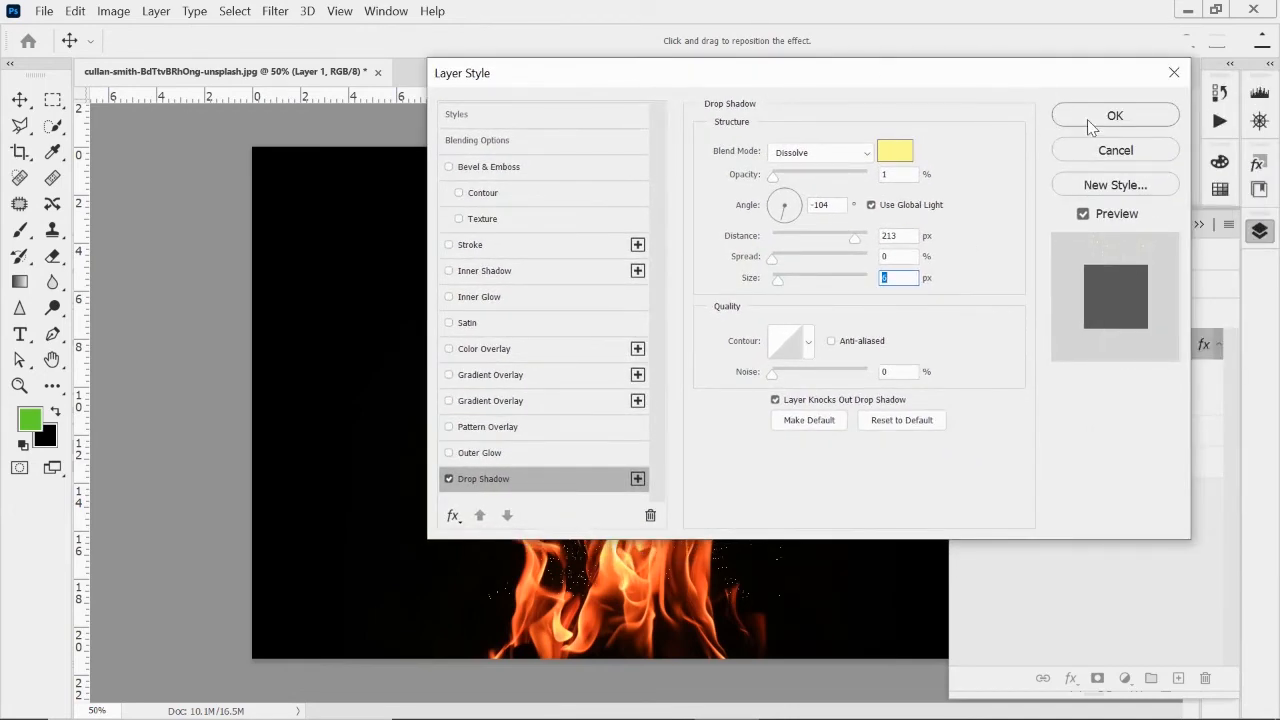
- Commit the Dissolve drop shadow so the yellow ember specks stay on Layer 1
click(1115, 115)
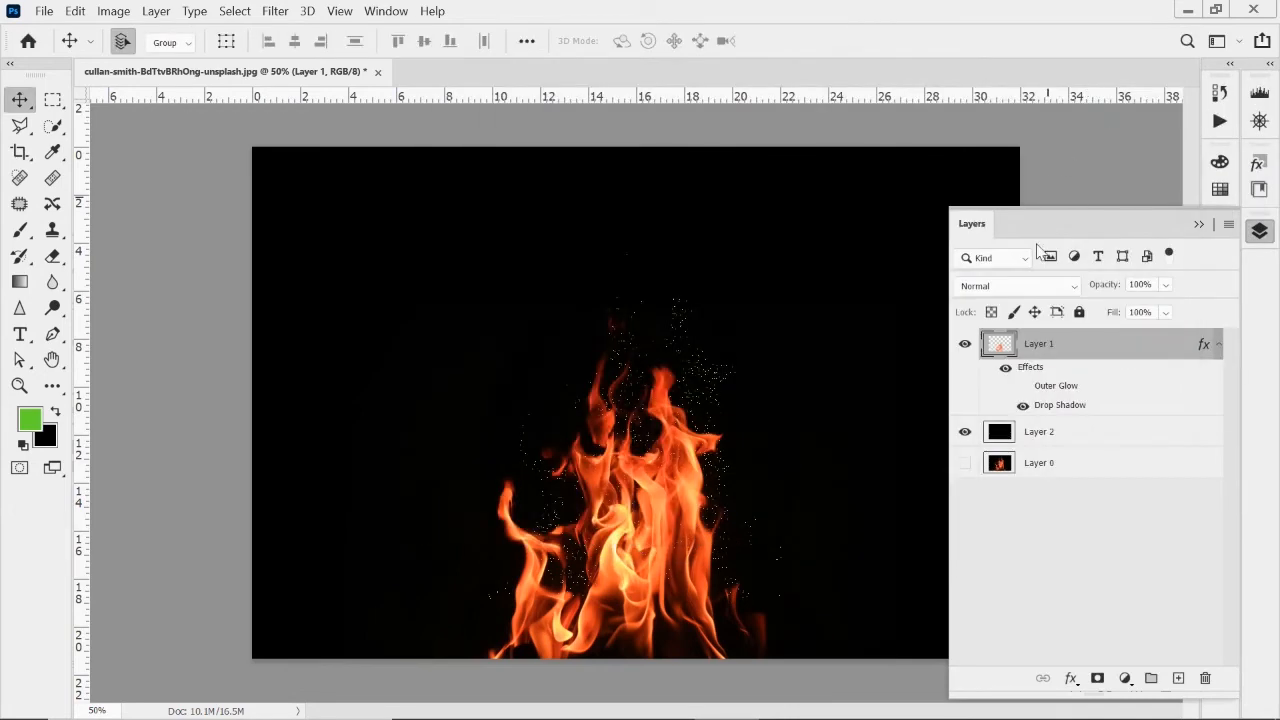
mouse_move(930, 425)
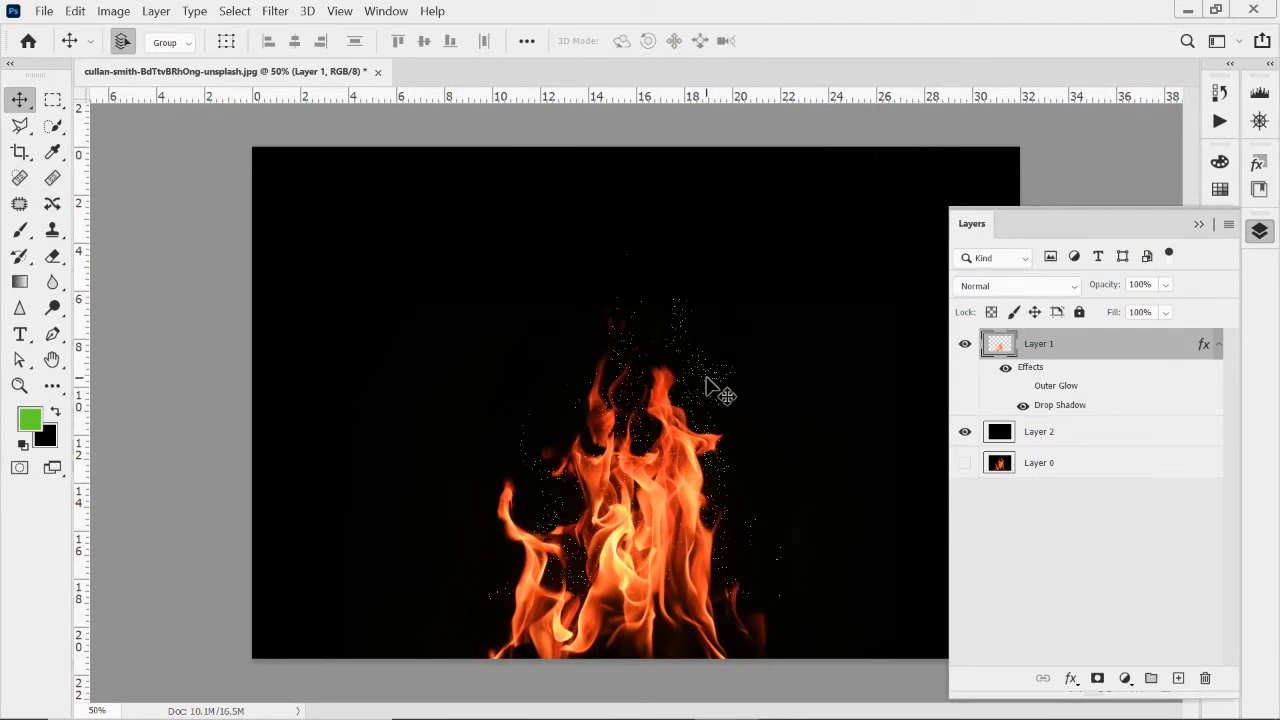
mouse_move(1060, 410)
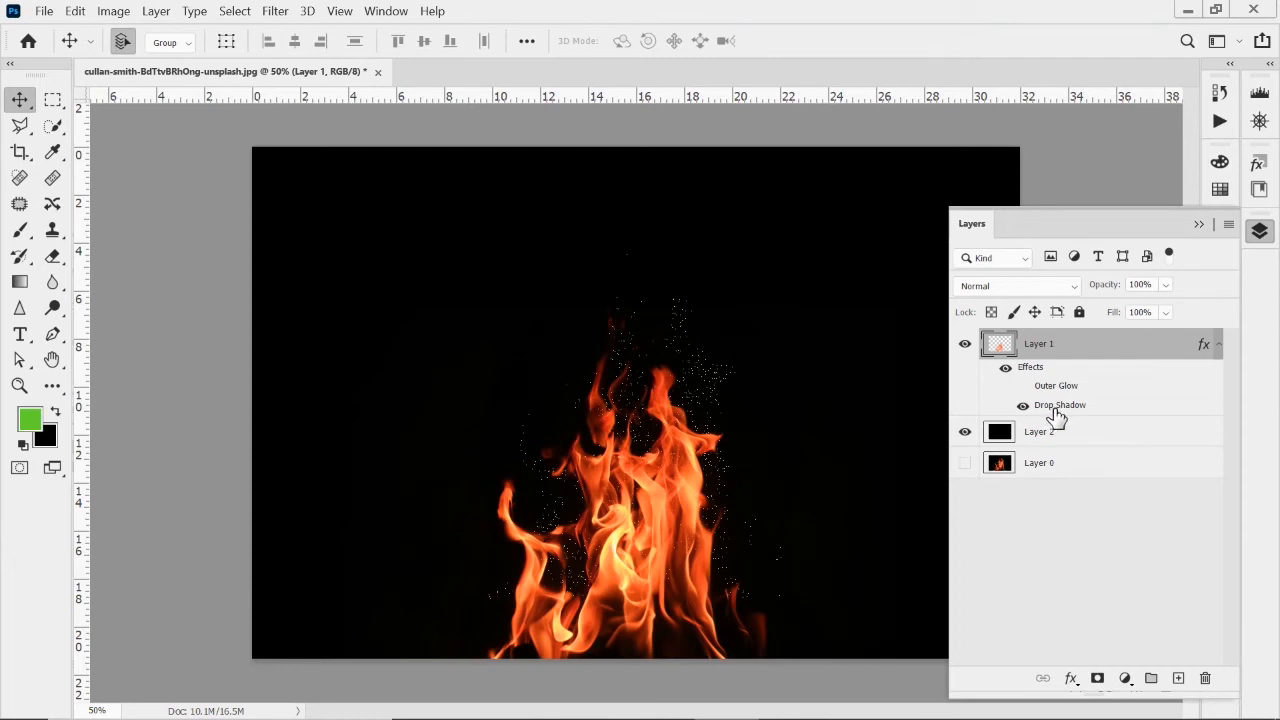
- Convert Layer 1's yellow drop shadow effect into its own layer via Create Layer, accepting the warning
right_click(1059, 405)
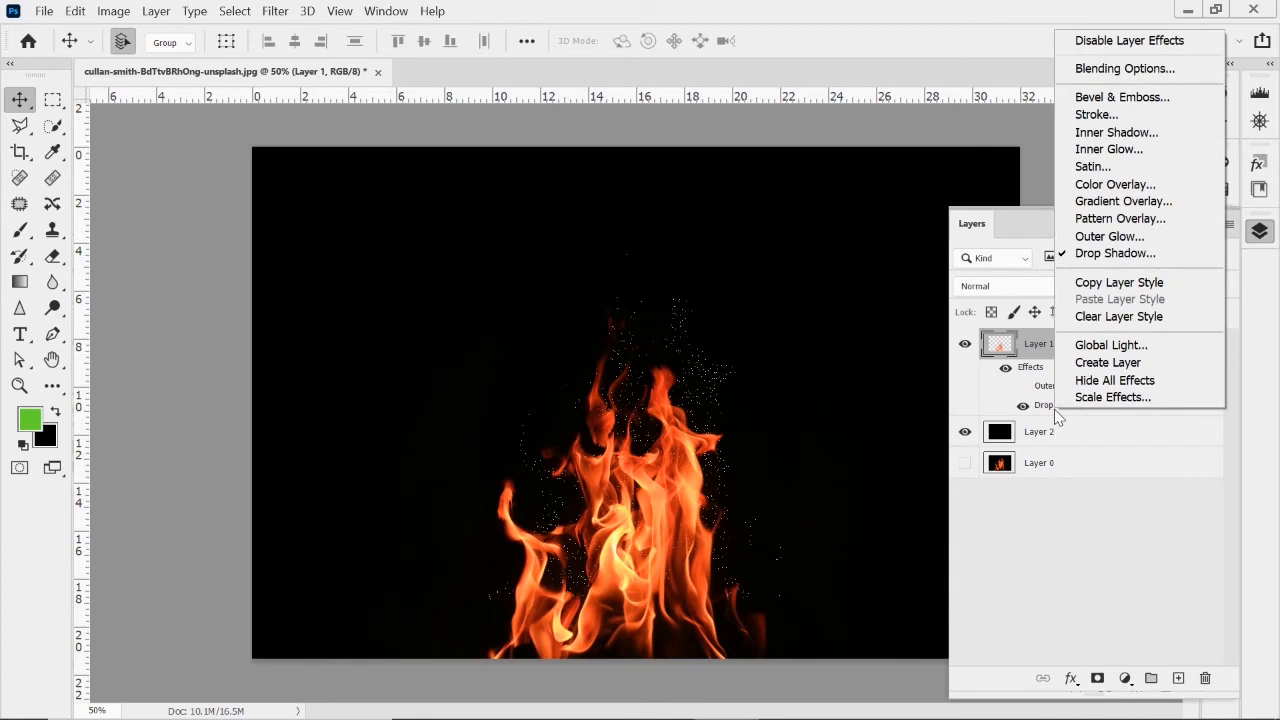
mouse_move(1107, 362)
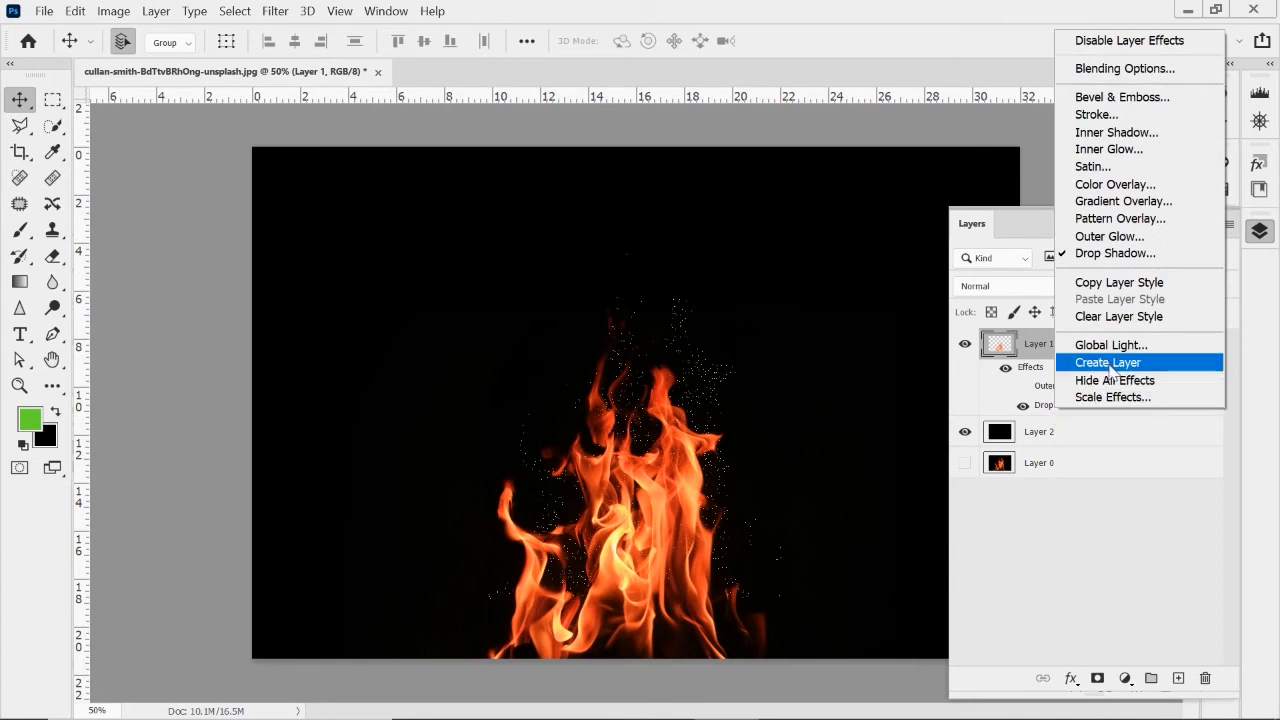
click(1107, 362)
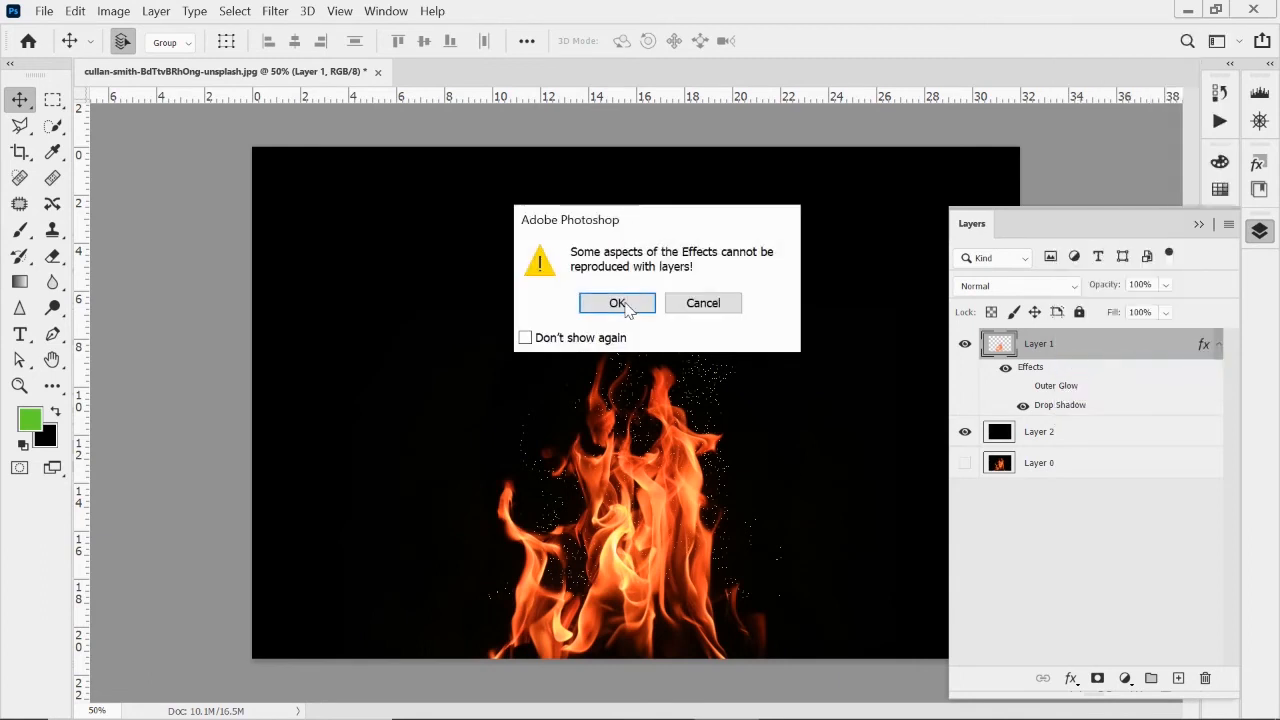
click(617, 303)
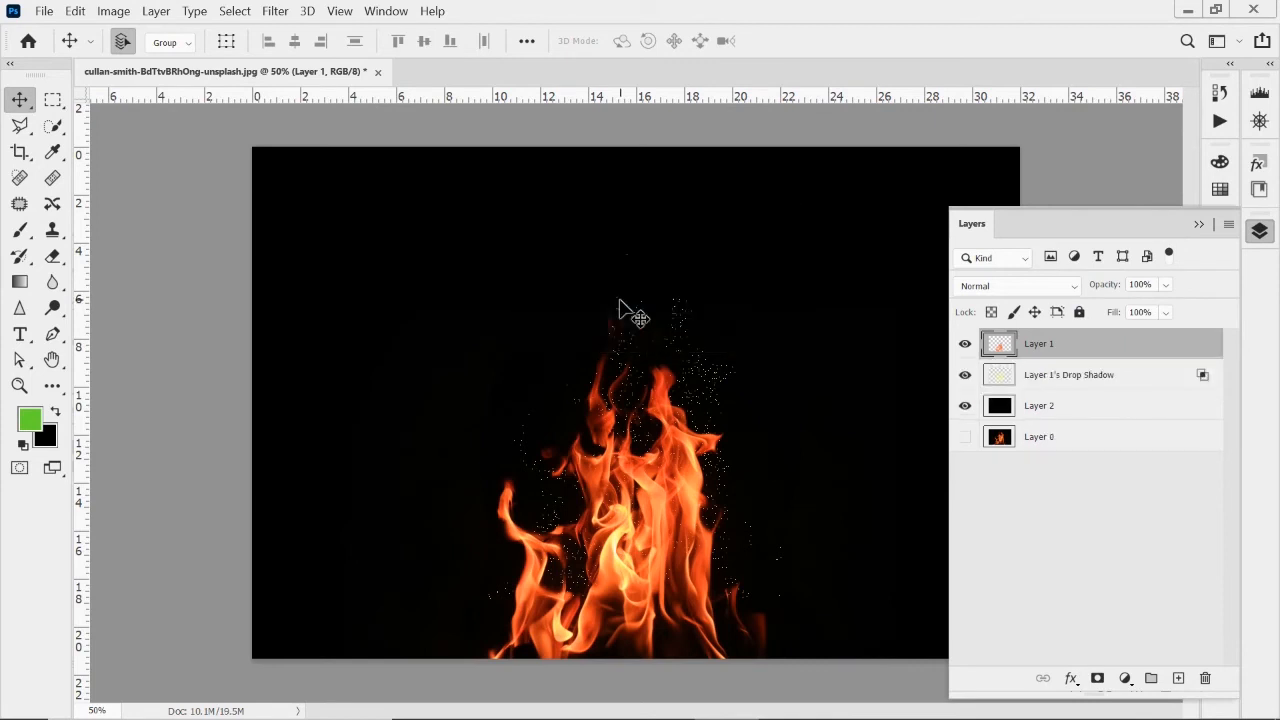
mouse_move(1040, 383)
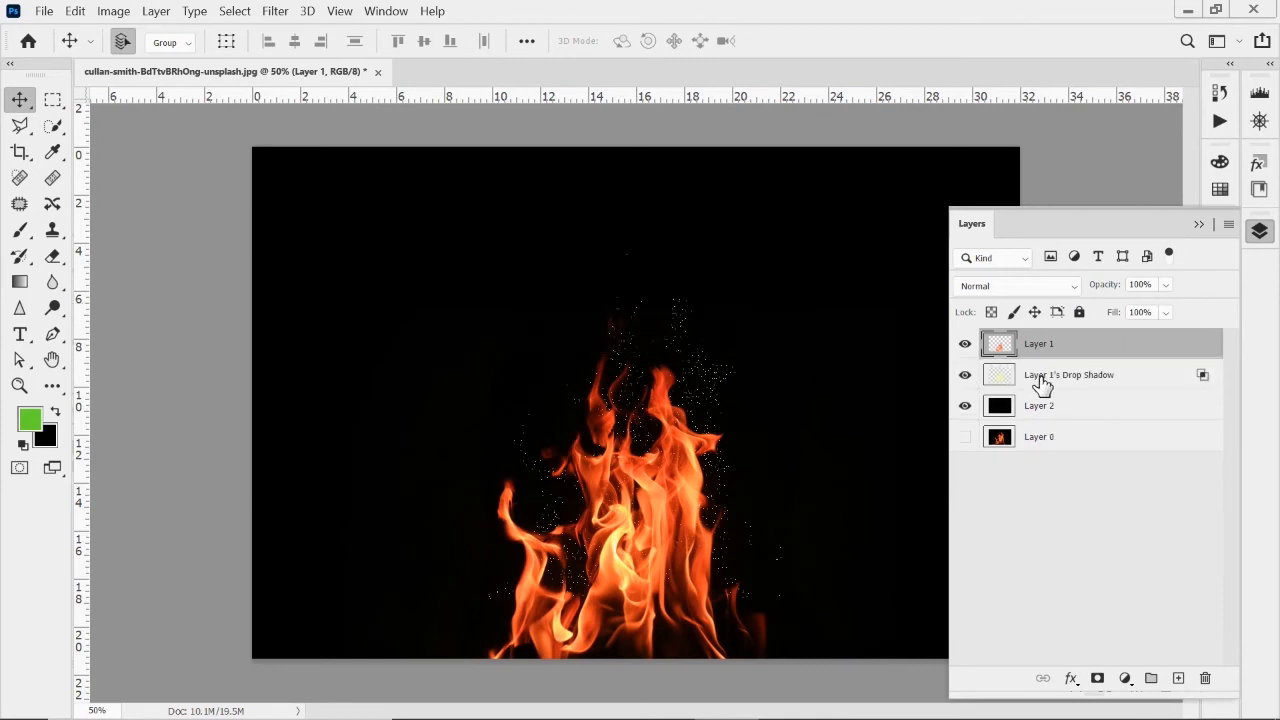
mouse_move(1043, 383)
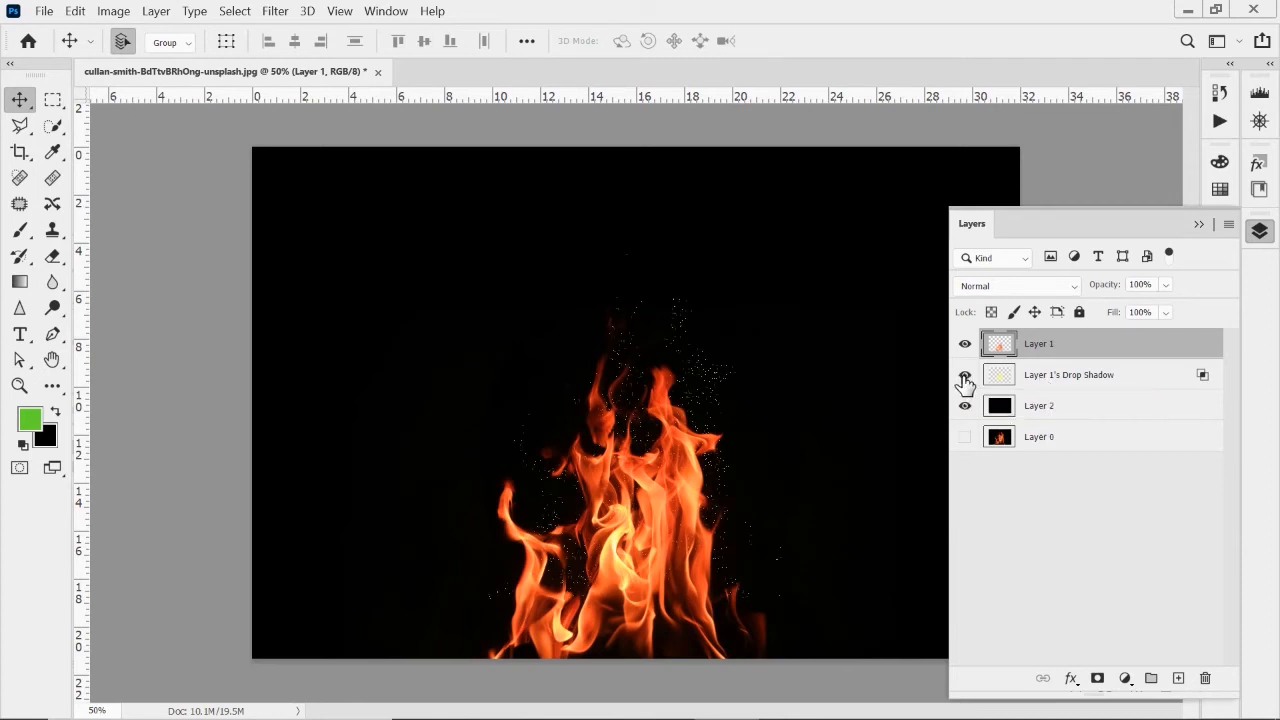
- Erase some yellow specks on the drop shadow layer and move the remainder up around the flame
click(965, 374)
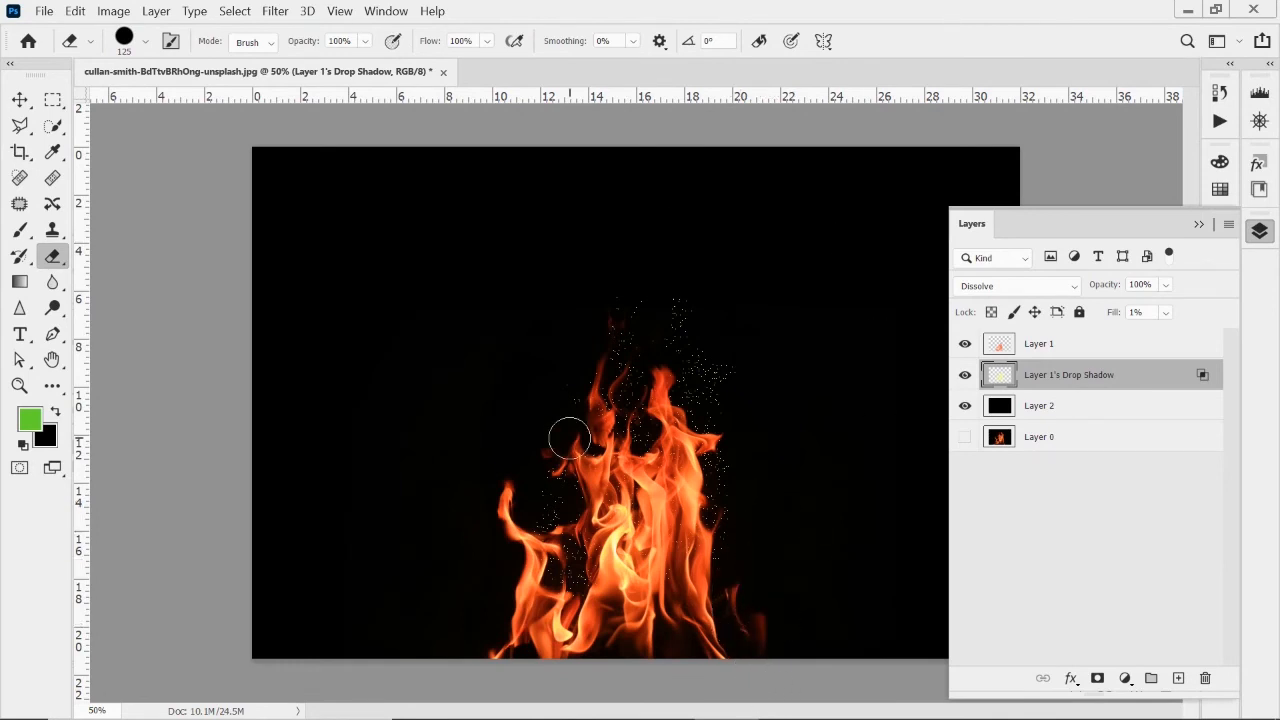
click(20, 99)
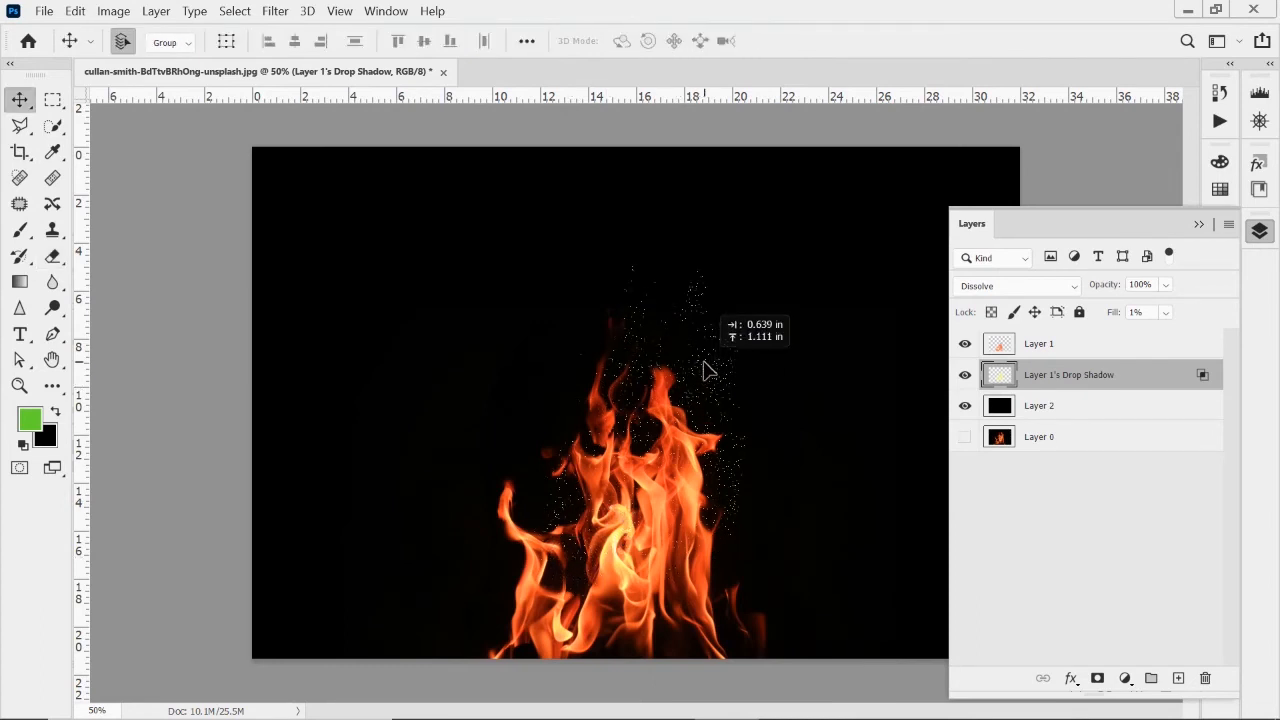
mouse_move(1078, 298)
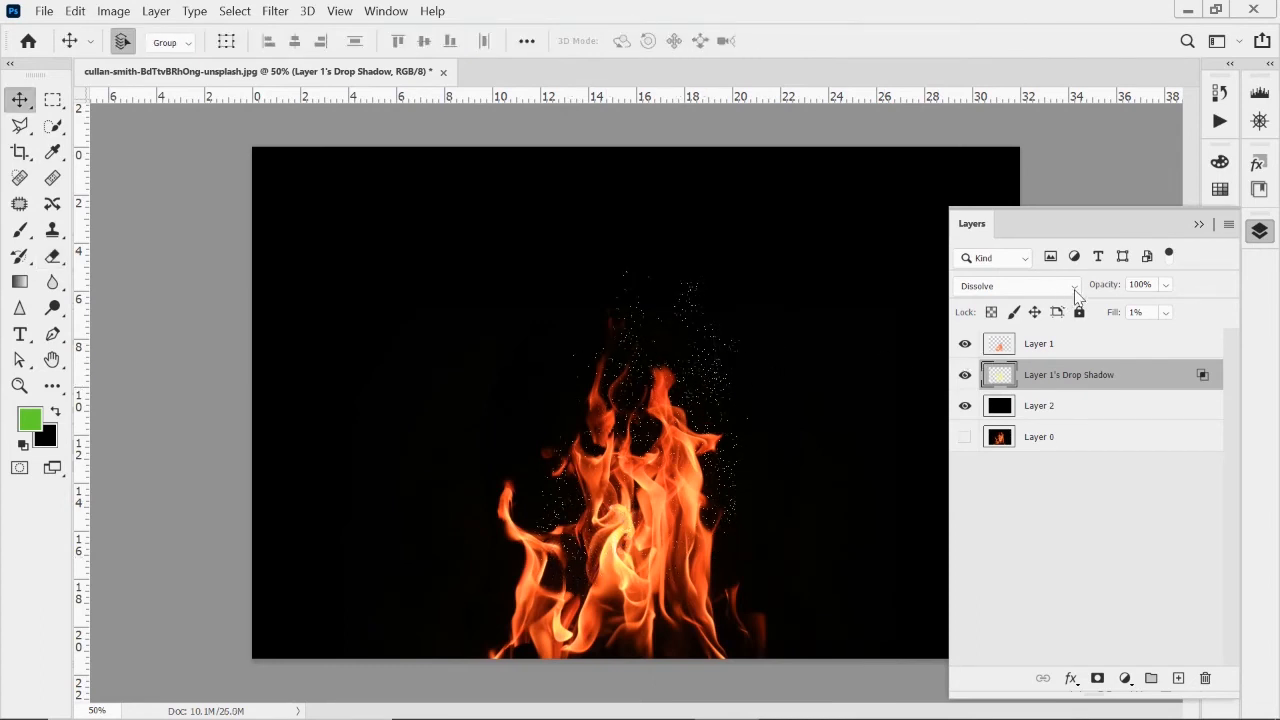
- Keep the specks layer on Dissolve and lower its opacity to about 51%
click(1015, 285)
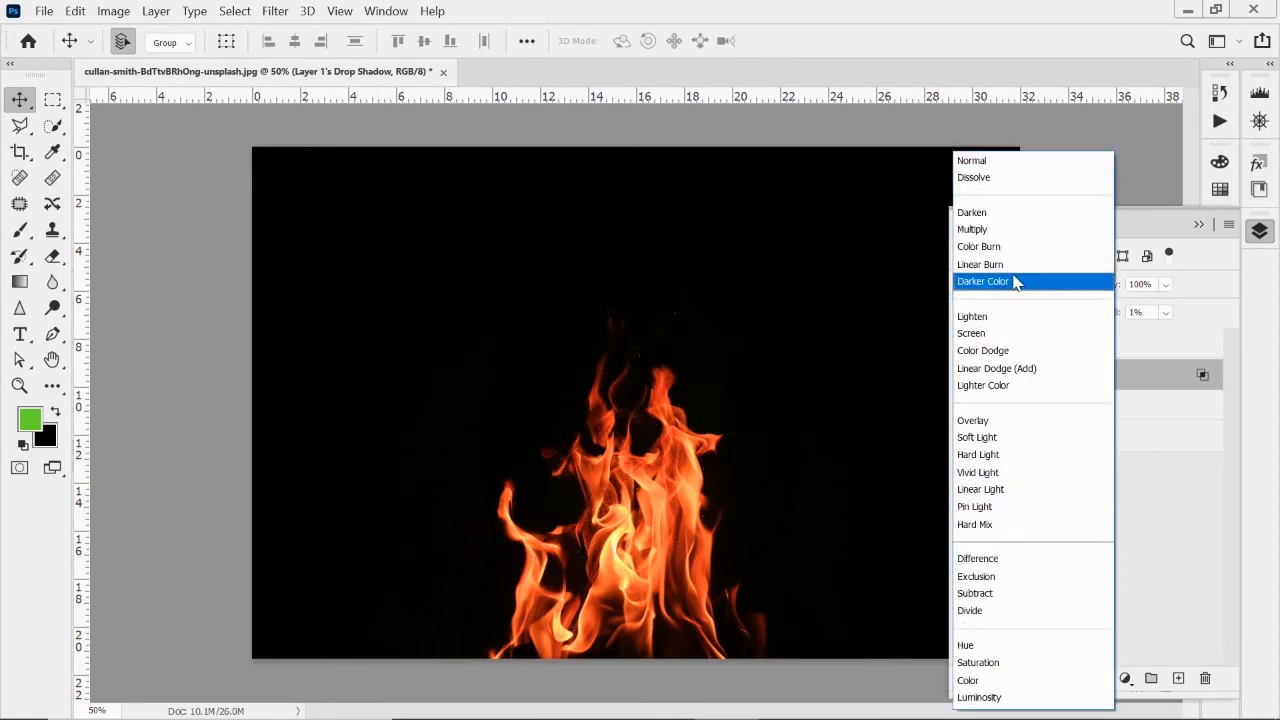
click(973, 177)
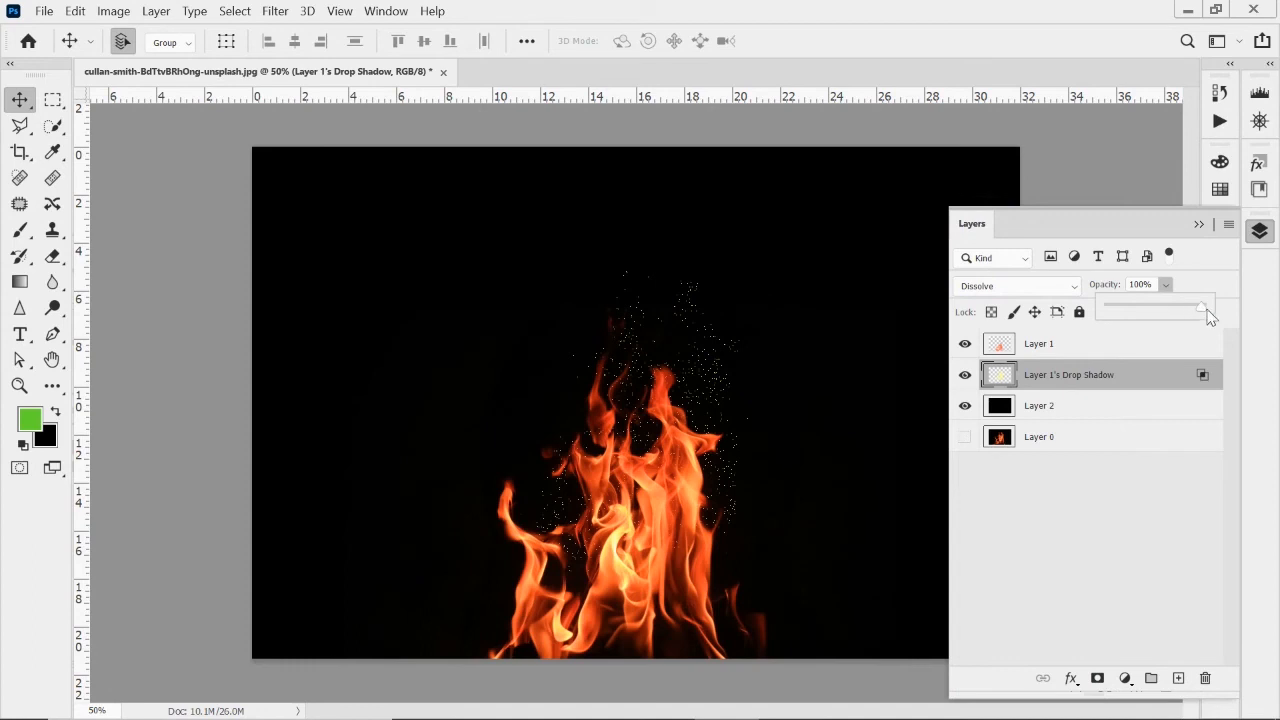
drag(1203, 307, 1172, 307)
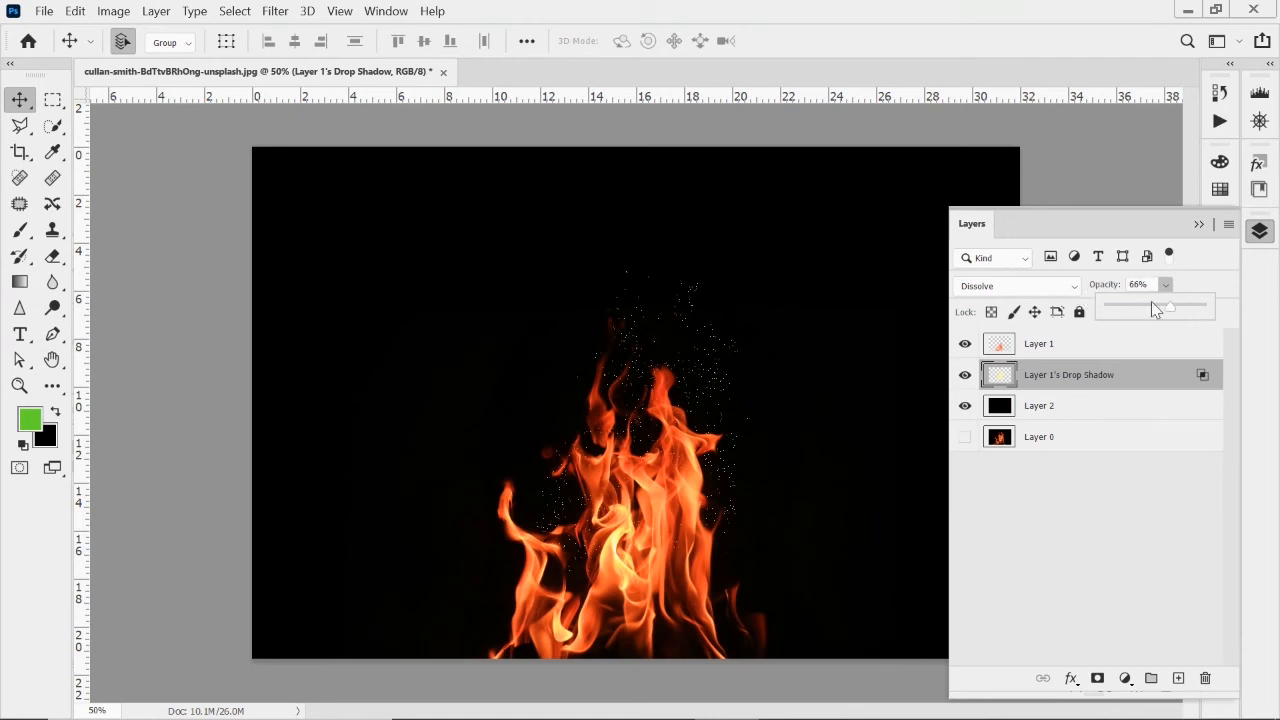
drag(1165, 305, 1170, 317)
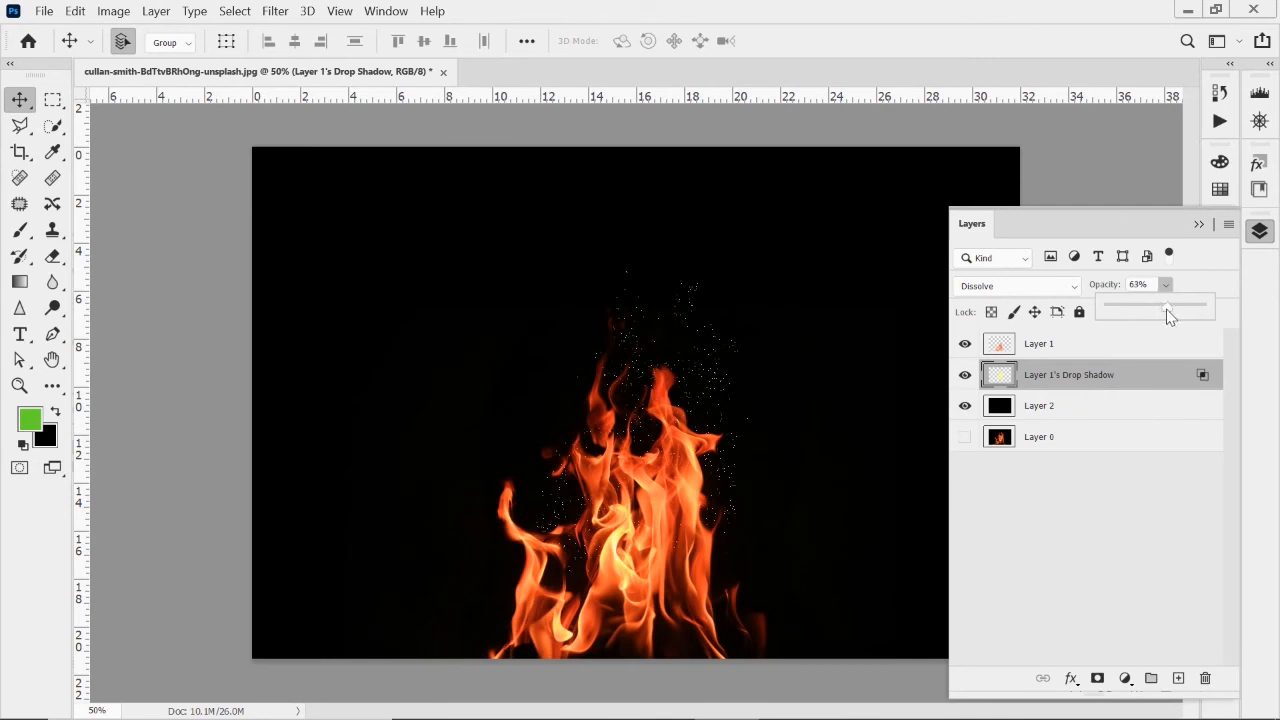
drag(1170, 307, 1157, 307)
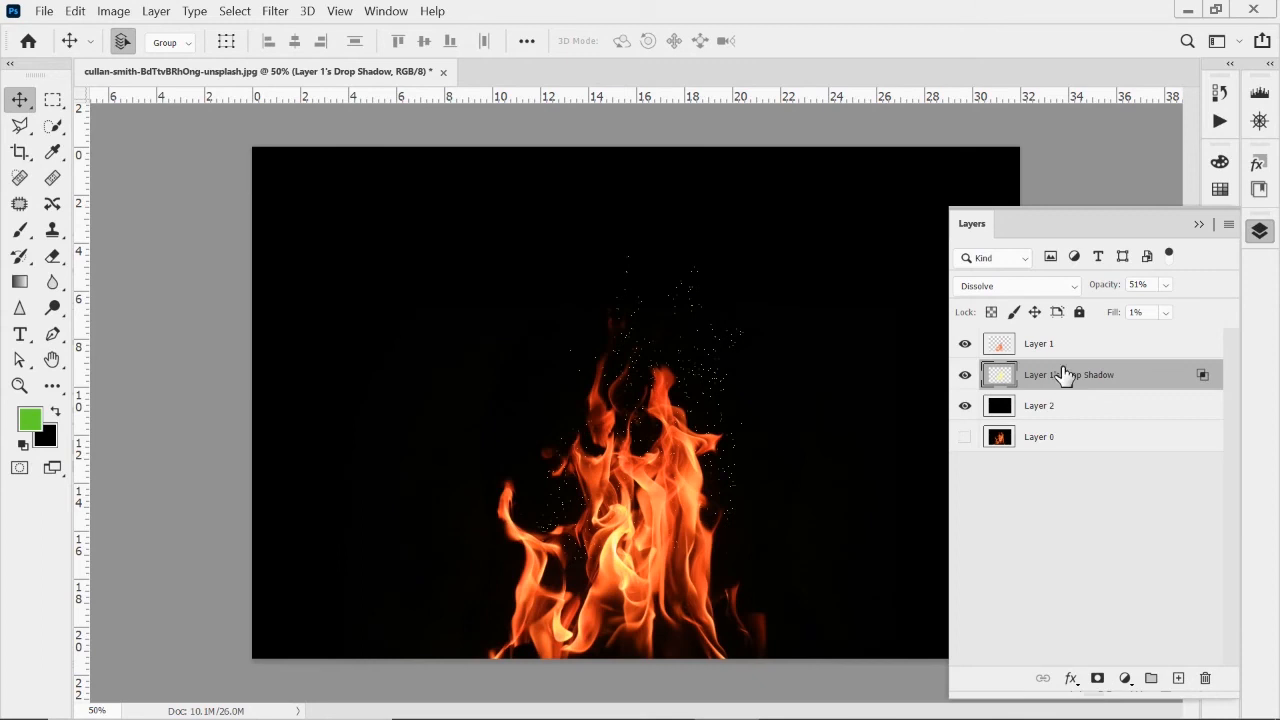
mouse_move(1062, 374)
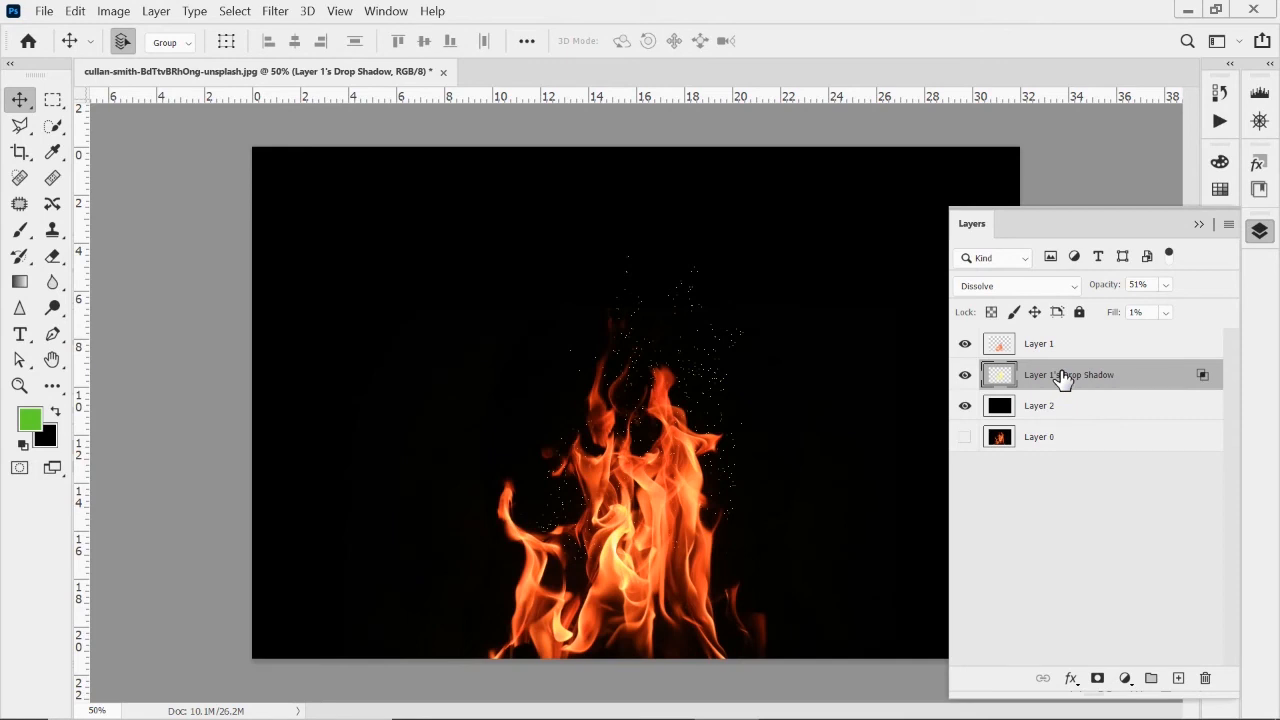
- Add a new Drop Shadow effect to Layer 1 and bring up its colour picker
click(1040, 343)
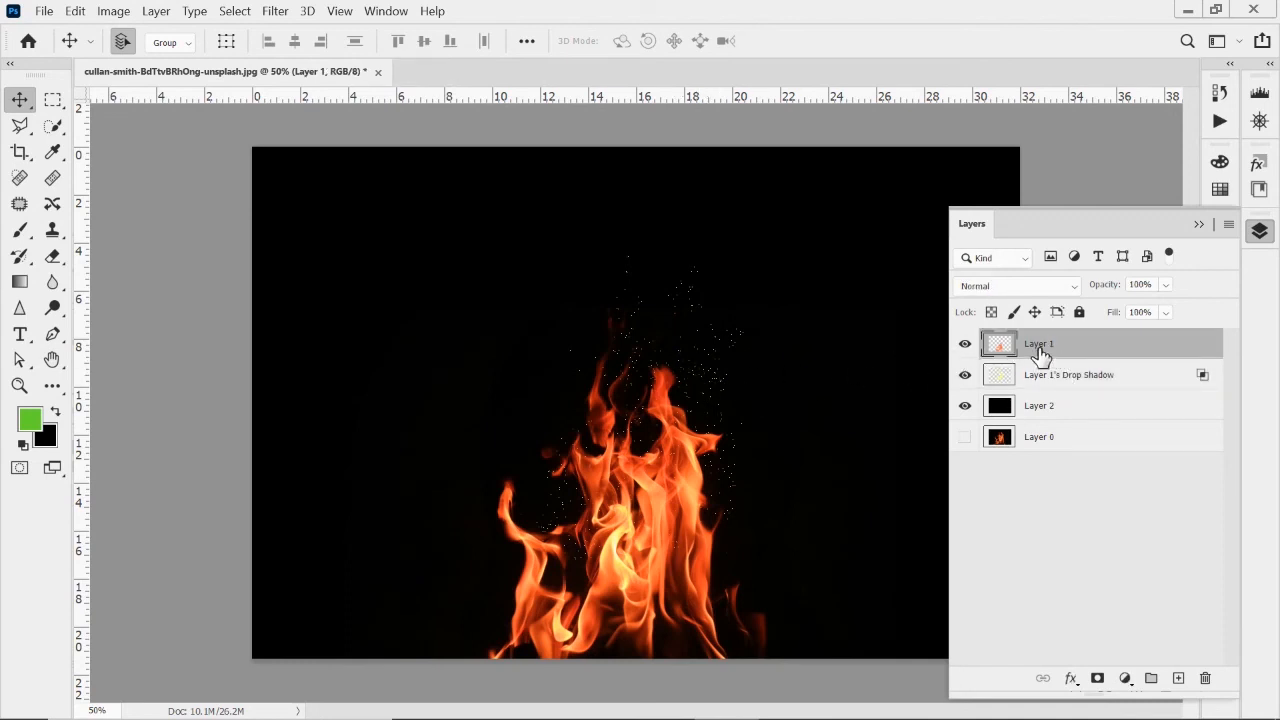
click(1070, 678)
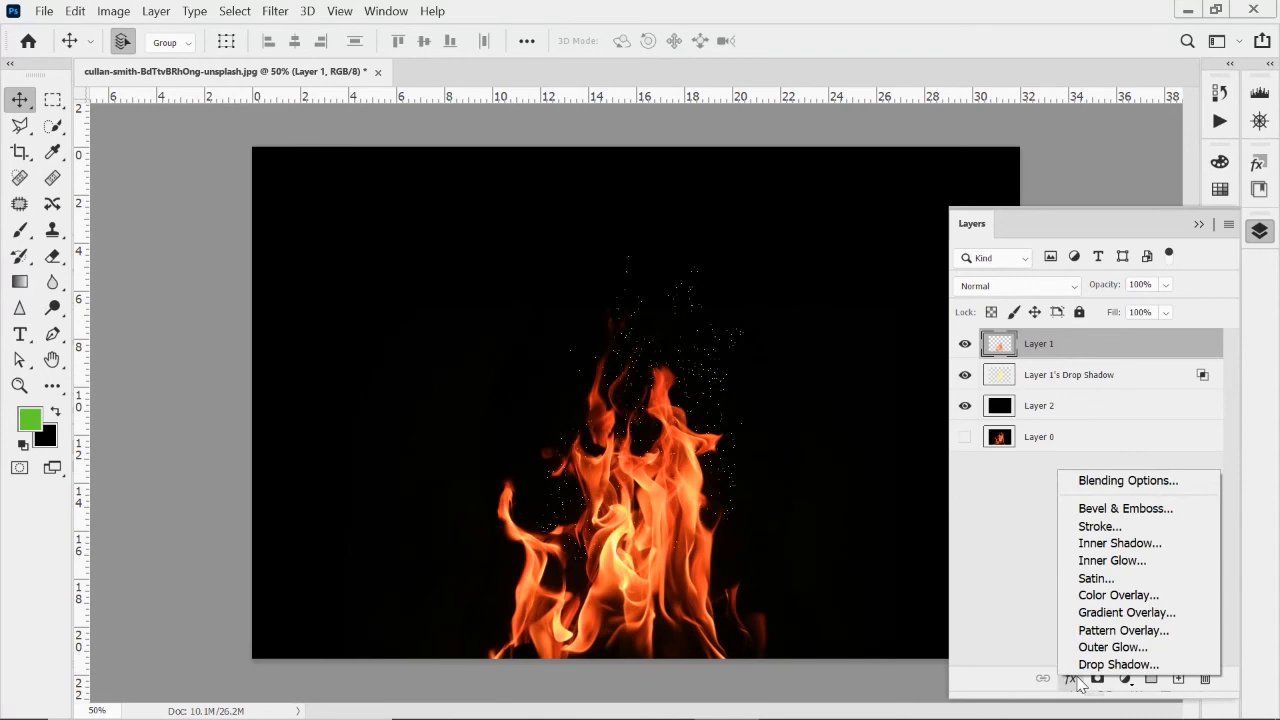
click(1070, 678)
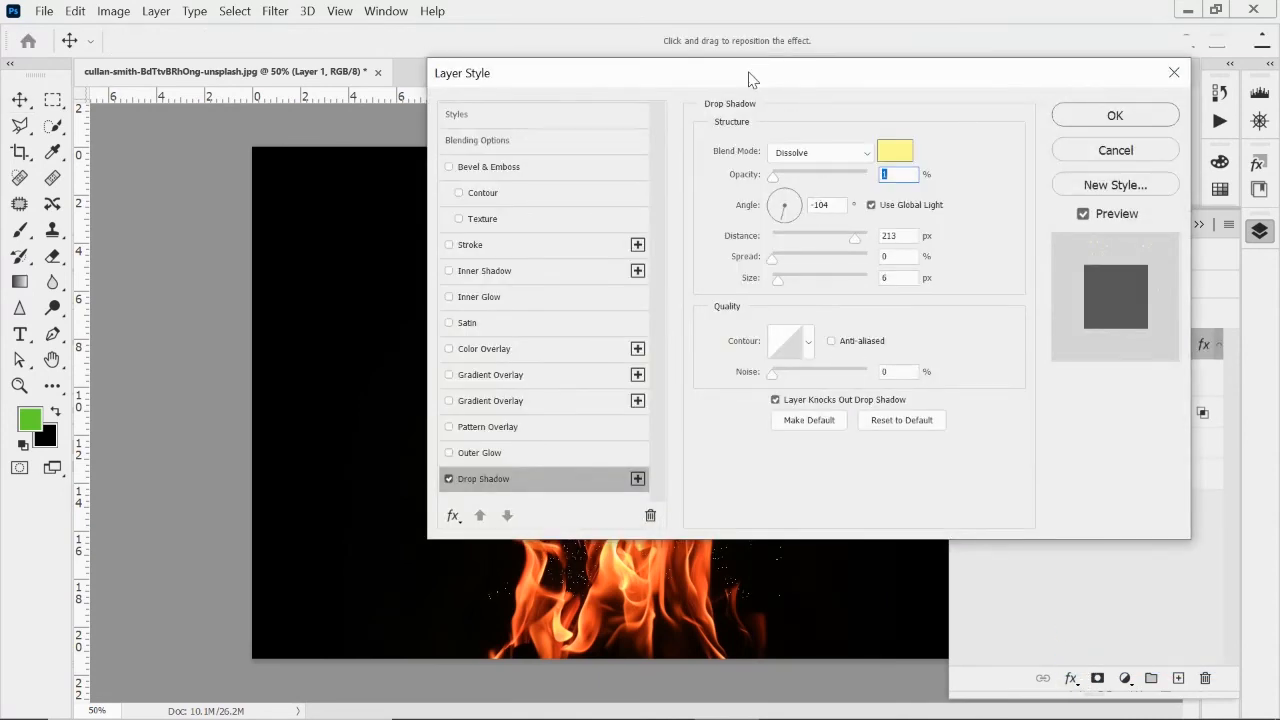
click(894, 151)
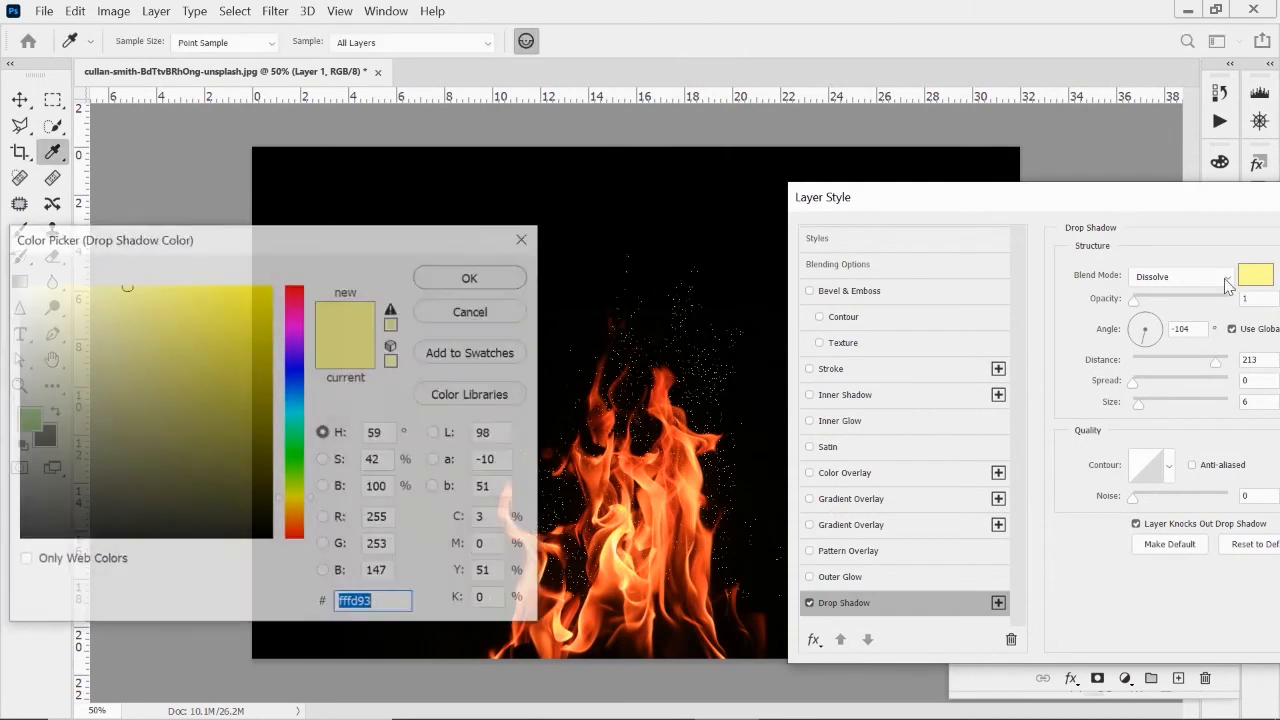
- Sample the flame's orange, soften and lighten it, and confirm it as the shadow colour
click(675, 395)
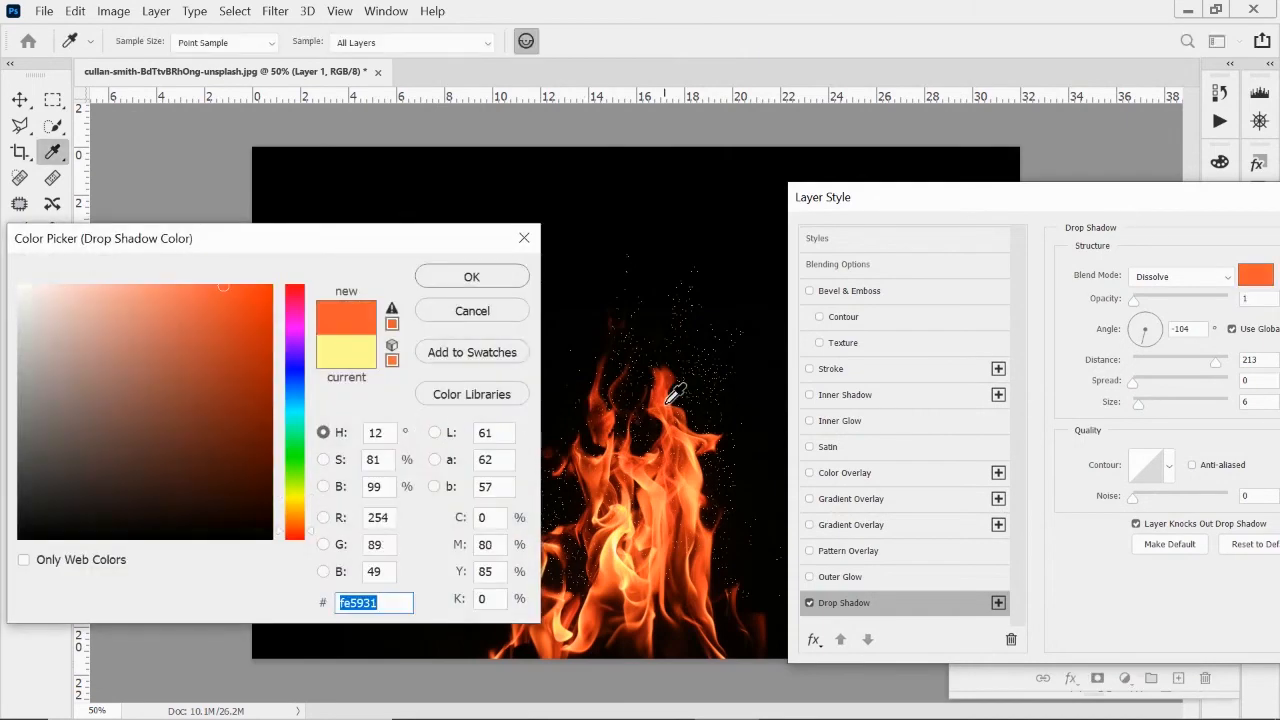
mouse_move(235, 290)
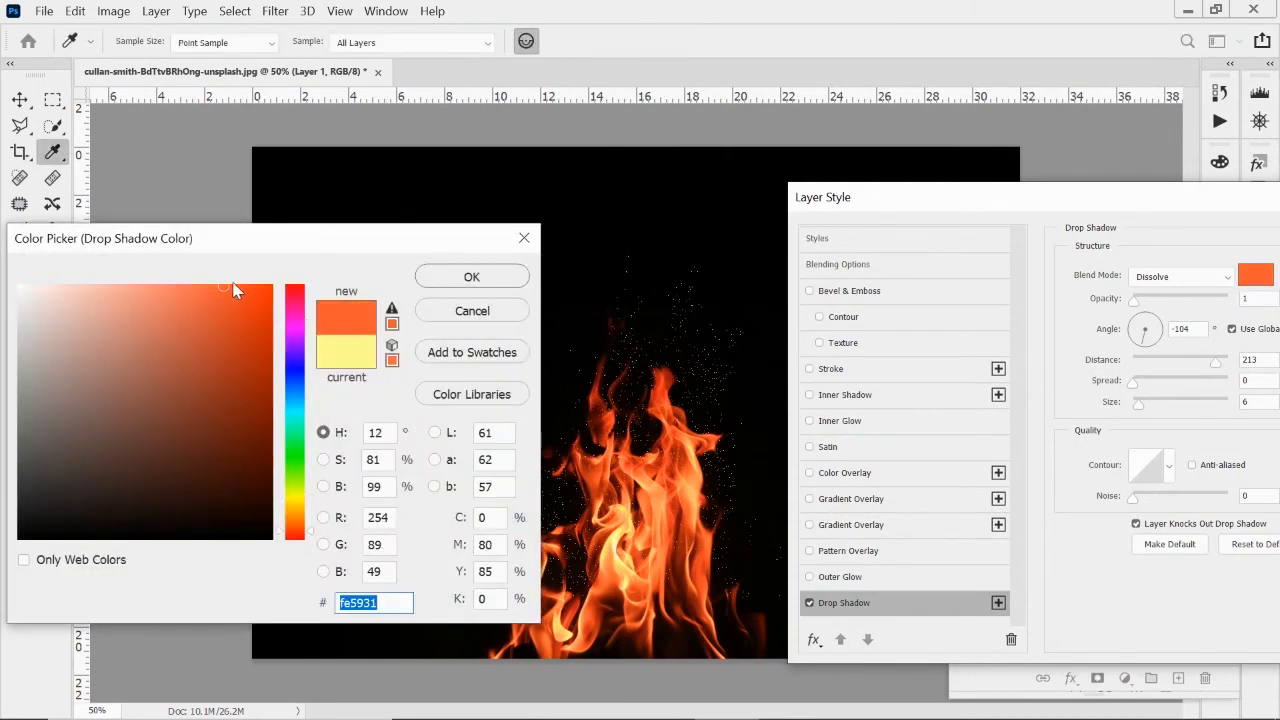
click(203, 298)
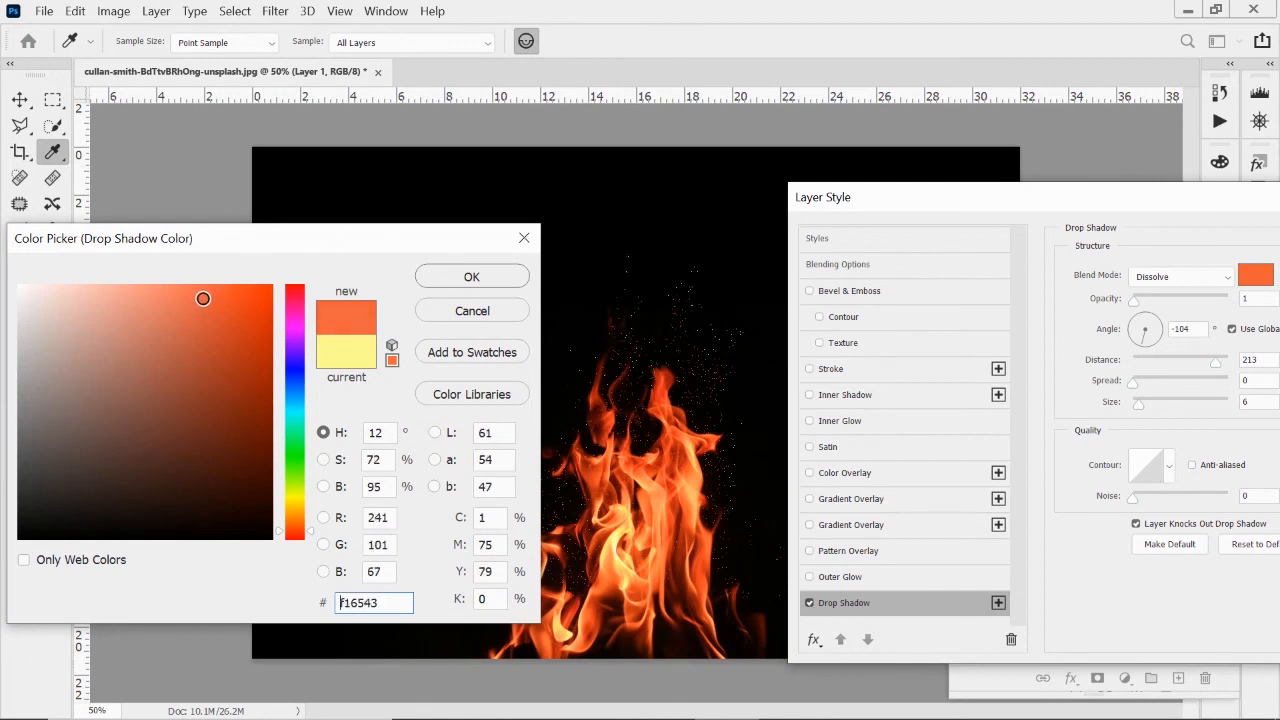
click(176, 291)
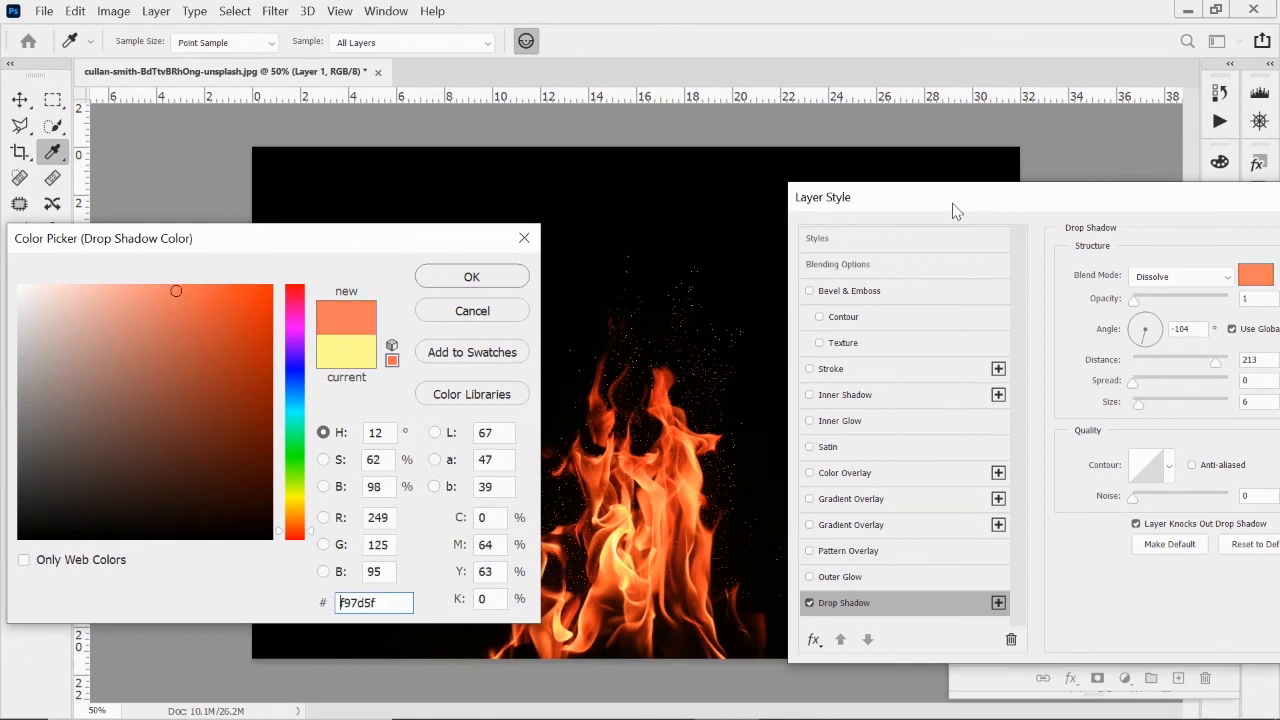
click(471, 276)
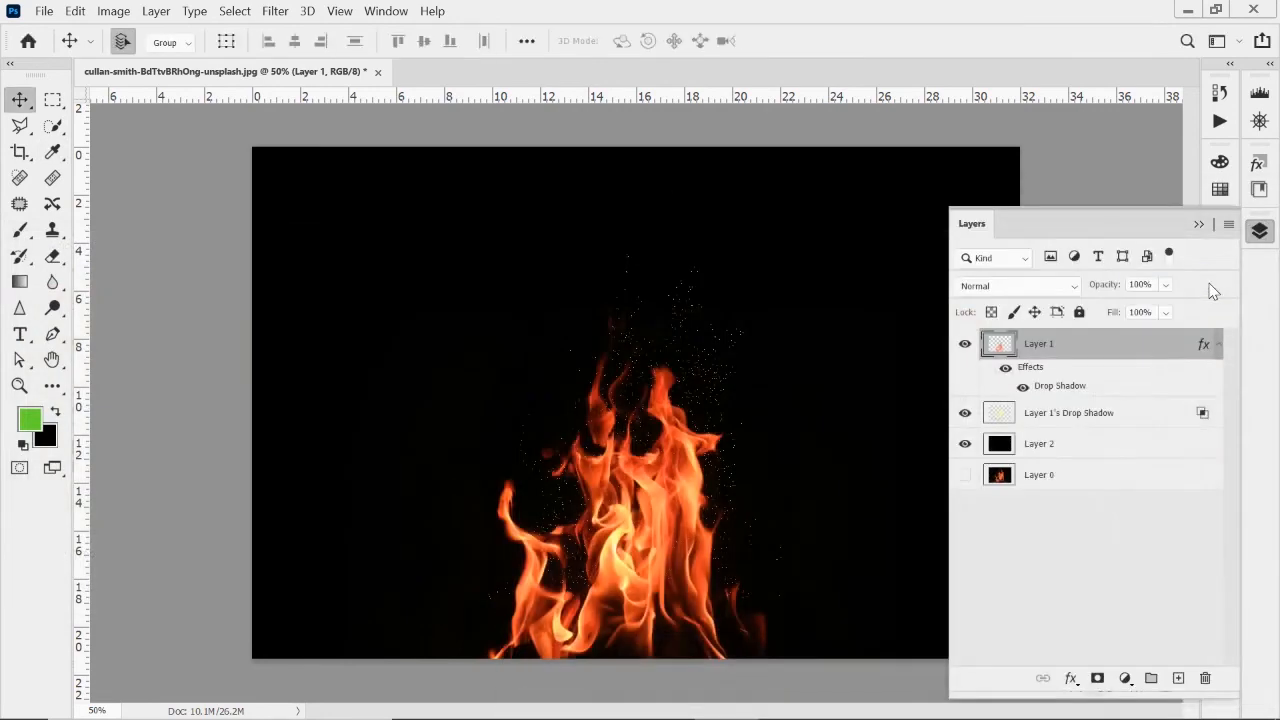
mouse_move(1072, 390)
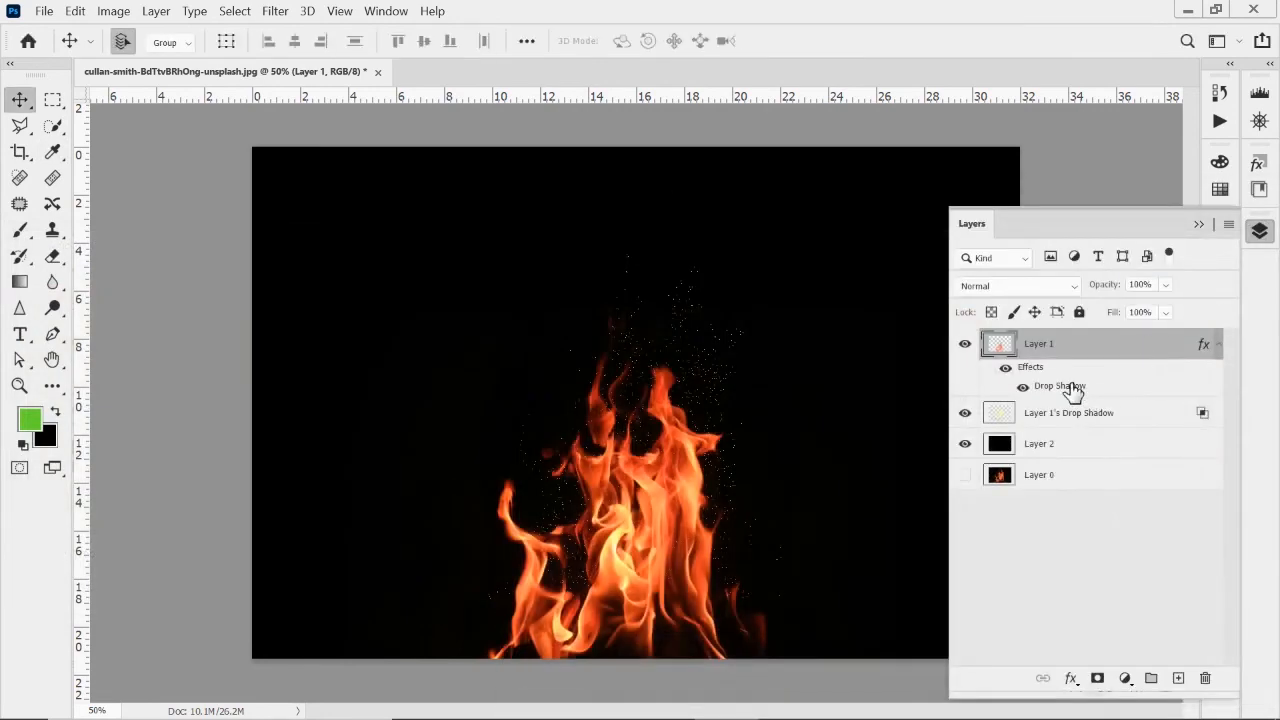
- Split the orange drop shadow effect onto its own layer, accepting the warning
right_click(1059, 386)
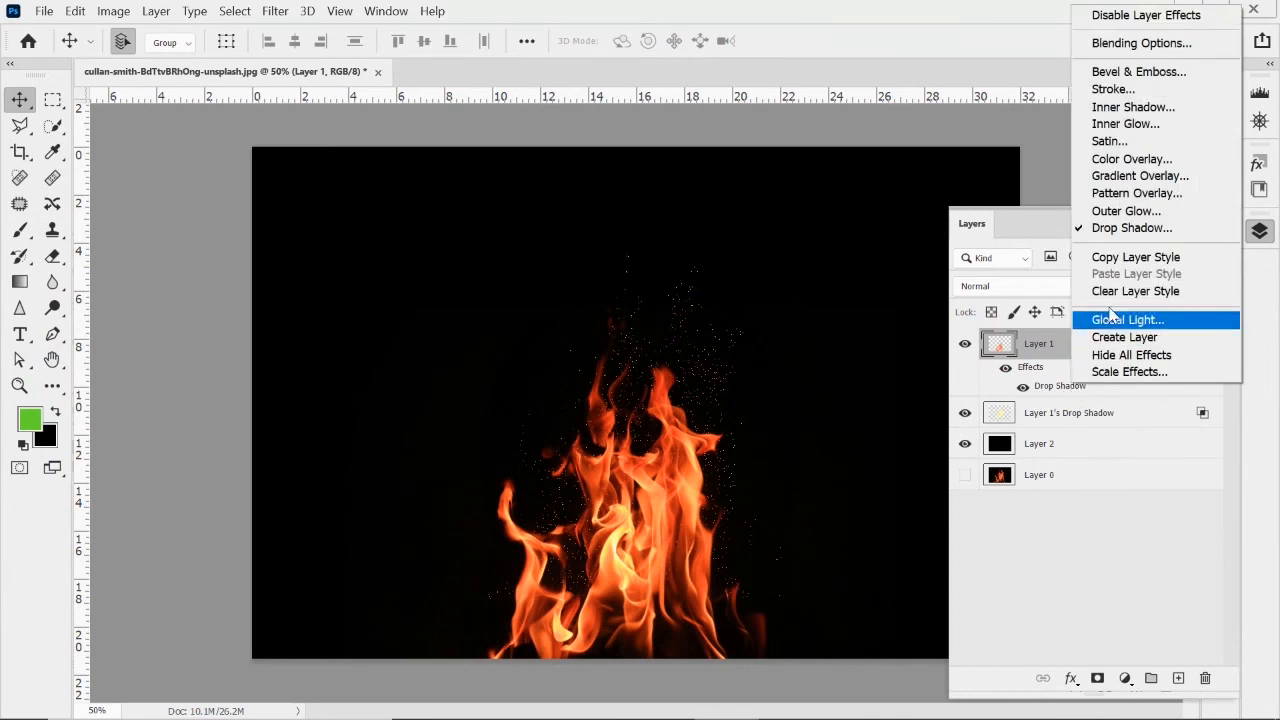
click(1124, 337)
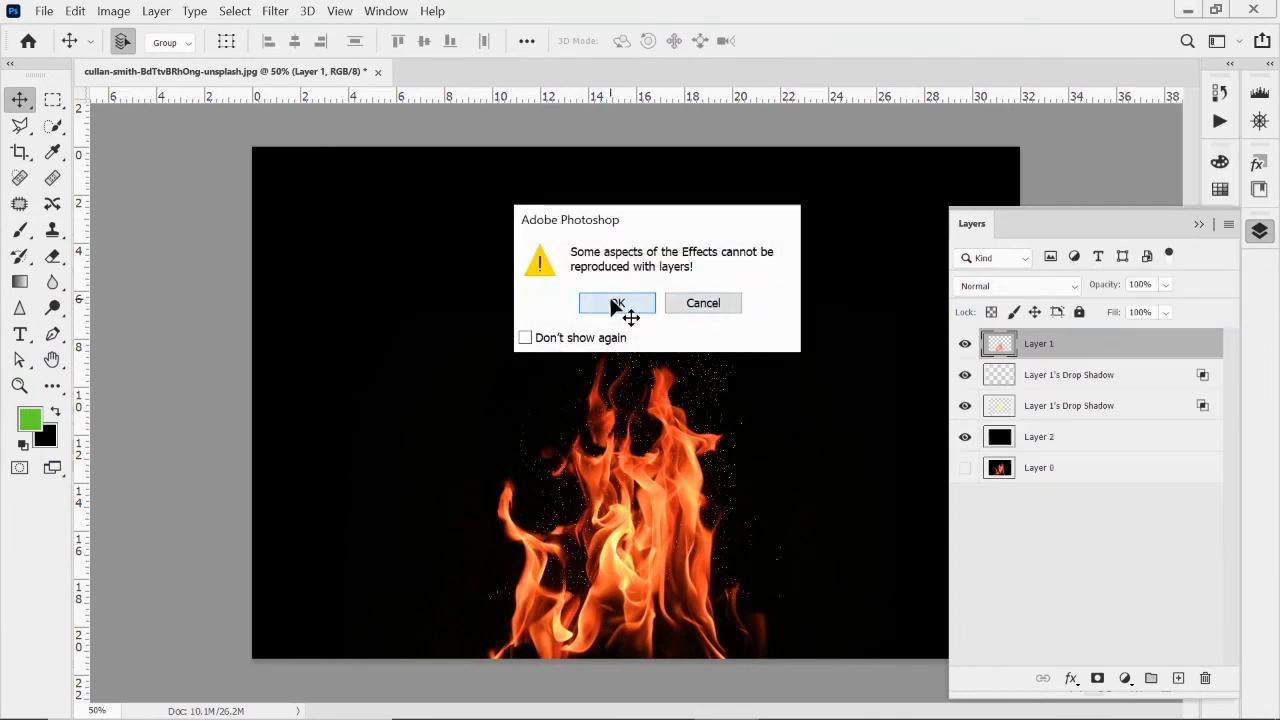
click(617, 303)
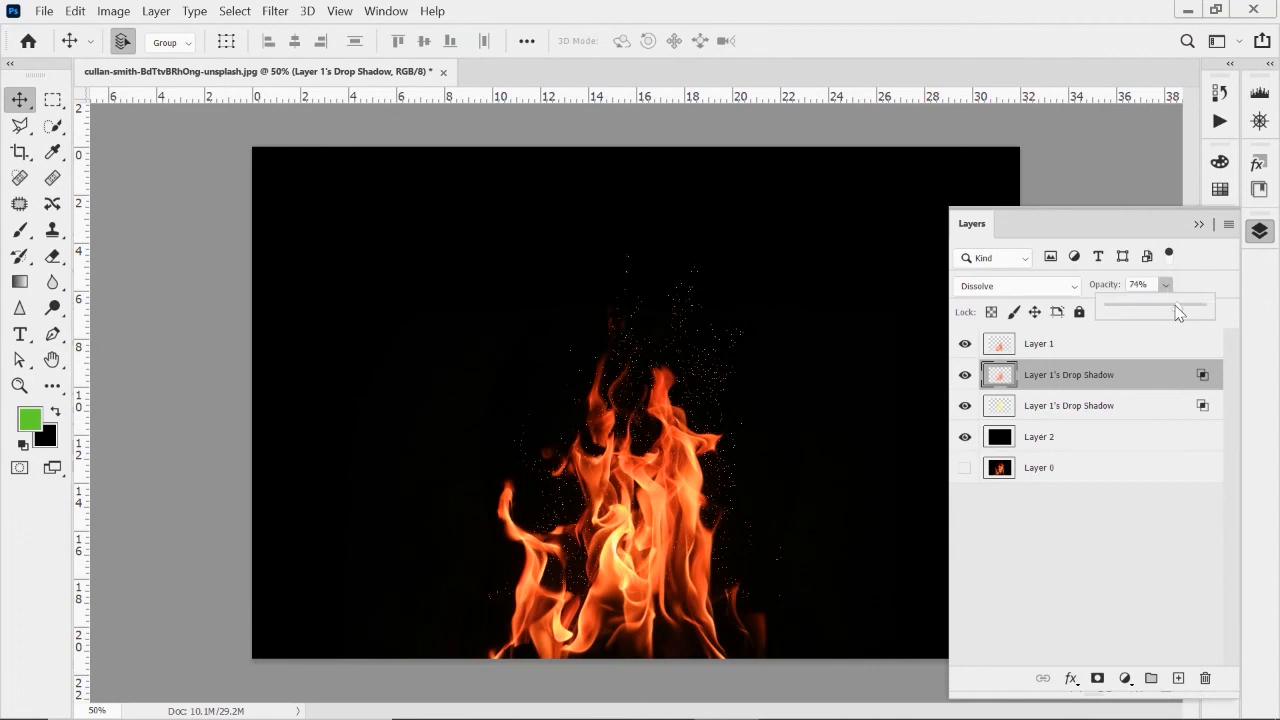
- Fade the orange specks layer to 36% opacity and switch to the Eraser
drag(1180, 305, 1145, 305)
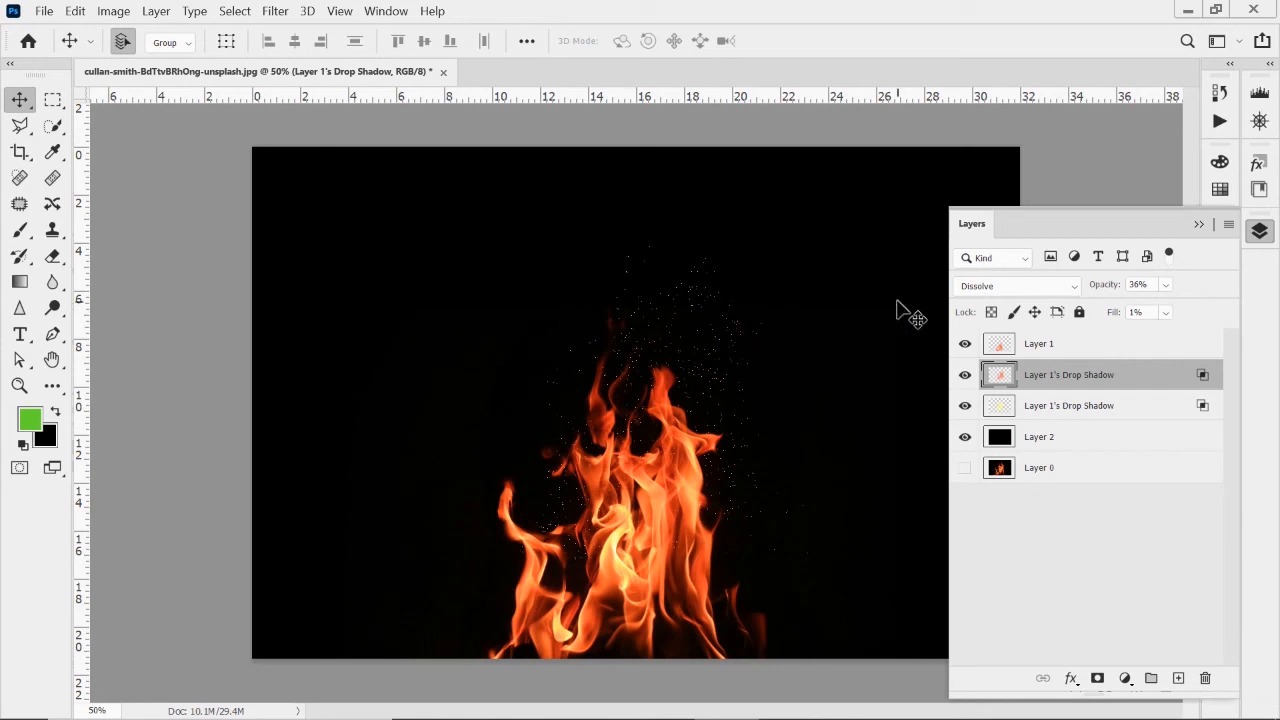
click(52, 255)
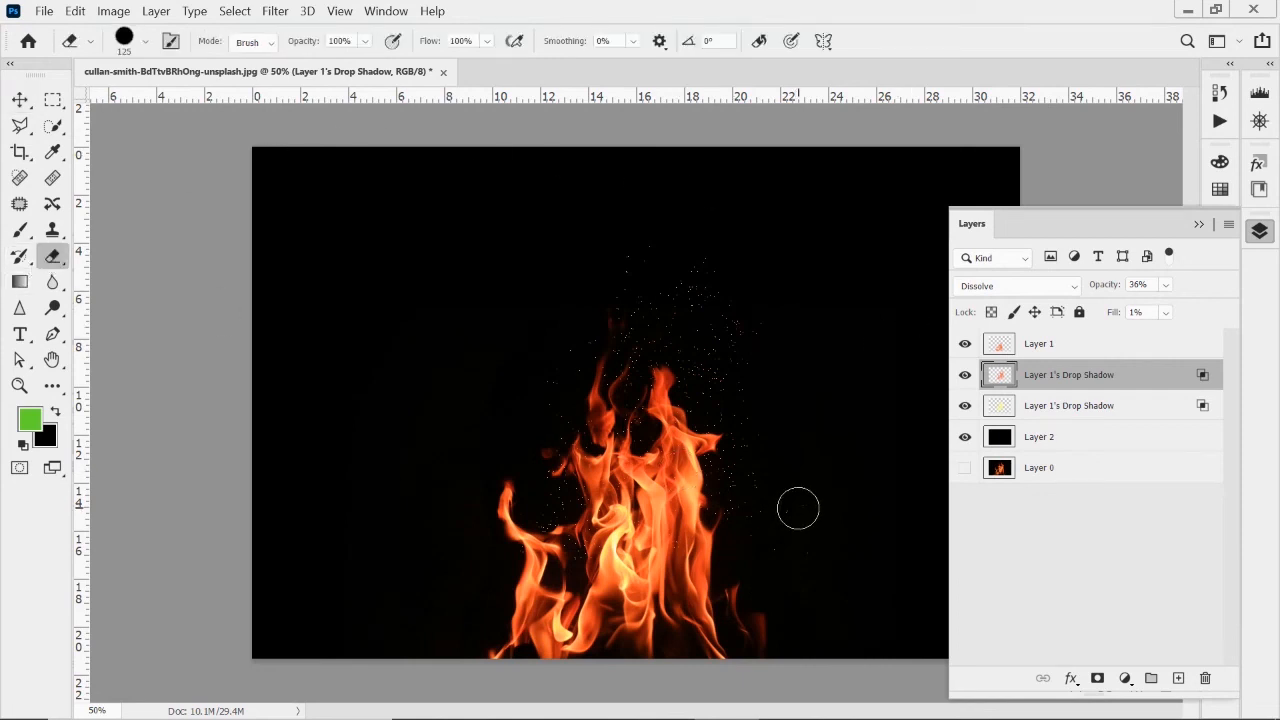
mouse_move(768, 545)
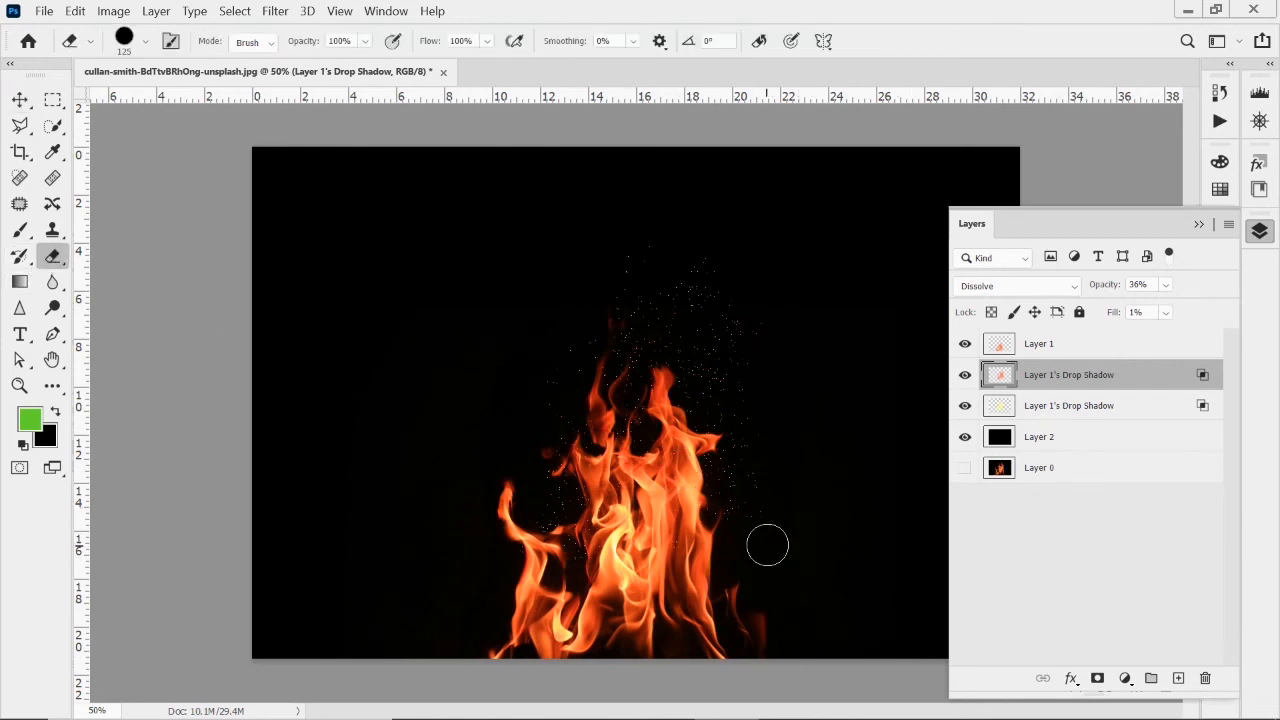